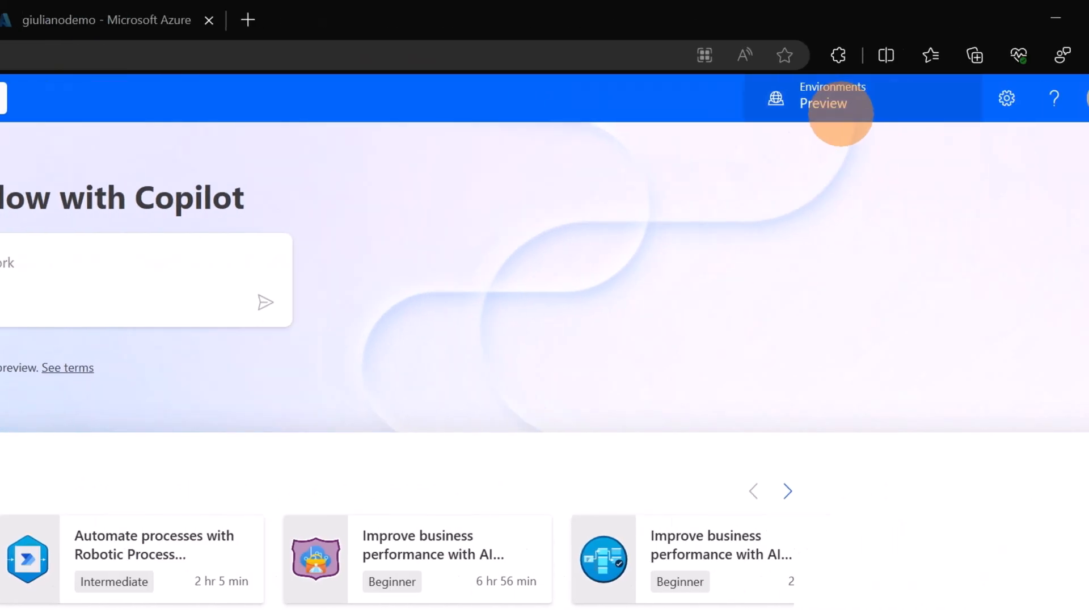
- Check the list of available environments and dismiss it without switching
click(831, 98)
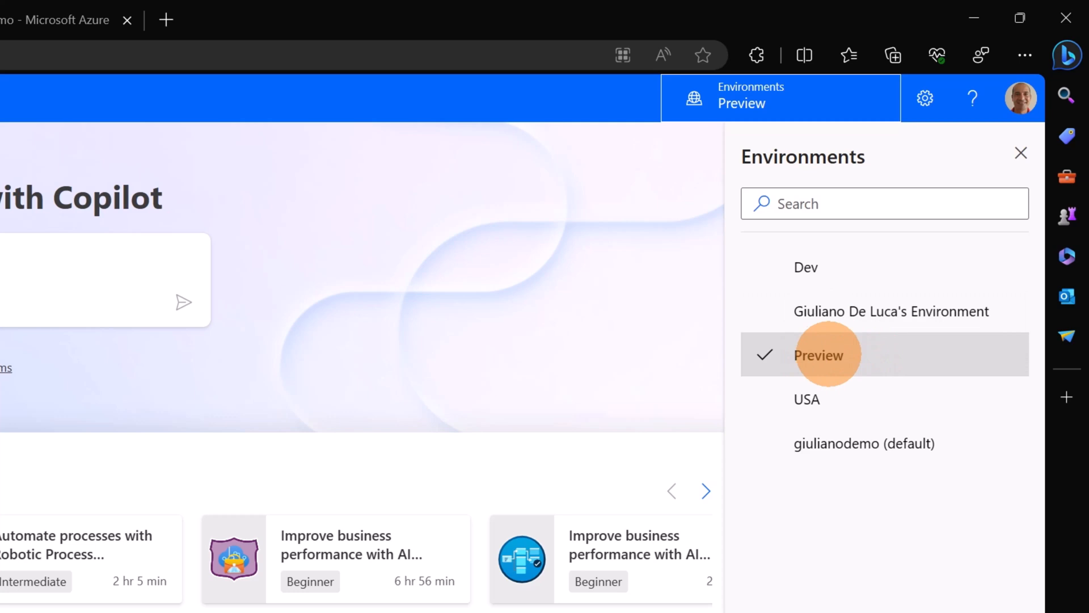
mouse_move(1019, 153)
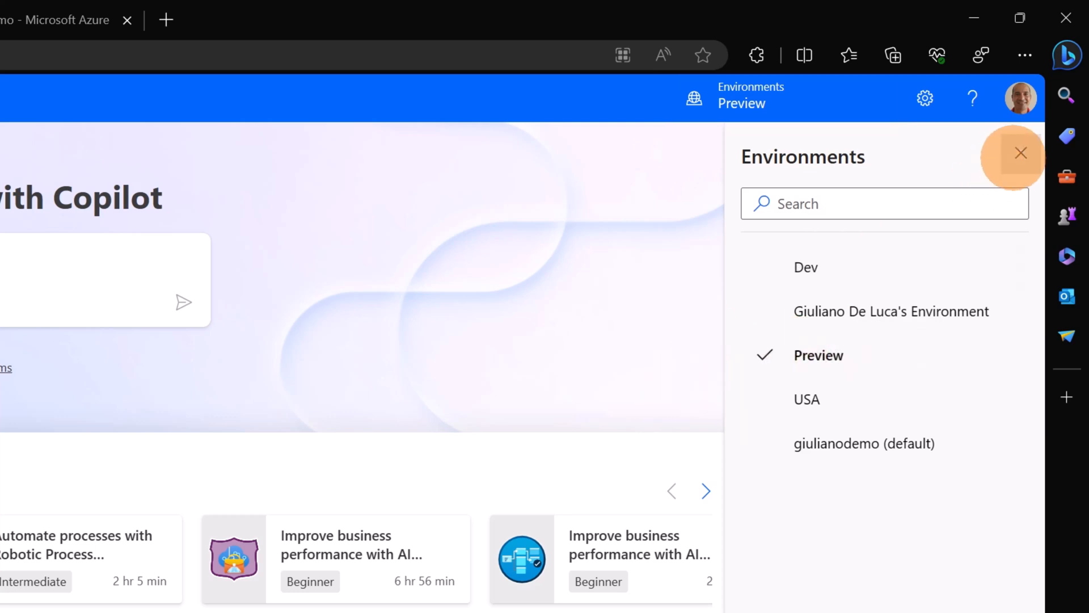
click(1020, 152)
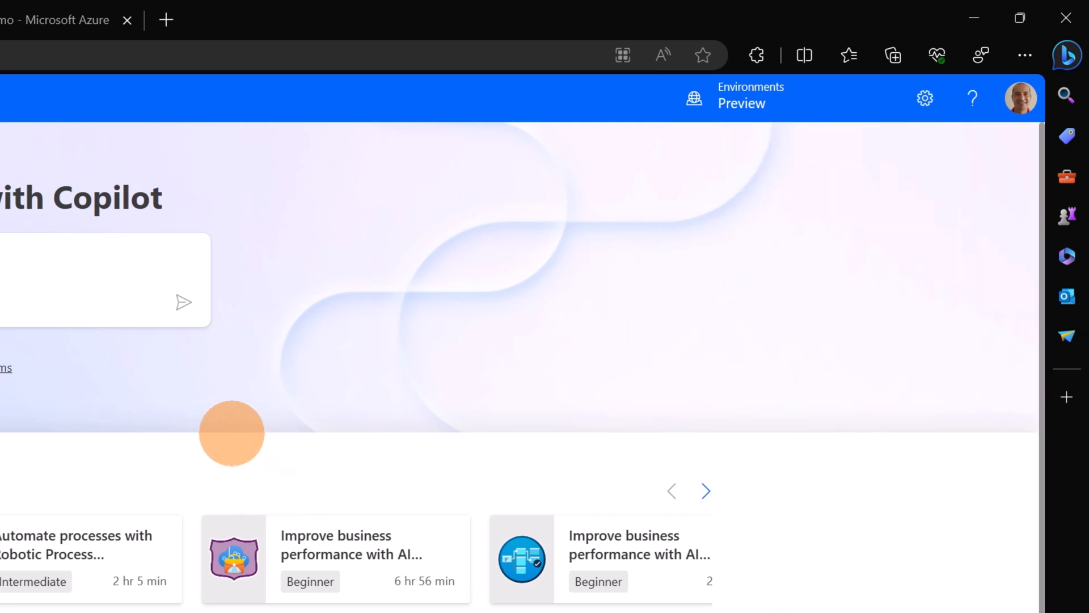
mouse_move(534, 274)
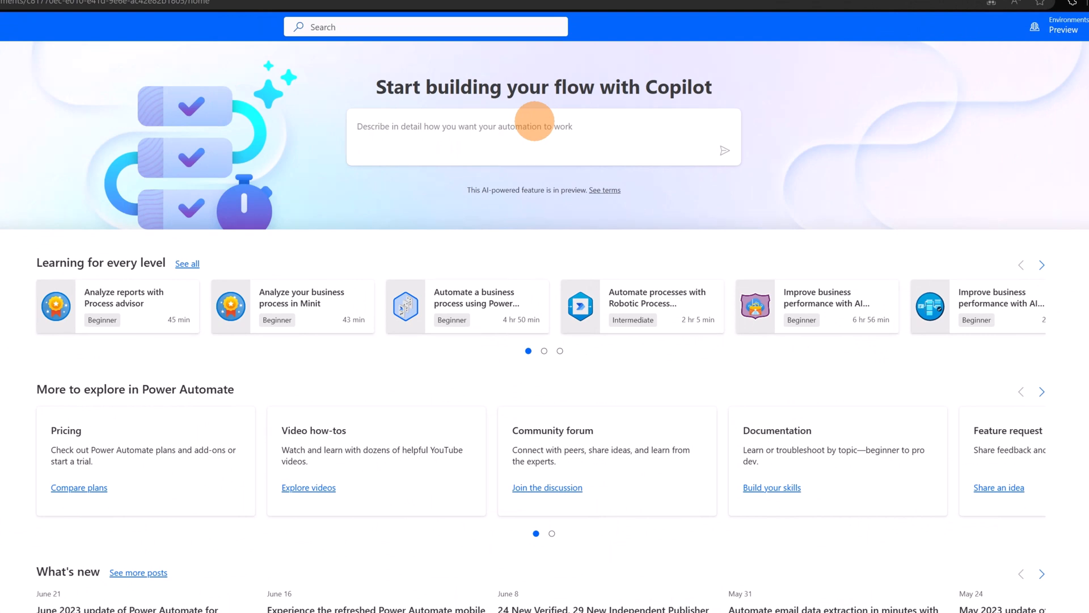
mouse_move(406, 142)
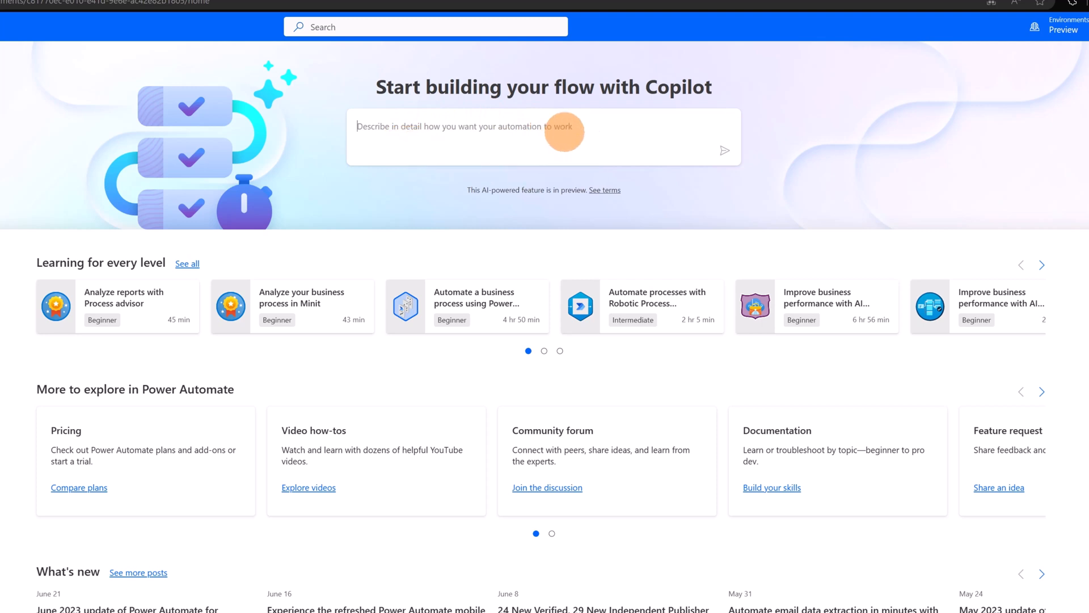
mouse_move(844, 136)
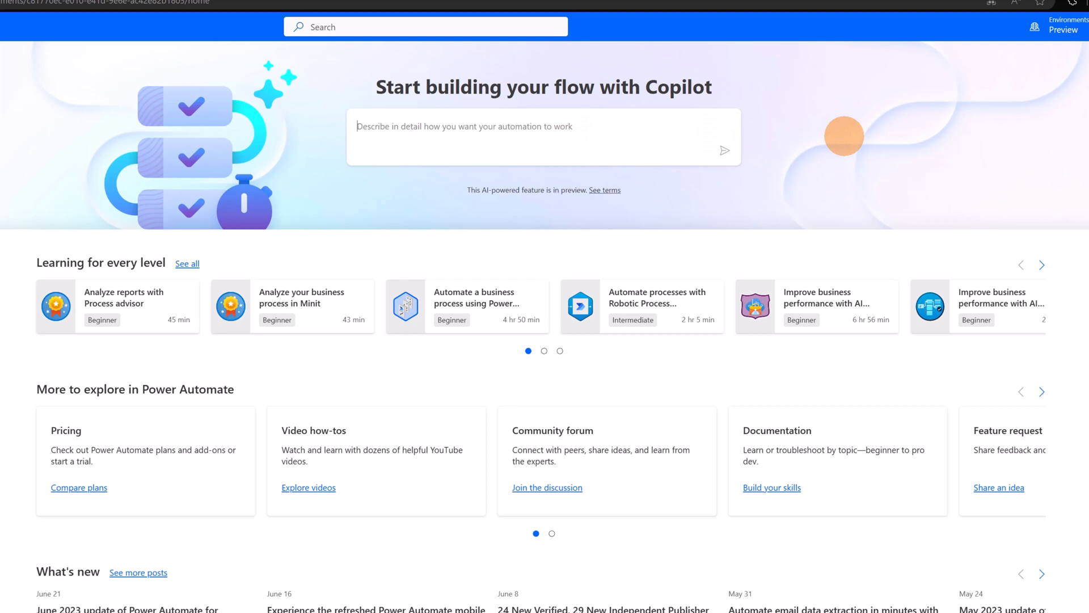
mouse_move(246, 253)
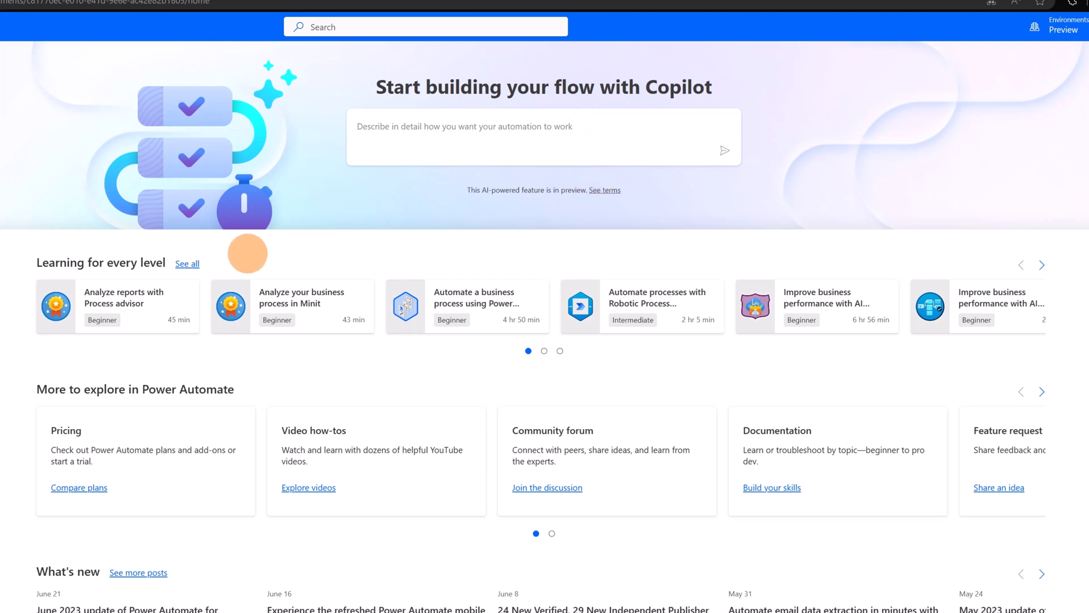
mouse_move(545, 351)
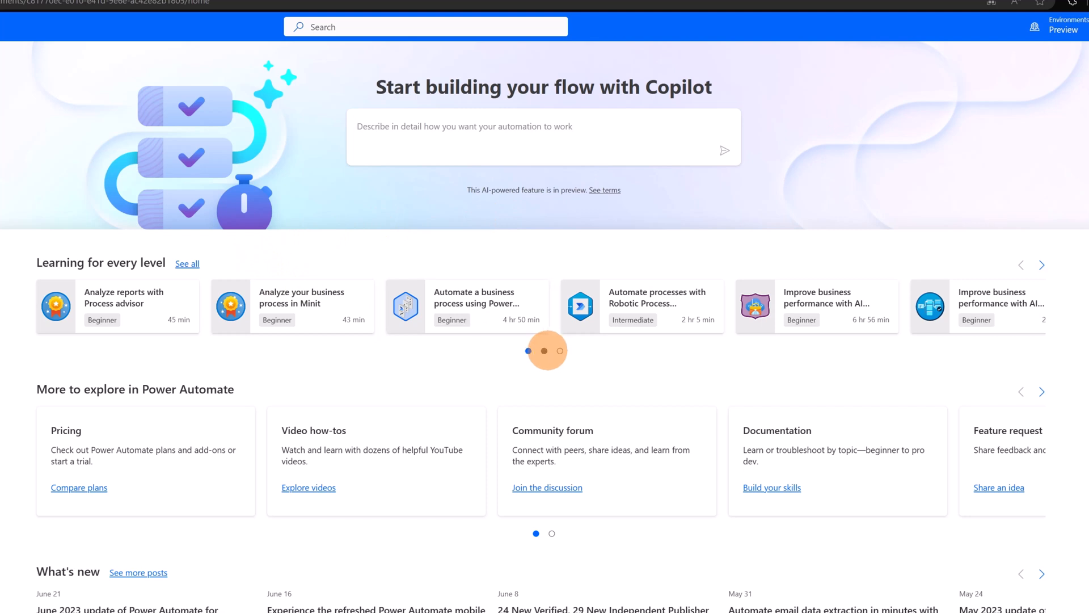
- Browse the learning carousel pages and open the Process advisor reports module
click(1040, 264)
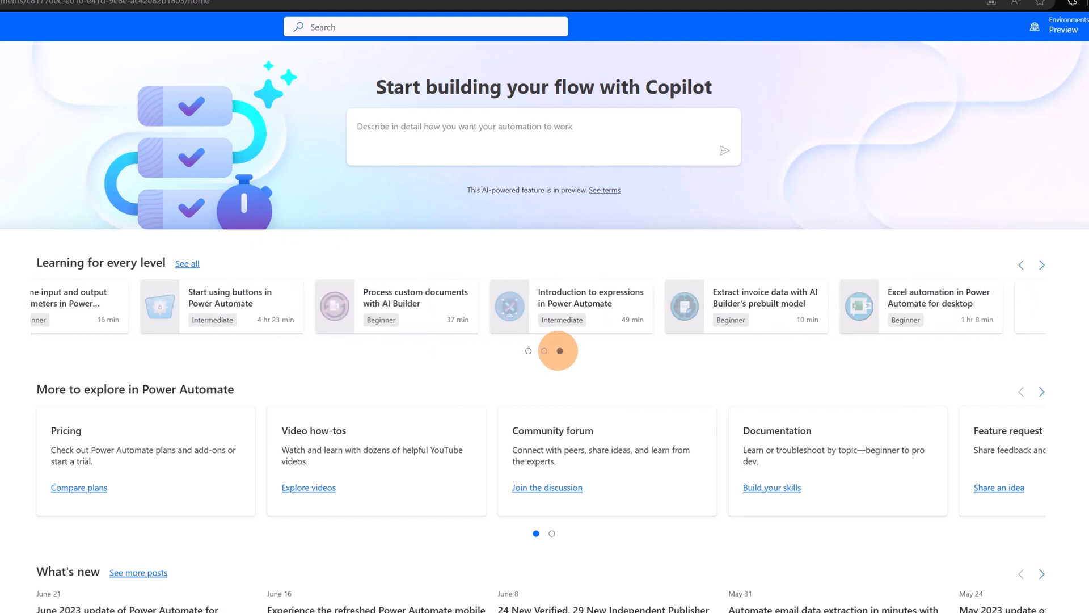
click(528, 351)
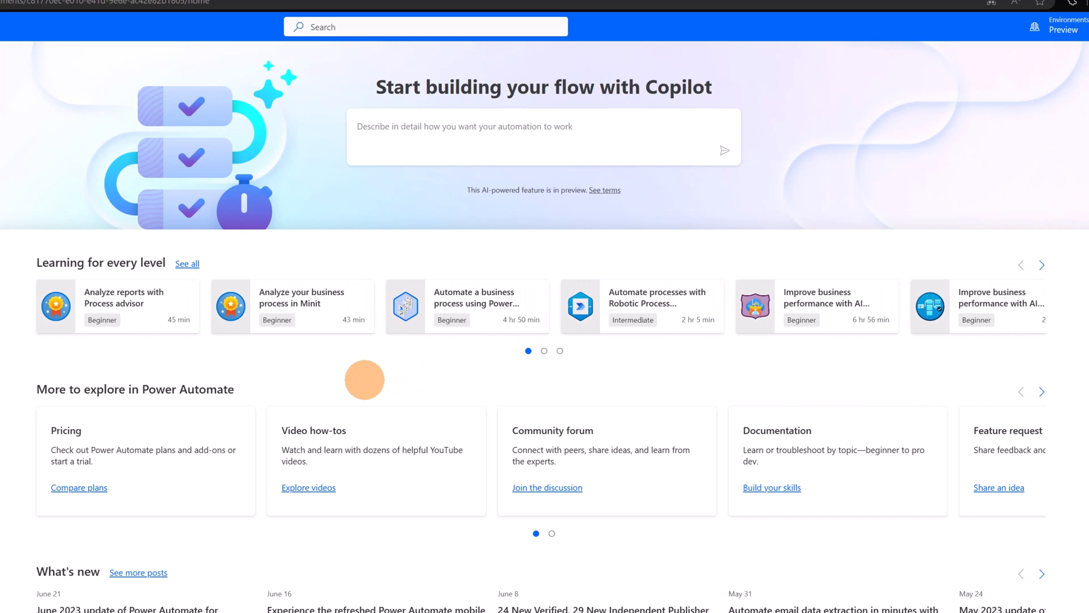
mouse_move(118, 305)
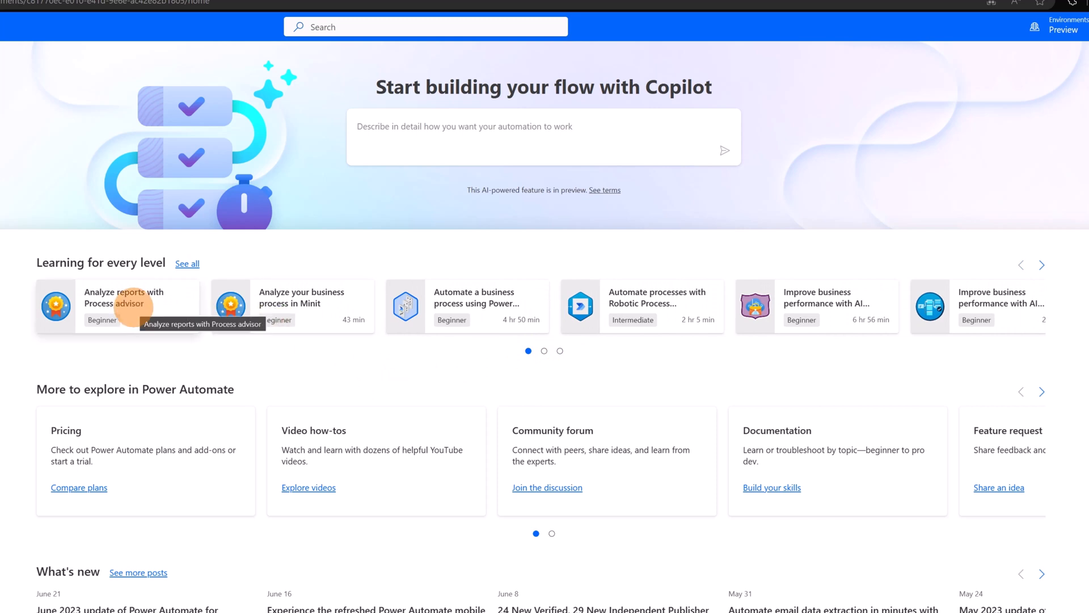
click(123, 297)
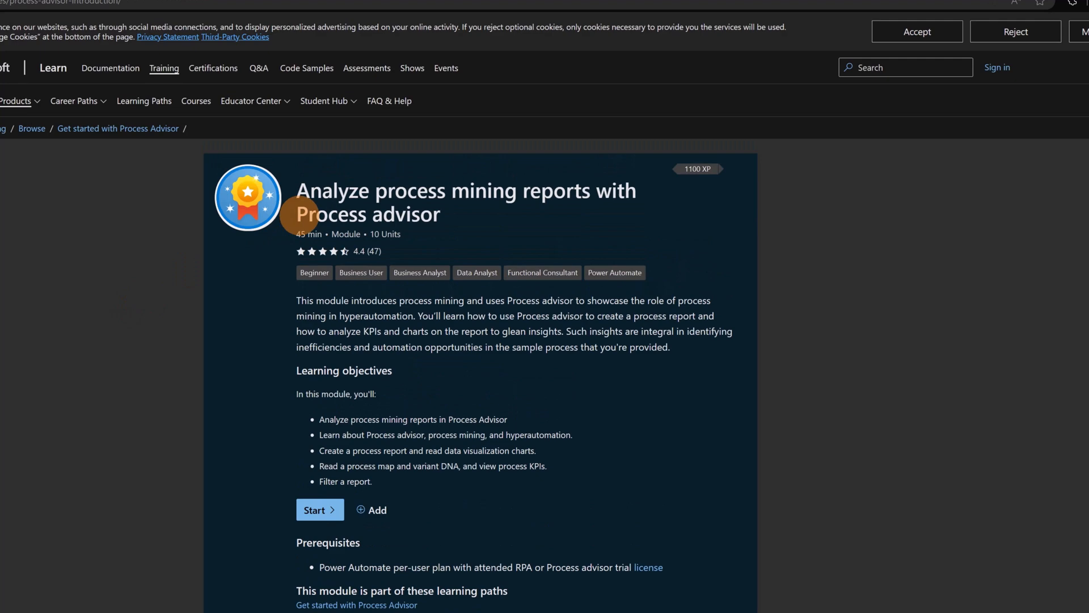
mouse_move(556, 197)
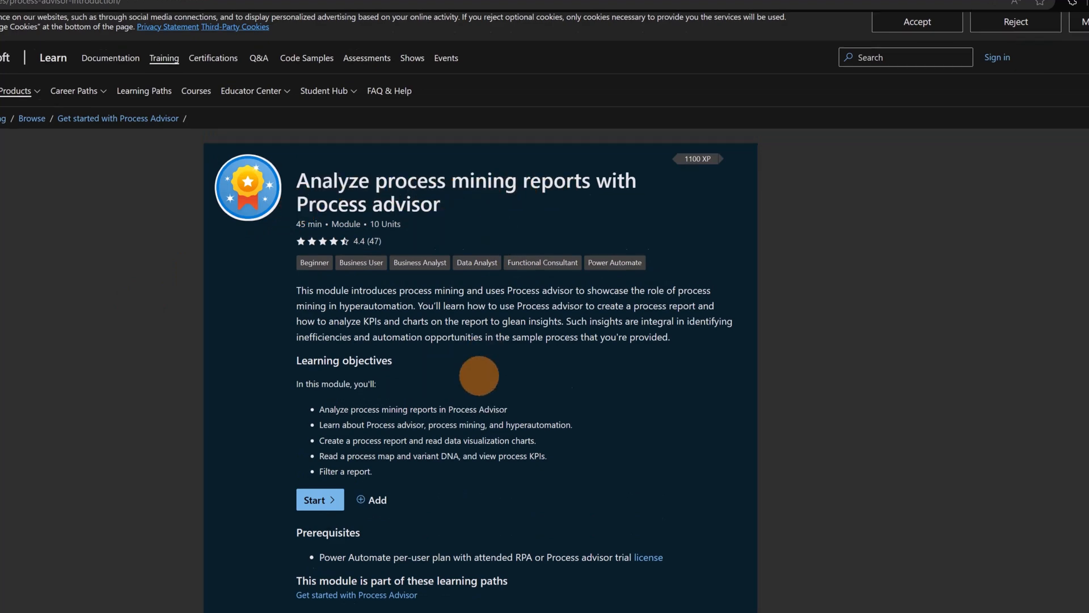
- Scroll through the module's unit list on Microsoft Learn and back up
scroll(down, 3)
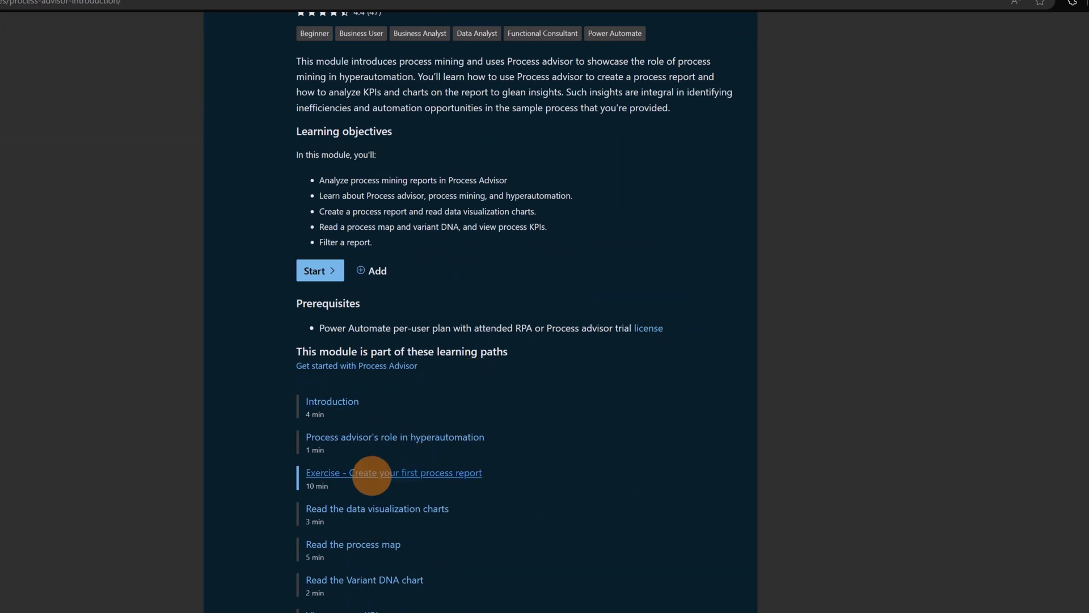
mouse_move(357, 493)
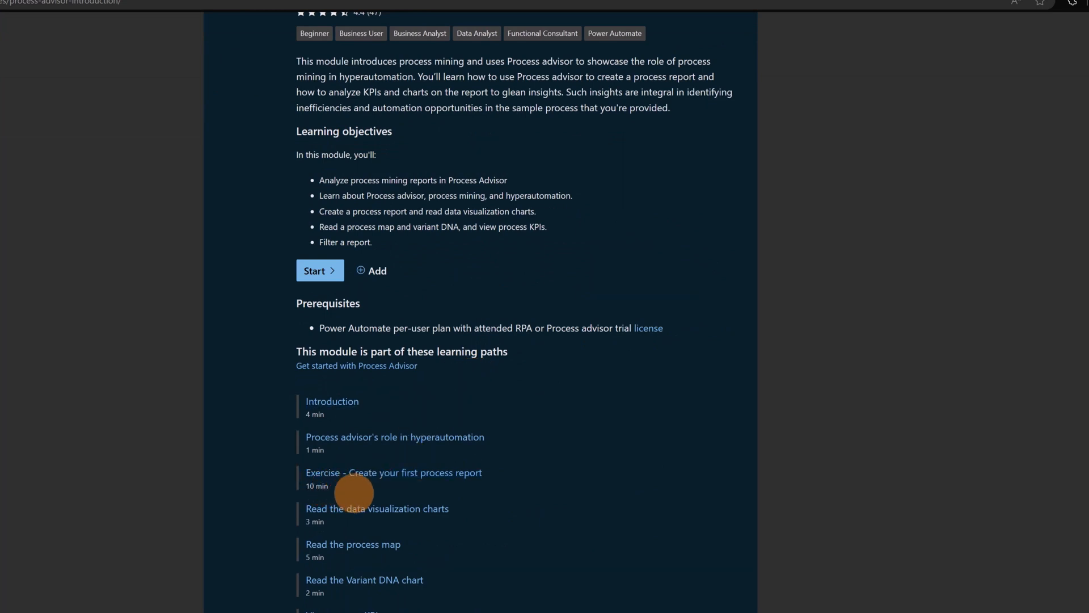
scroll(up, 3)
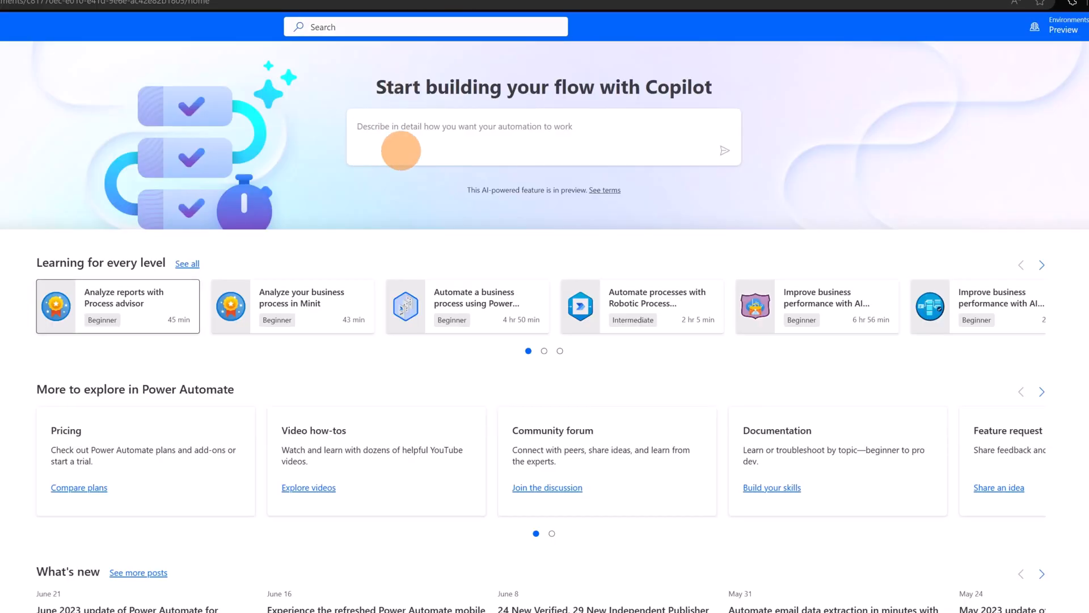
mouse_move(867, 206)
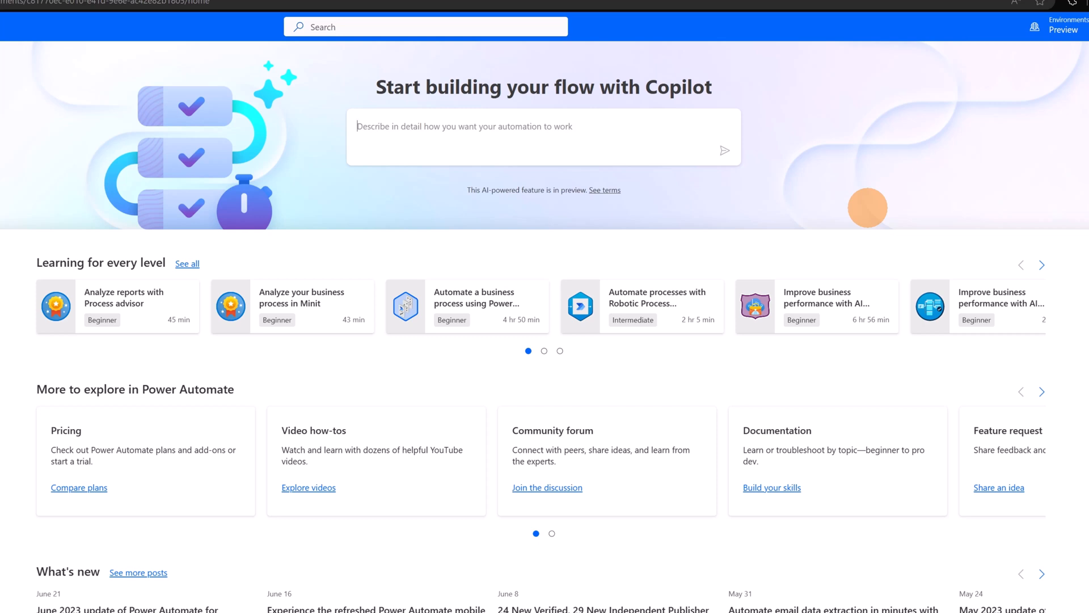
- Enter 'delete completed tasks in planner' as the Copilot flow description
text(delete completed tasks in planner)
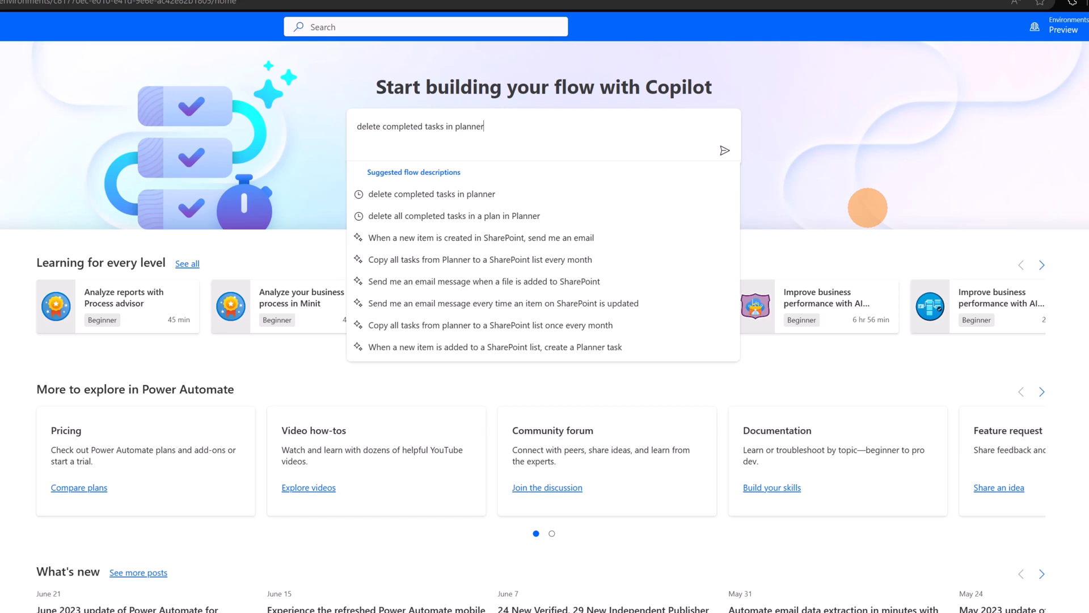
mouse_move(503, 134)
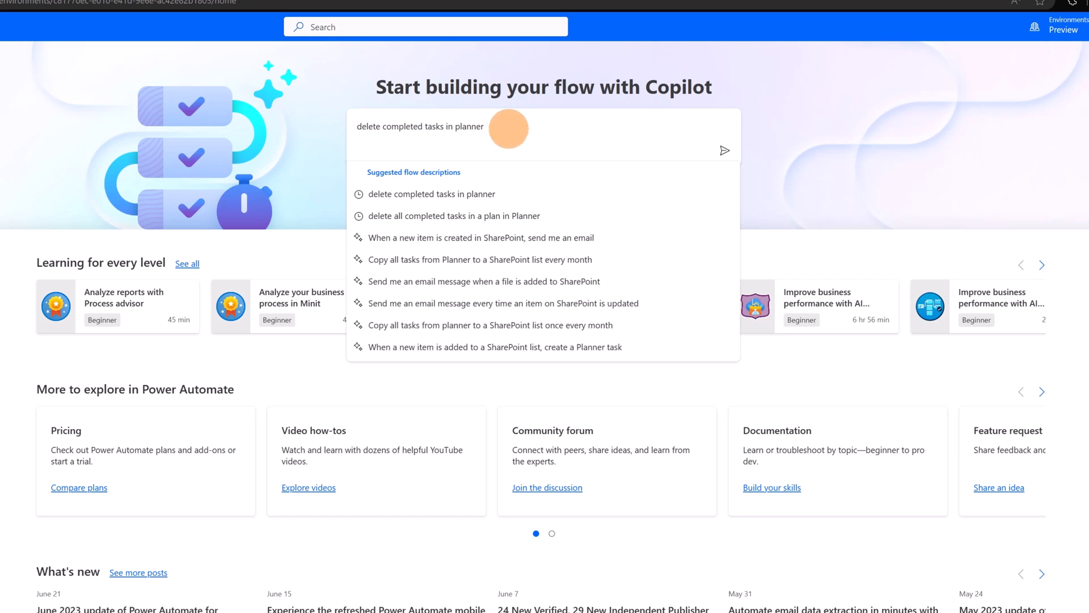
mouse_move(534, 128)
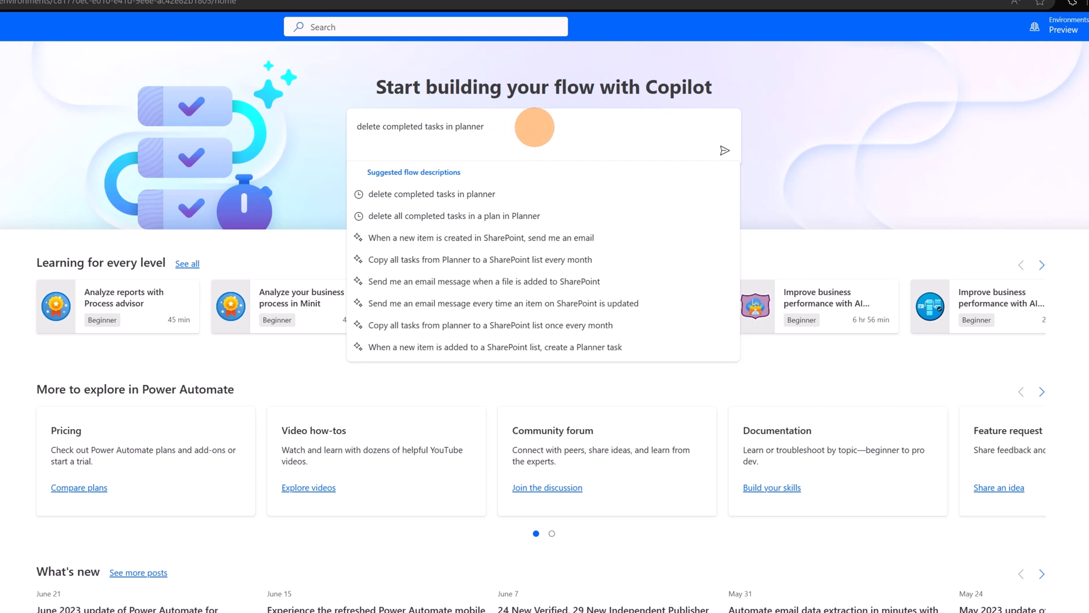
mouse_move(366, 126)
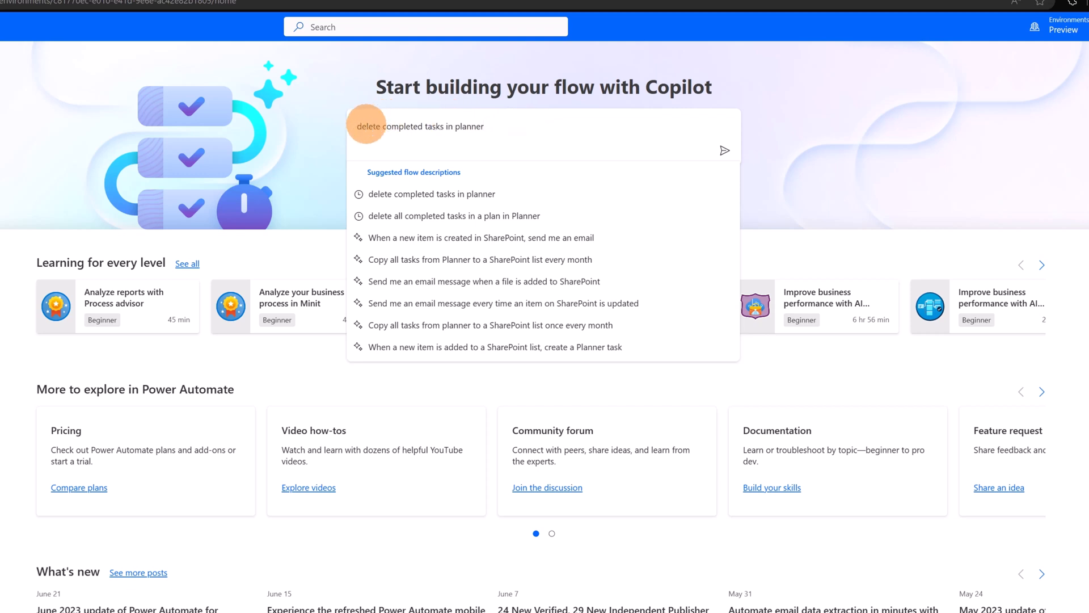
mouse_move(725, 151)
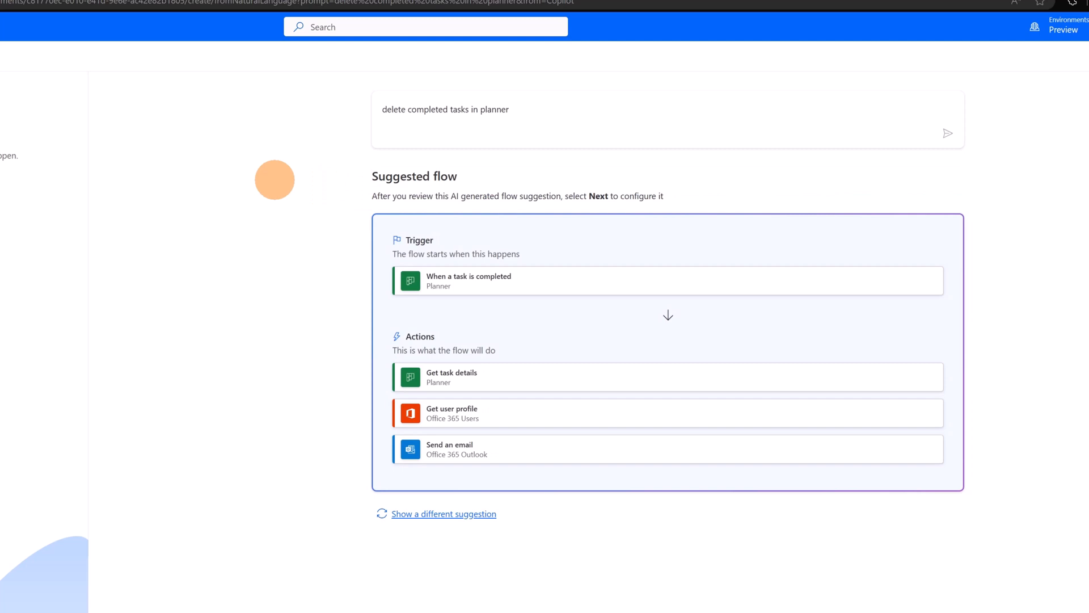
mouse_move(422, 193)
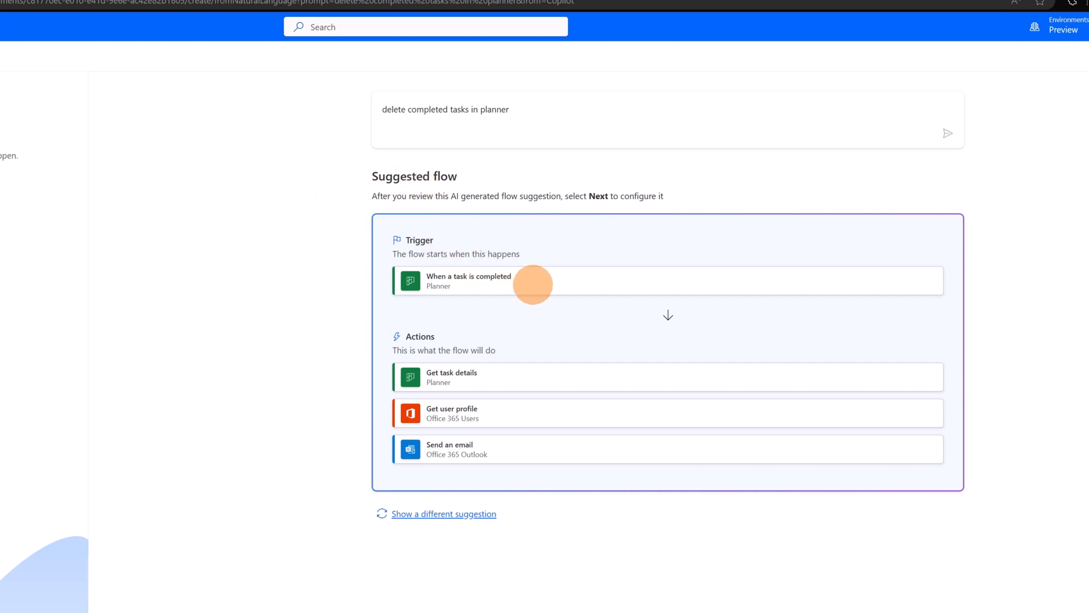
mouse_move(540, 310)
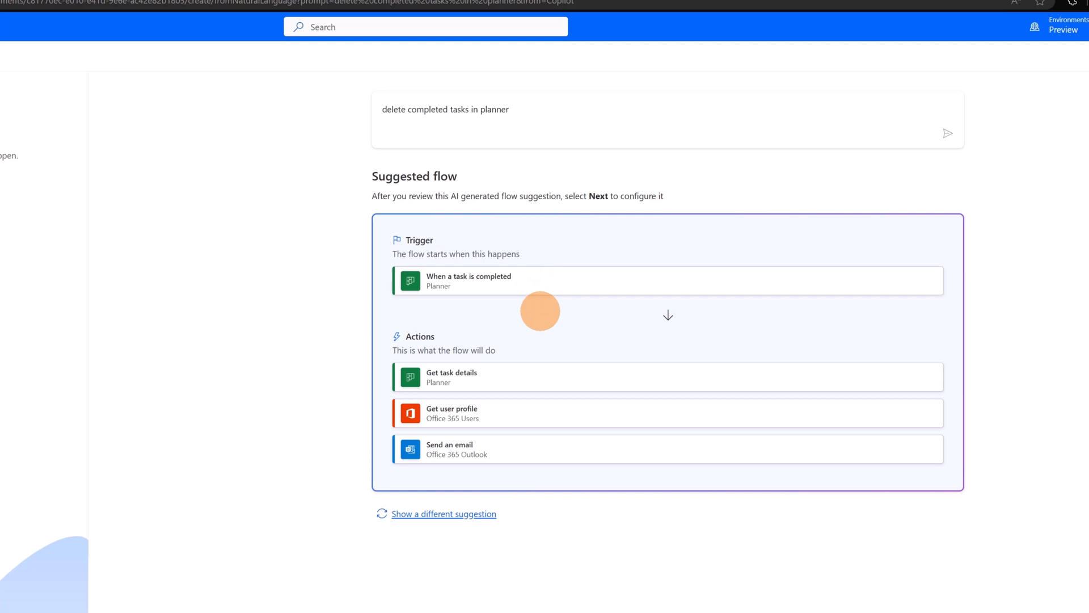
mouse_move(521, 354)
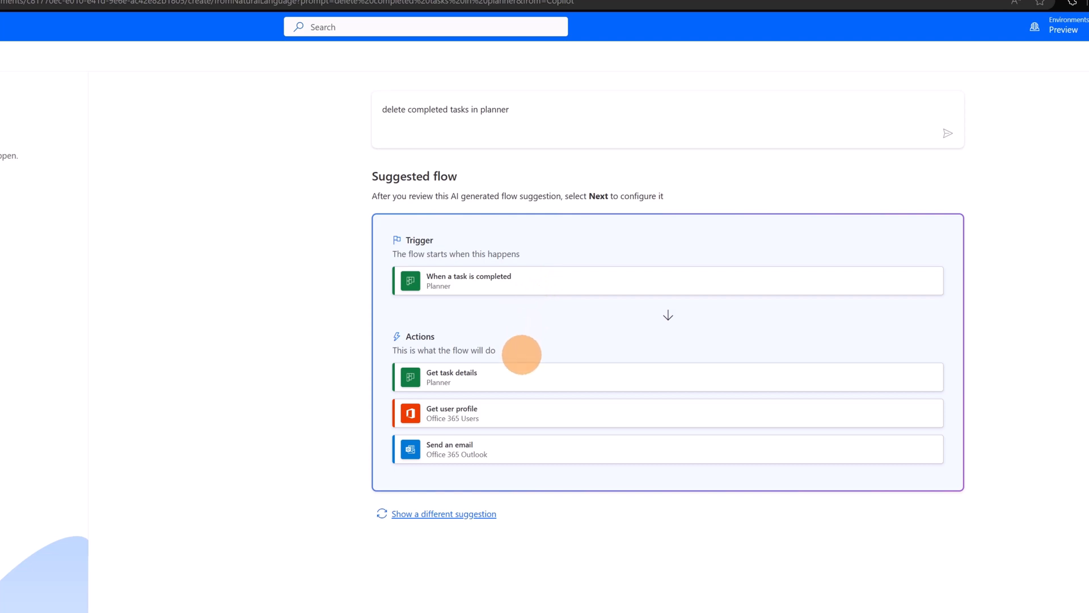
mouse_move(512, 373)
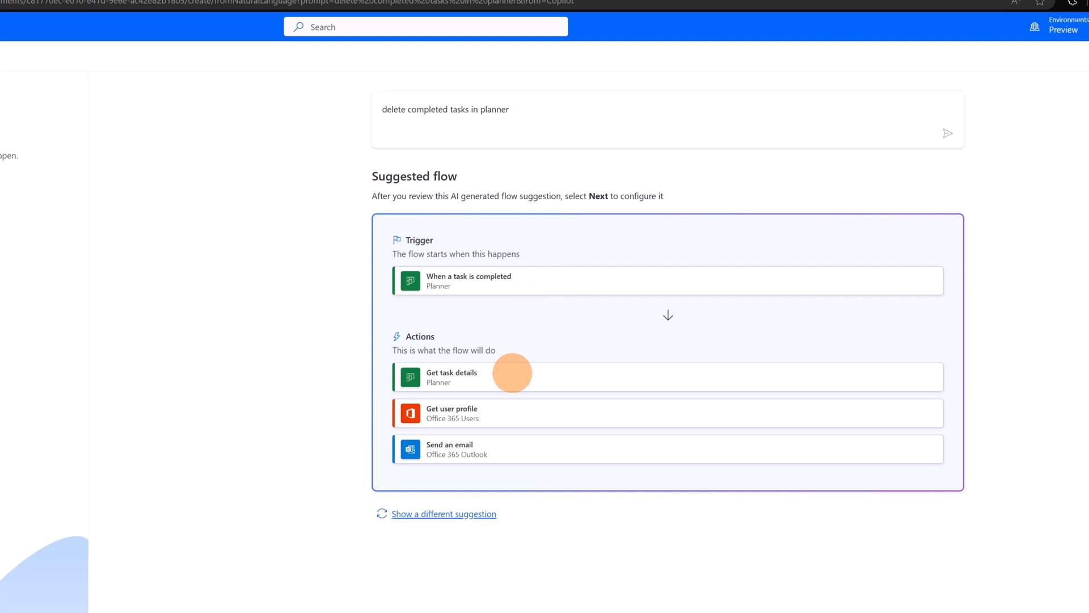
mouse_move(468, 399)
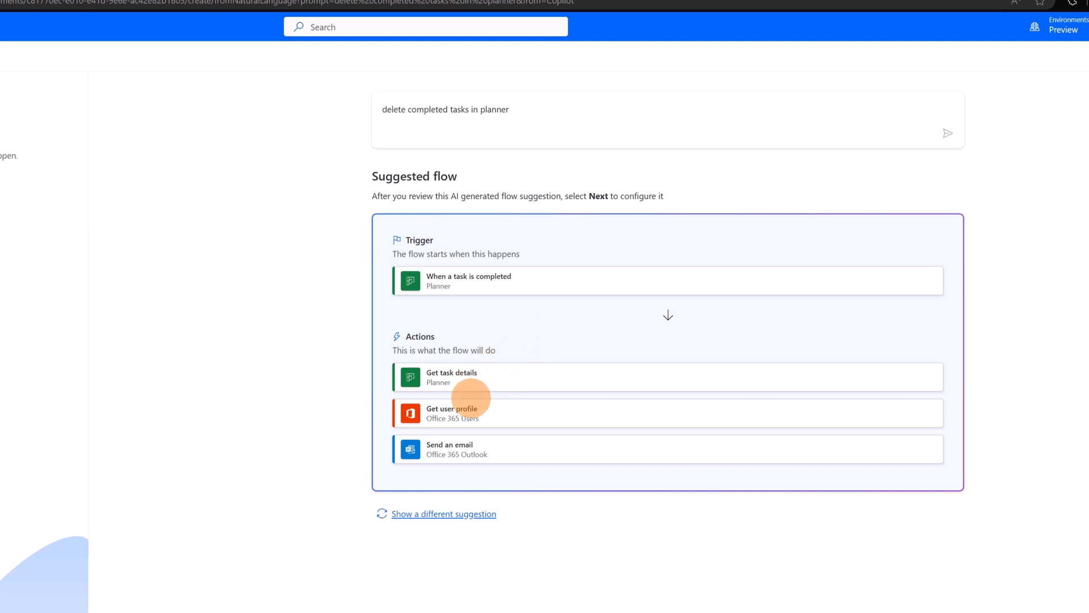
mouse_move(474, 449)
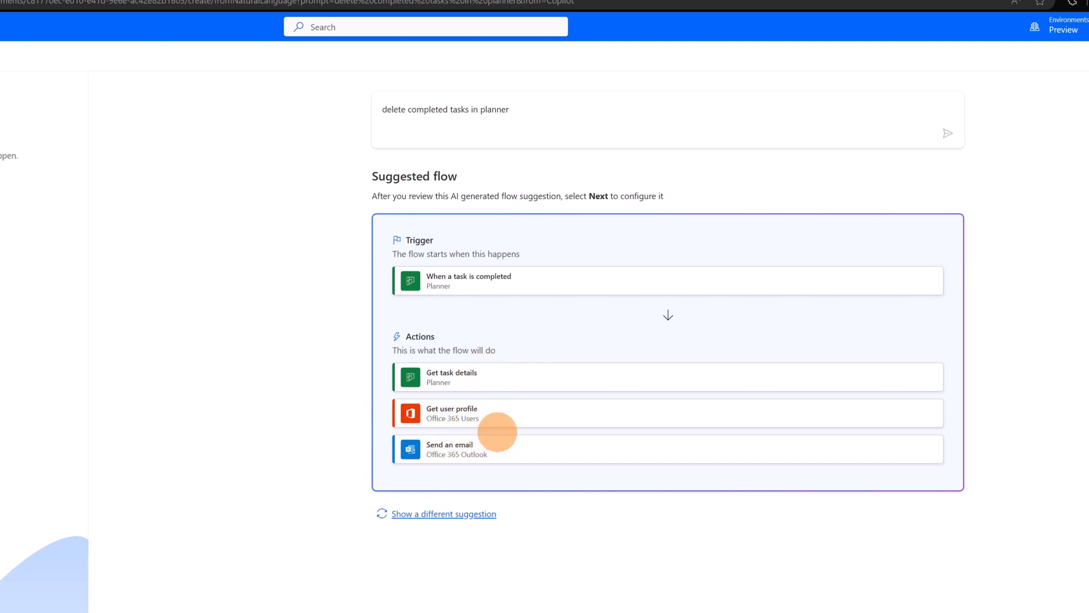
mouse_move(403, 490)
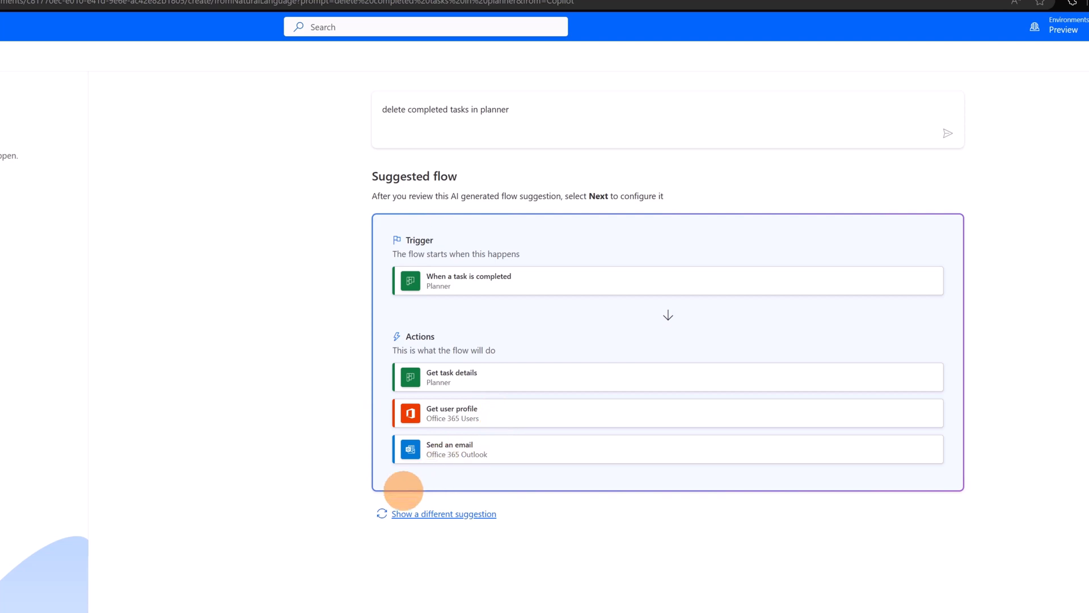
- Review the suggested flow's Planner trigger and actions, scrolling toward Next
scroll(up, 3)
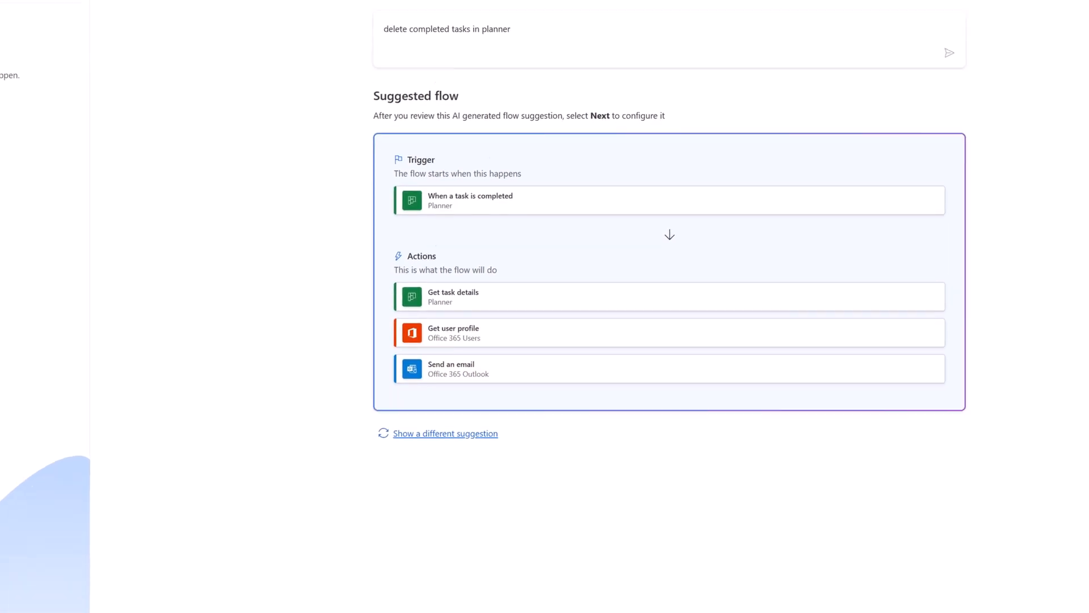
scroll(down, 3)
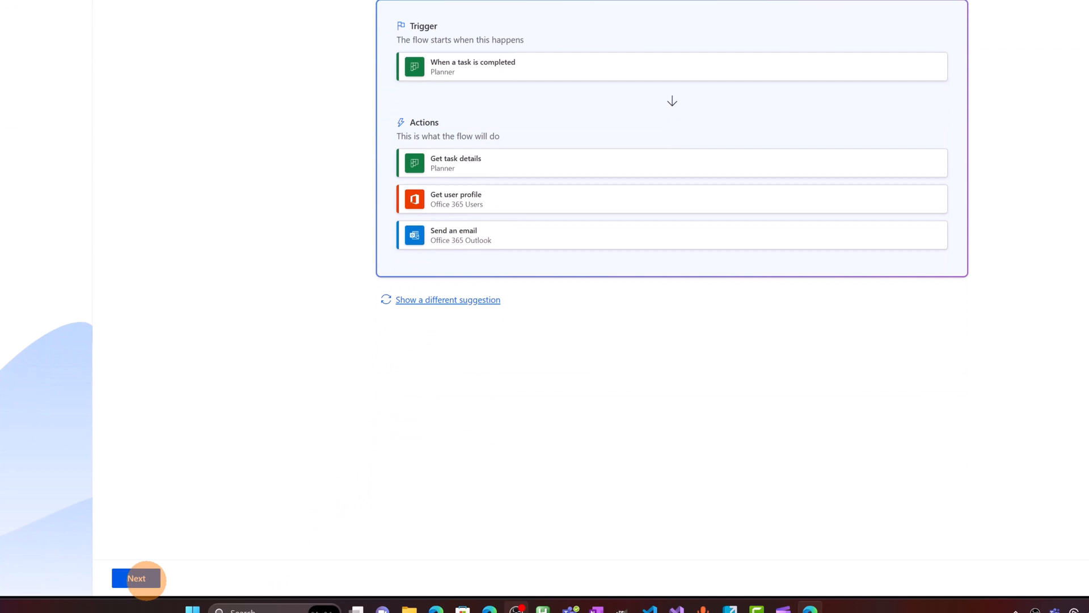
- Continue to flow settings and set the Planner trigger to the YouTube group and YouTube Tasks plan
click(136, 578)
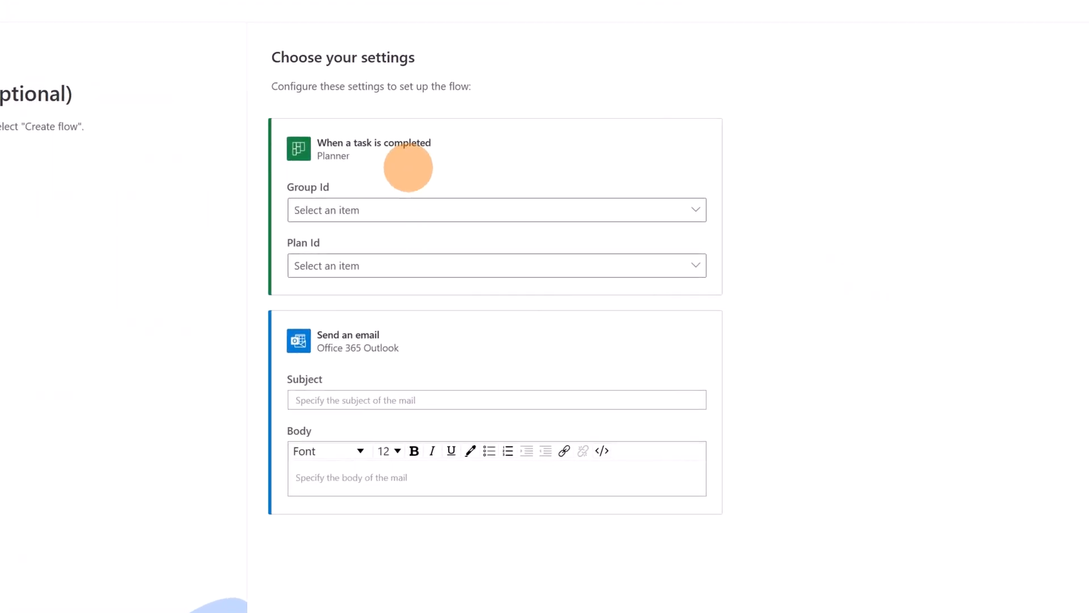
mouse_move(428, 186)
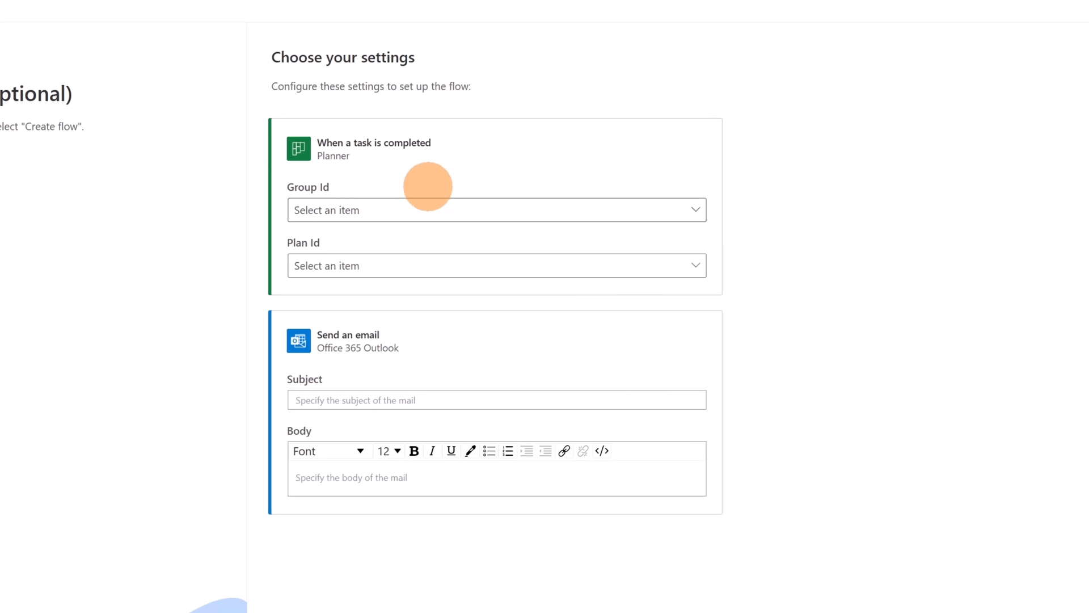
click(497, 210)
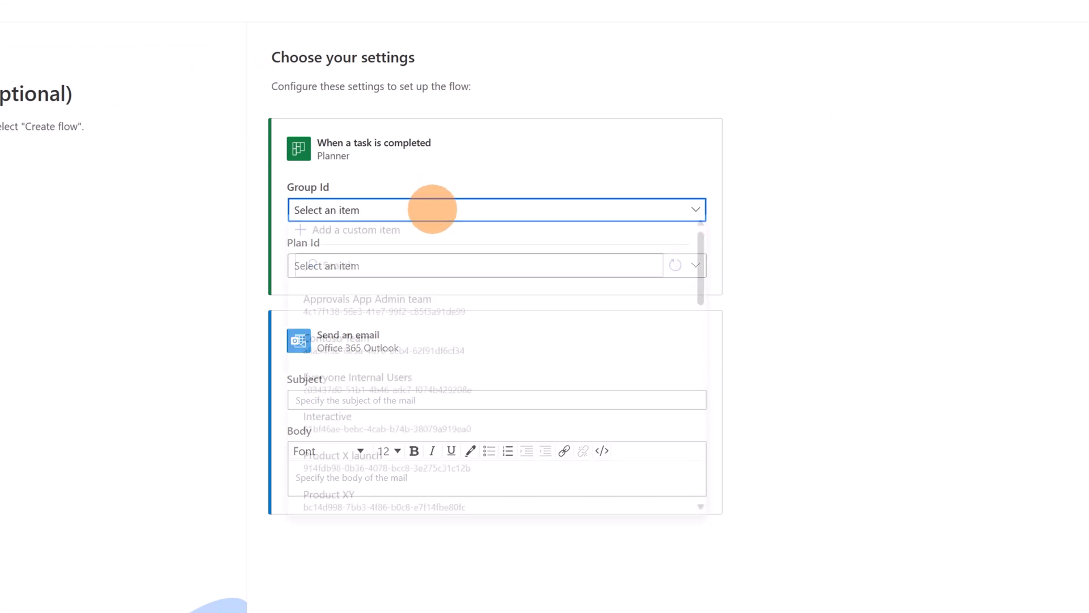
click(495, 208)
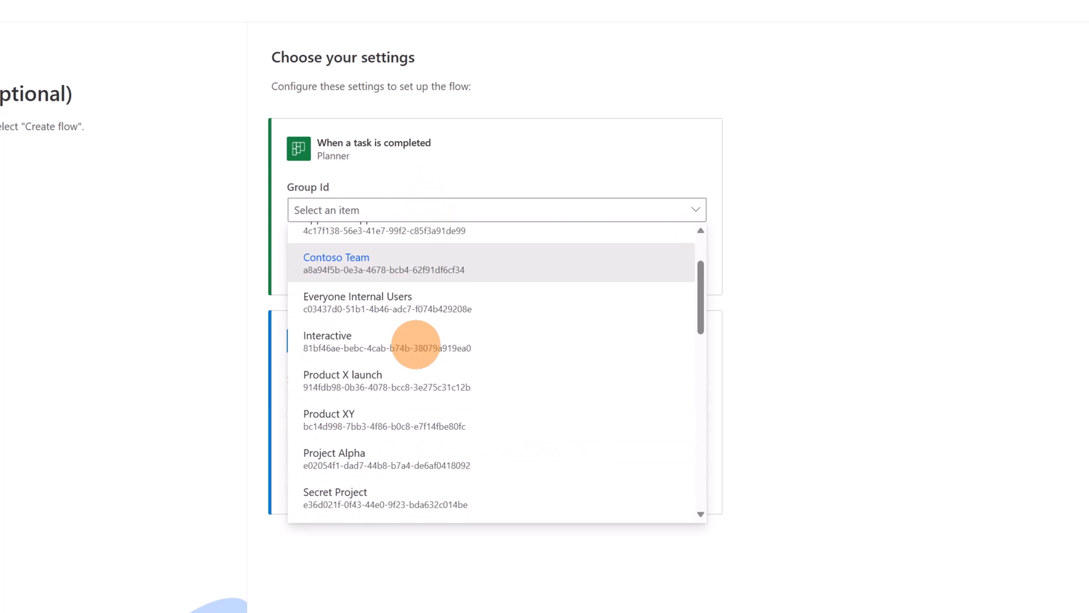
scroll(down, 3)
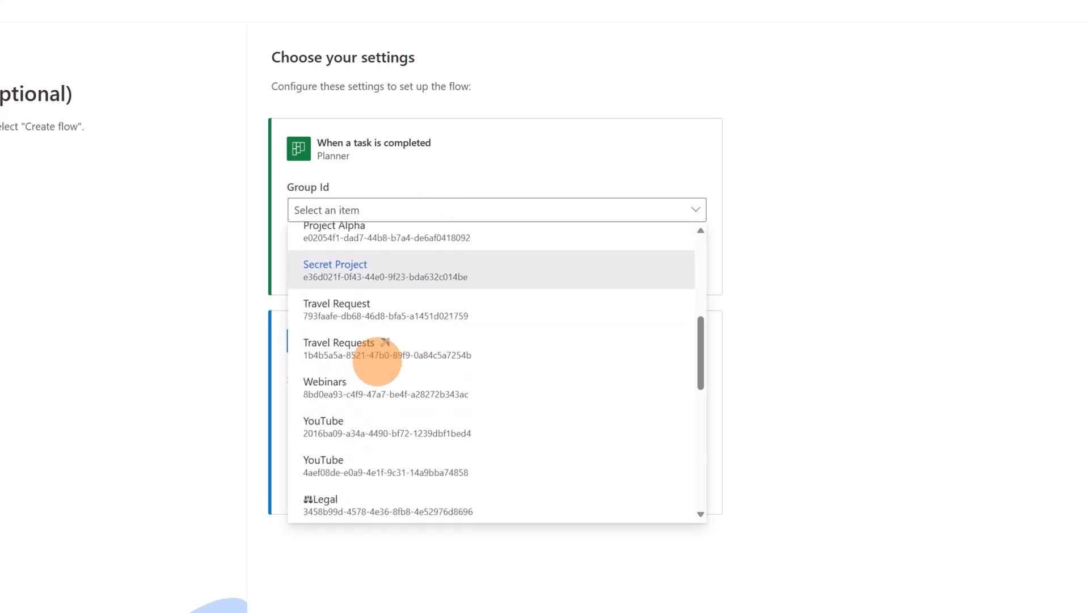
click(495, 210)
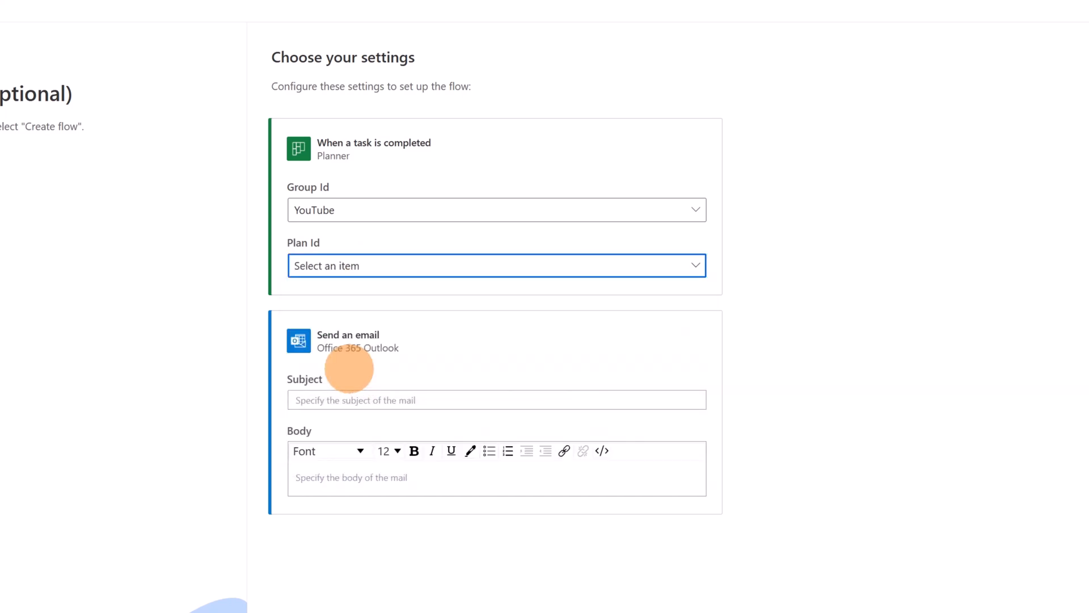
click(497, 265)
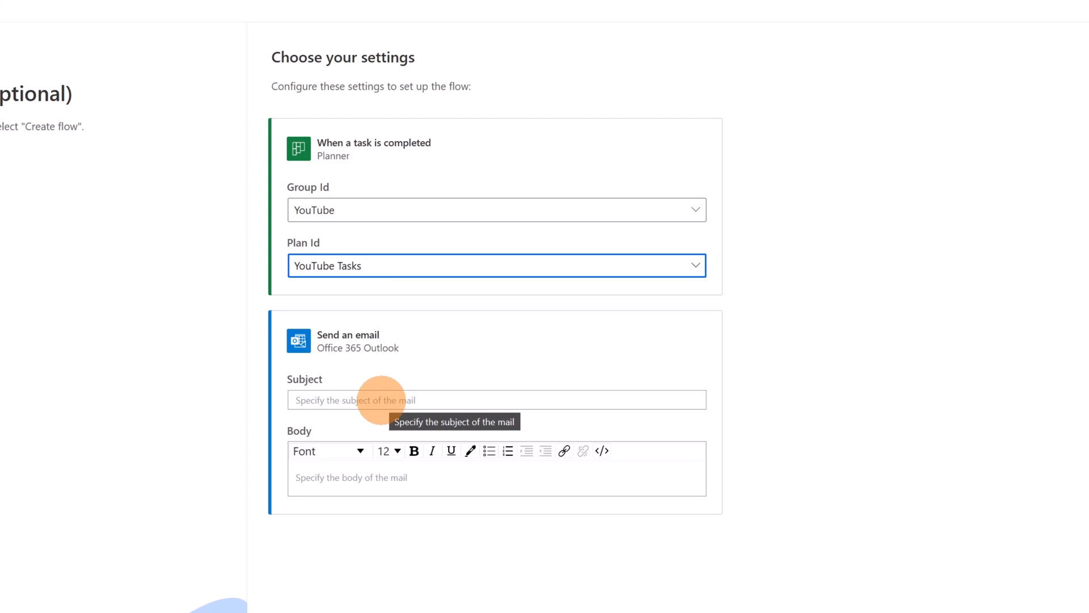
- Create the flow from the configured settings so it opens in the designer
scroll(down, 3)
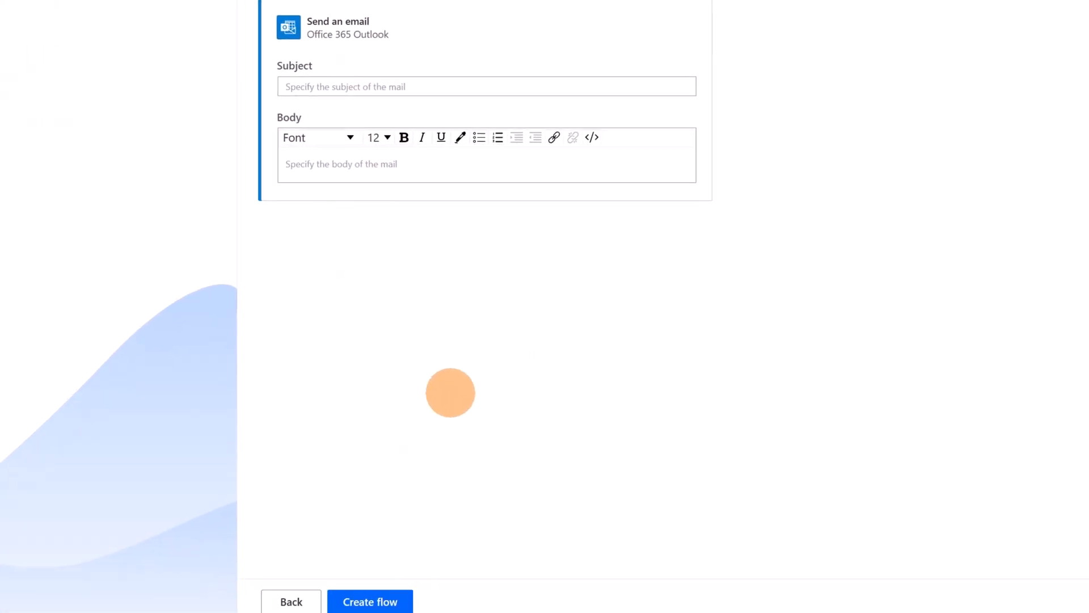
mouse_move(370, 598)
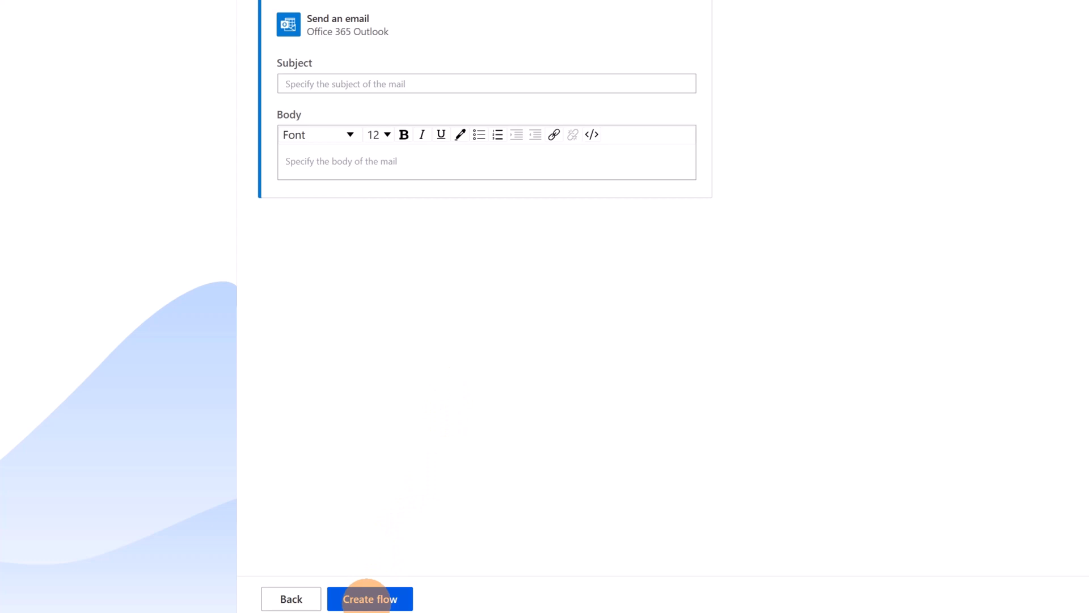
click(370, 599)
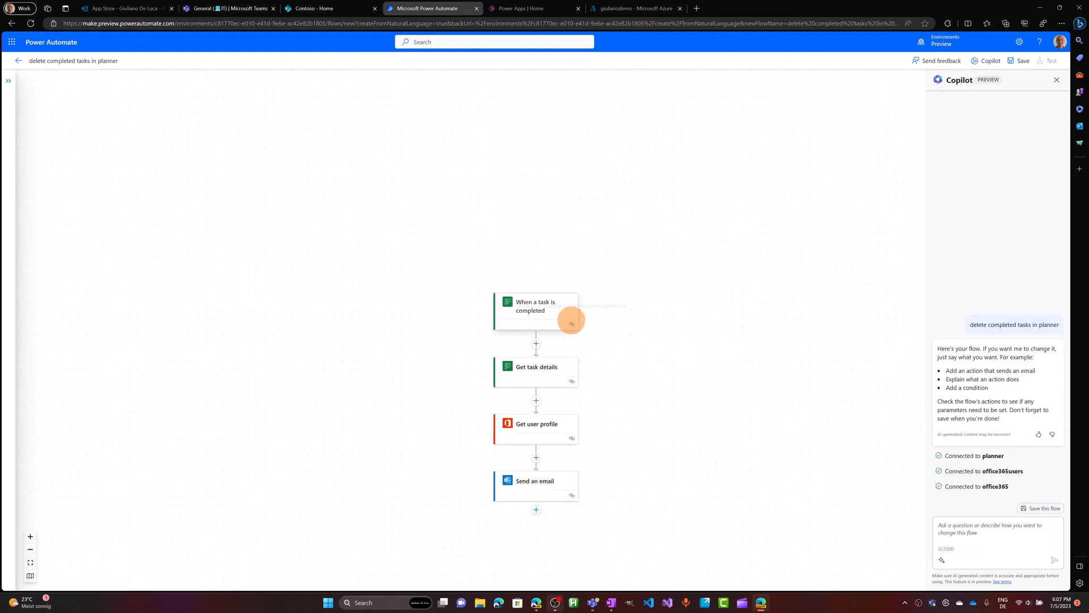
mouse_move(599, 273)
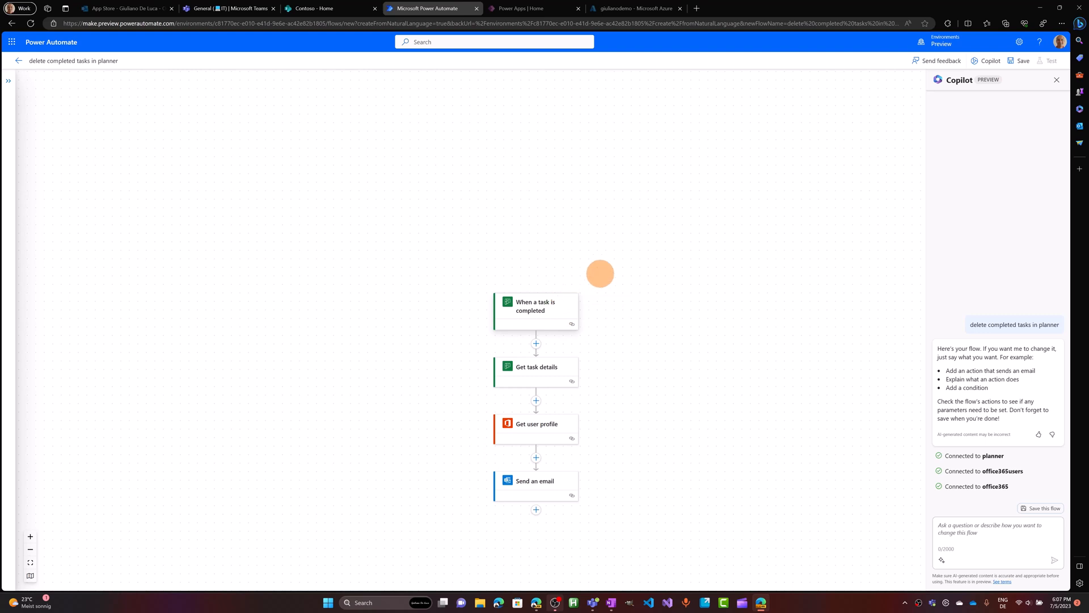
mouse_move(397, 311)
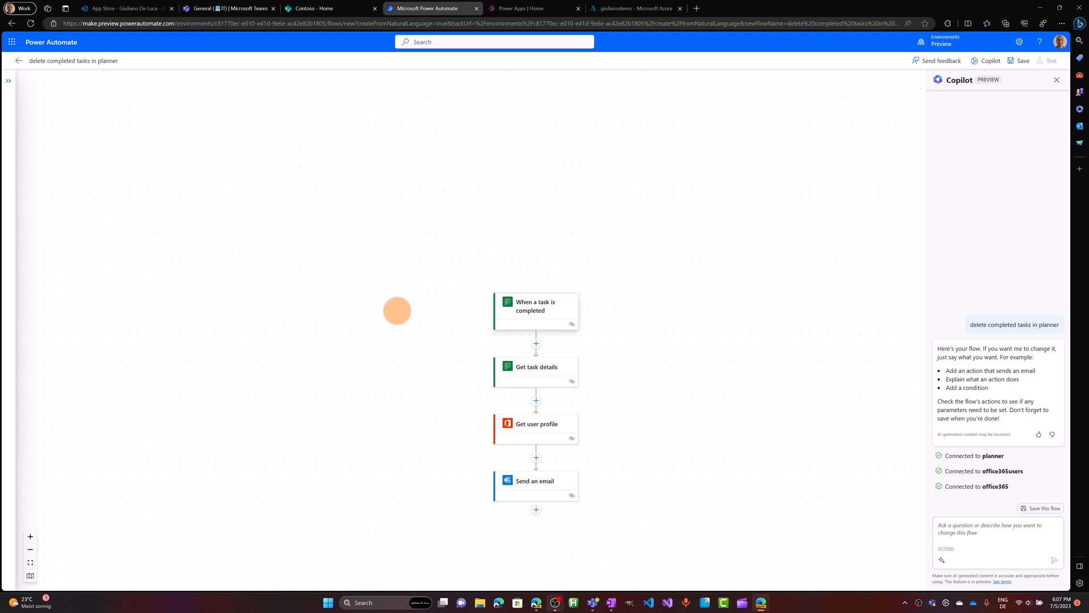
mouse_move(139, 497)
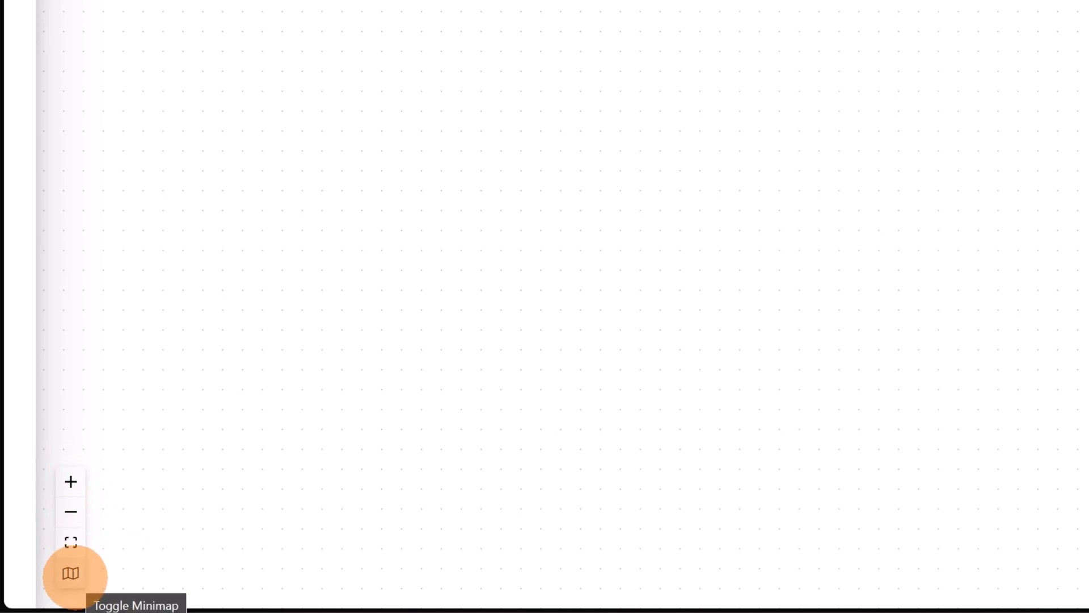
- Show the canvas minimap, fit the whole flow into view and zoom out
click(71, 573)
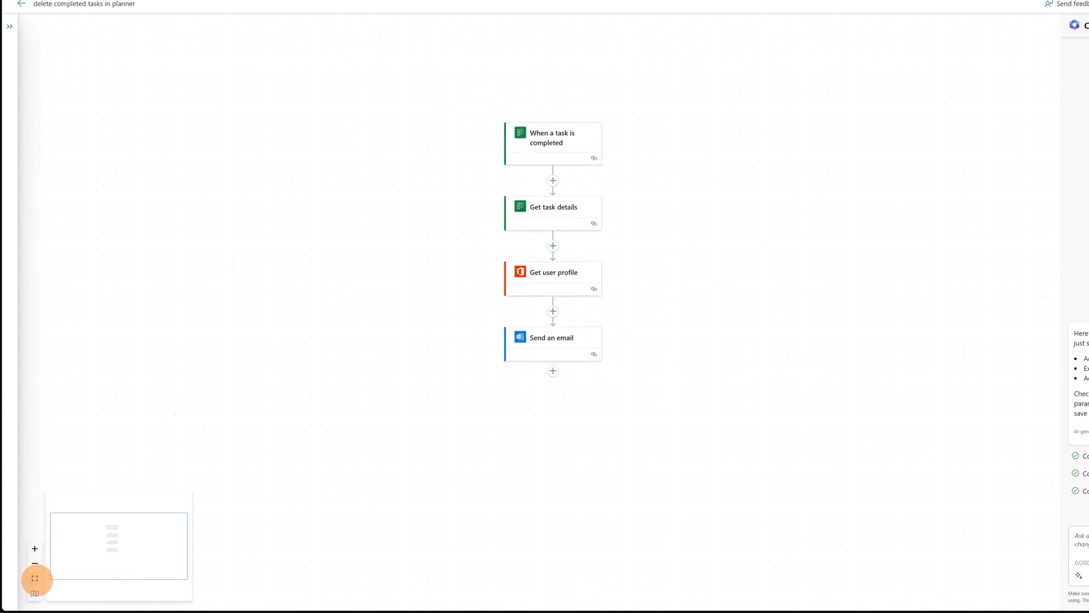
click(34, 579)
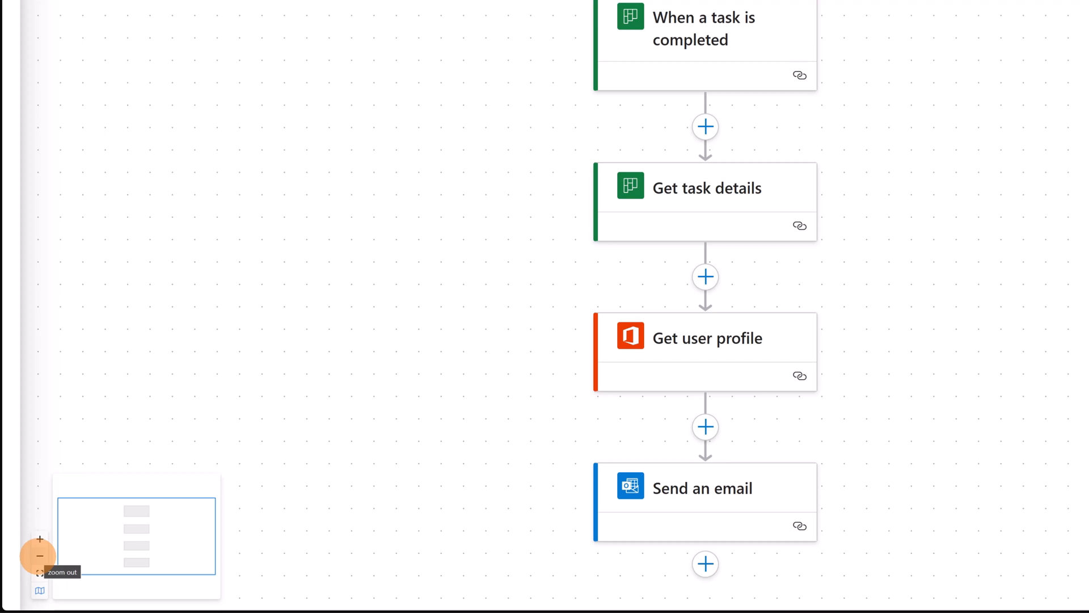
click(39, 556)
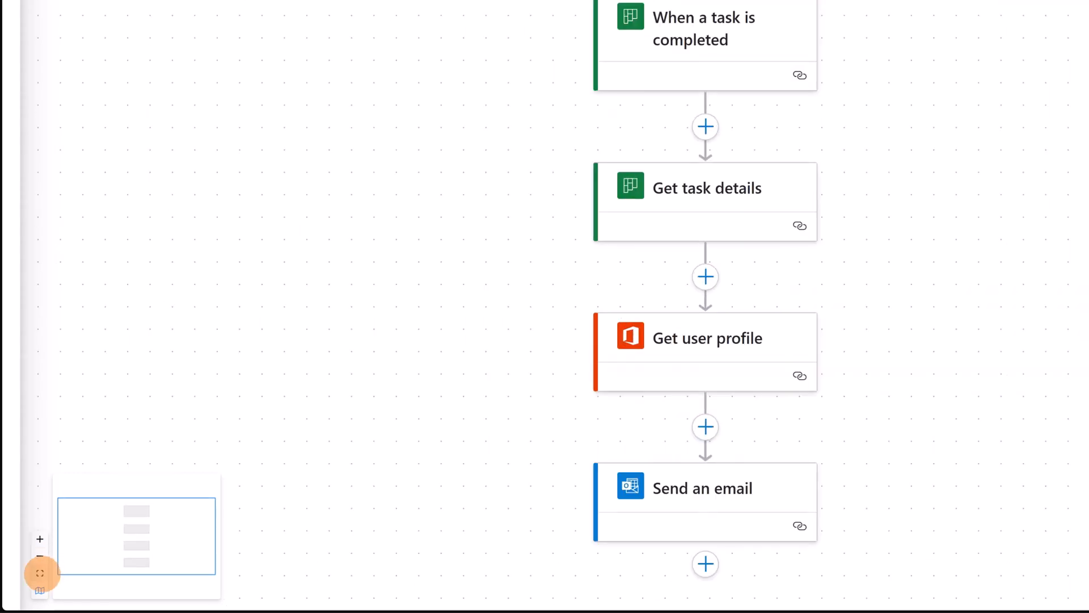
mouse_move(286, 355)
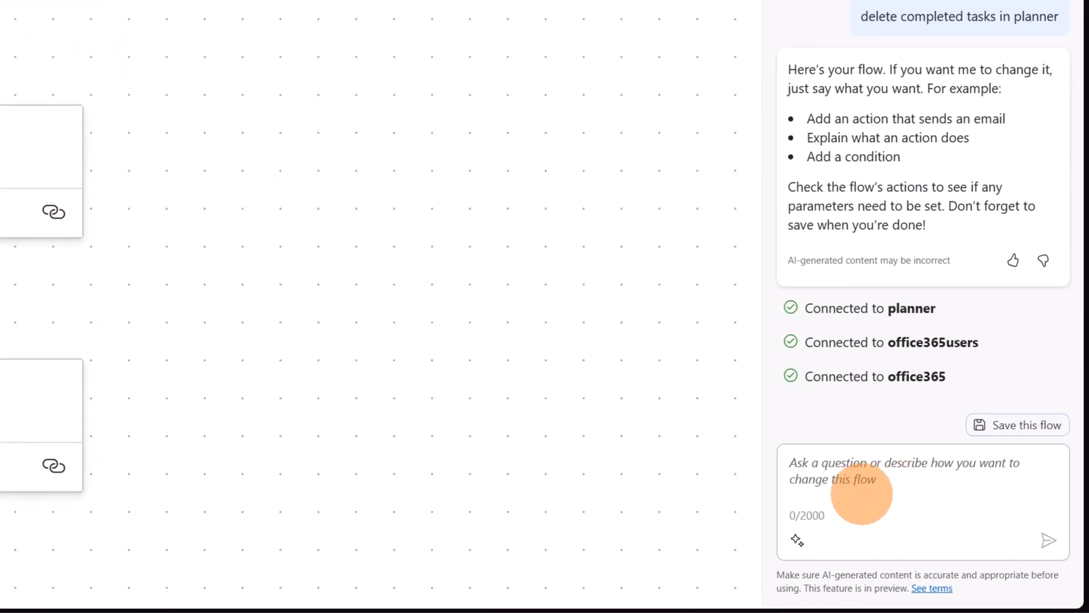
mouse_move(877, 491)
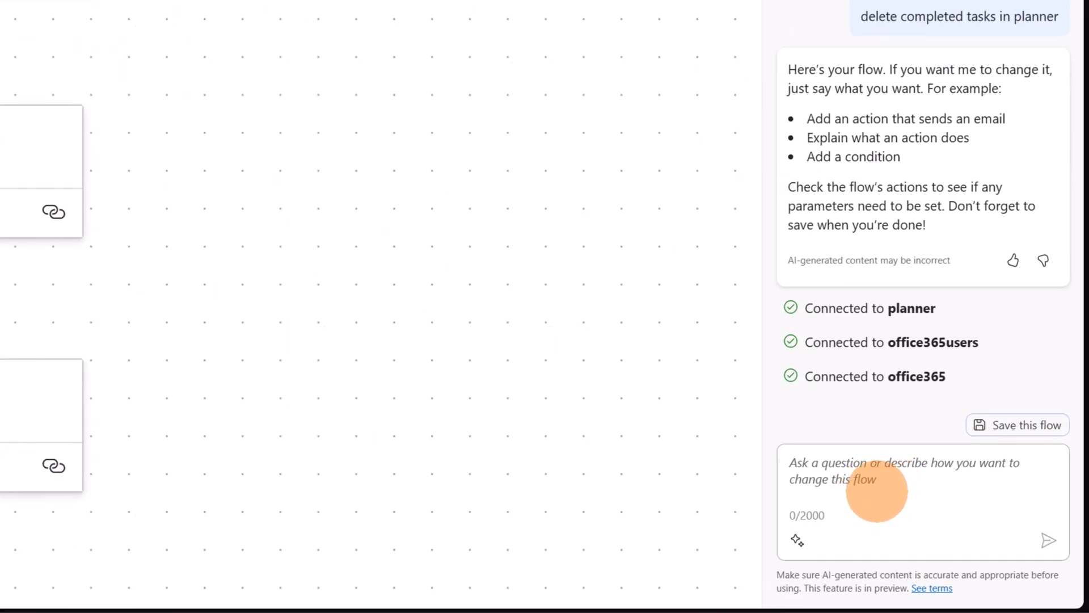
- Ask Copilot to Explain flow, then start an Ask a question prompt from its actions
click(796, 540)
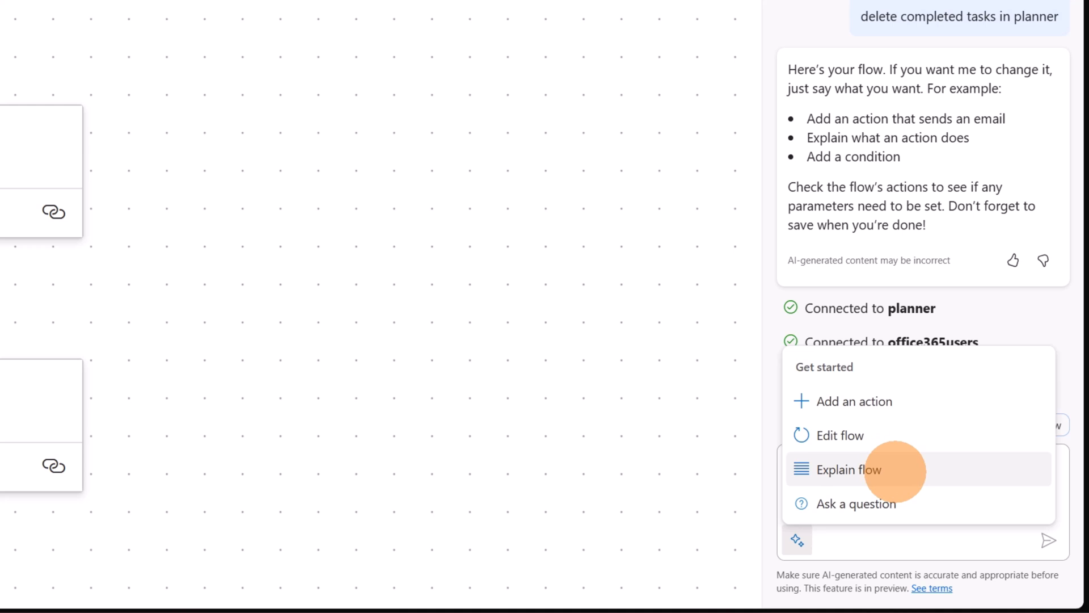
click(850, 470)
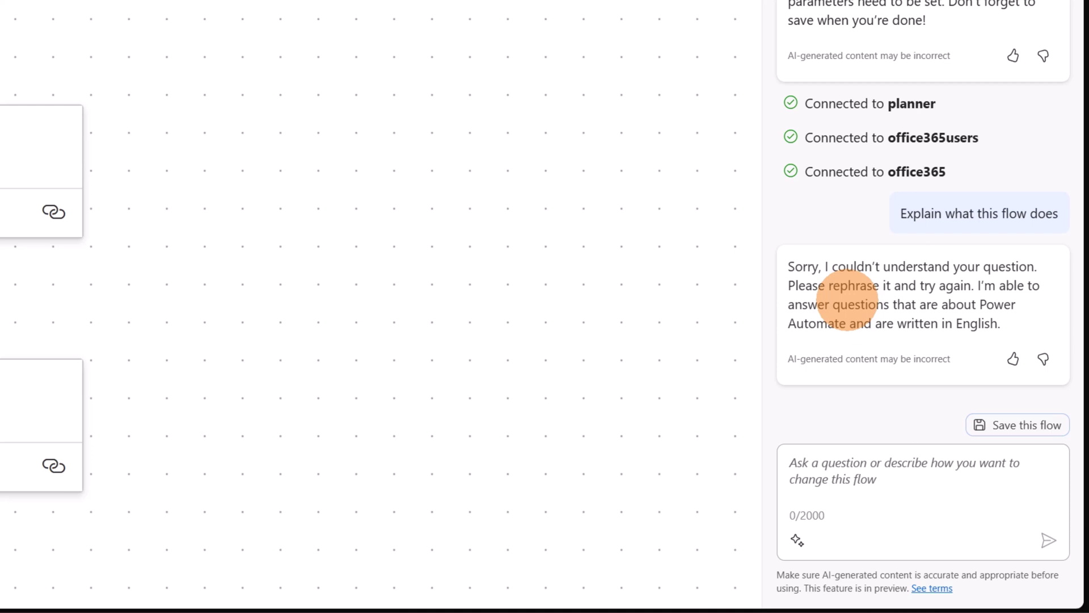
mouse_move(1014, 321)
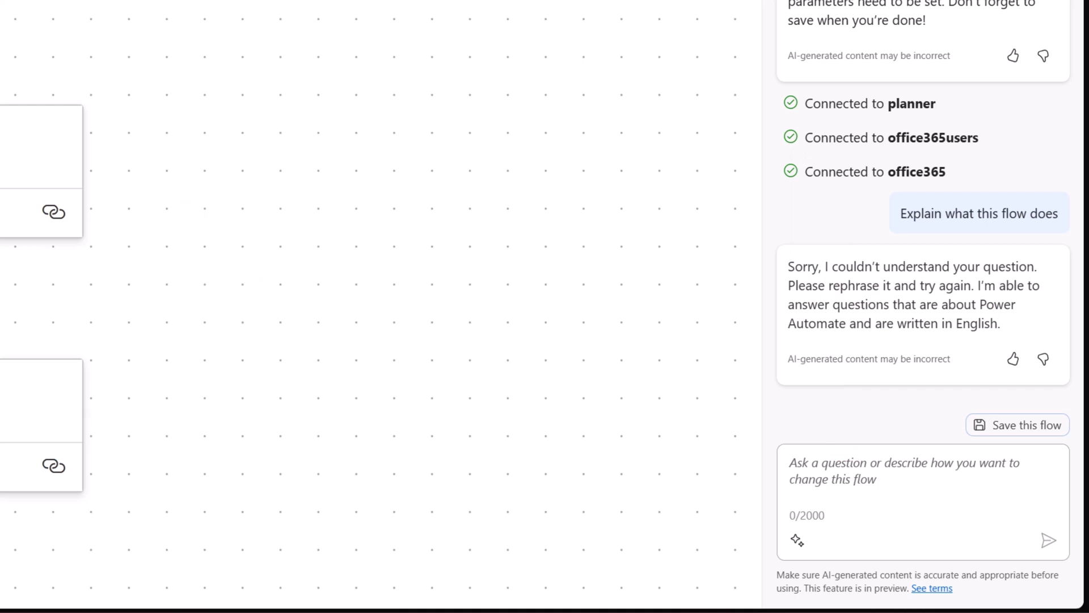
click(796, 542)
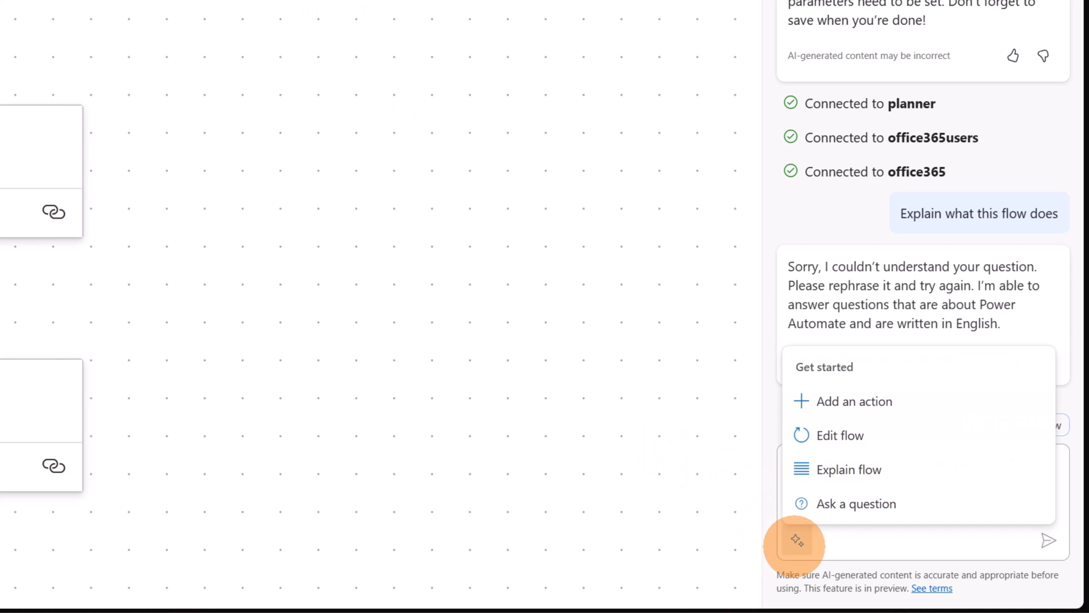
mouse_move(857, 504)
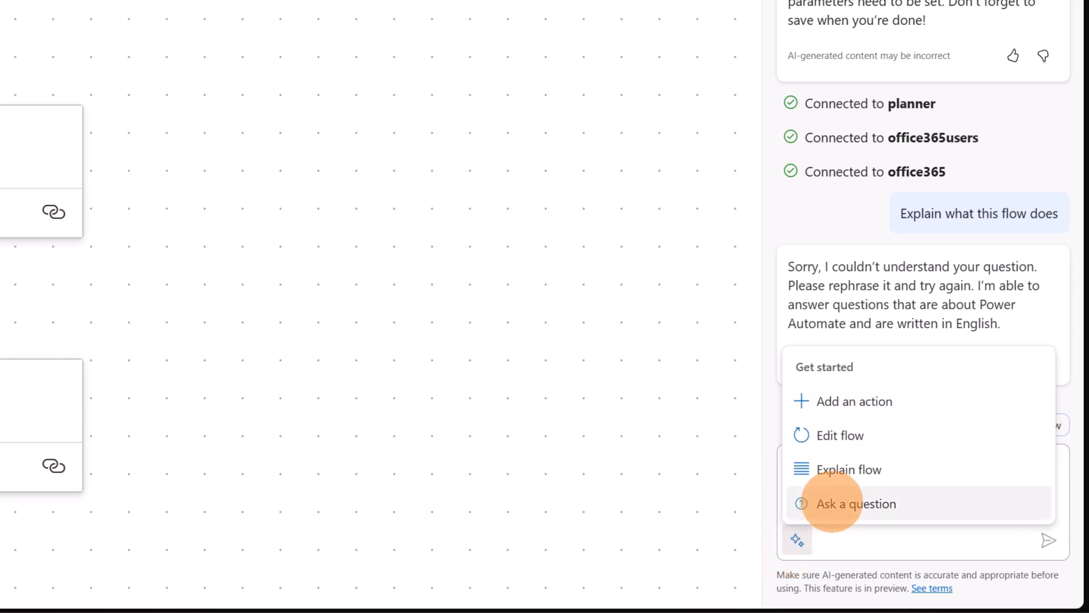
click(855, 503)
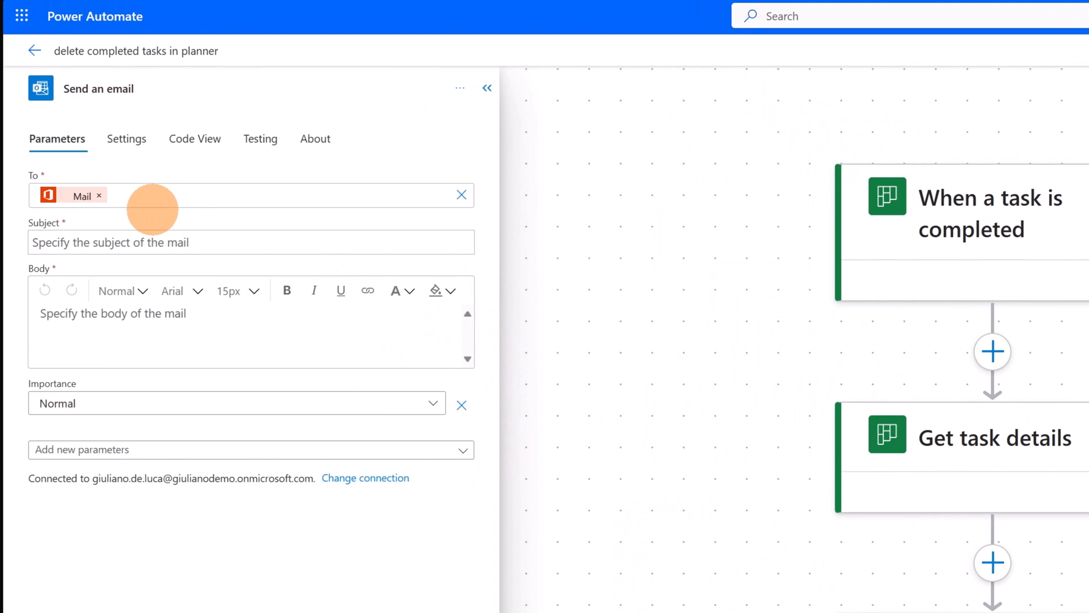
mouse_move(329, 278)
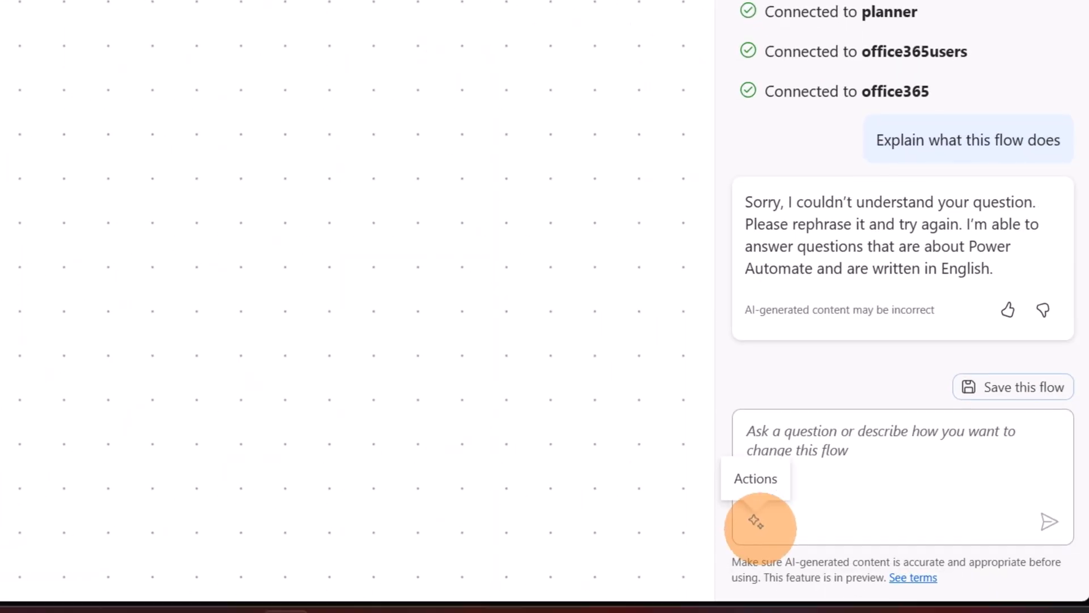
- Ask Copilot to explain the Send an email action, getting 'No answer found'
click(755, 477)
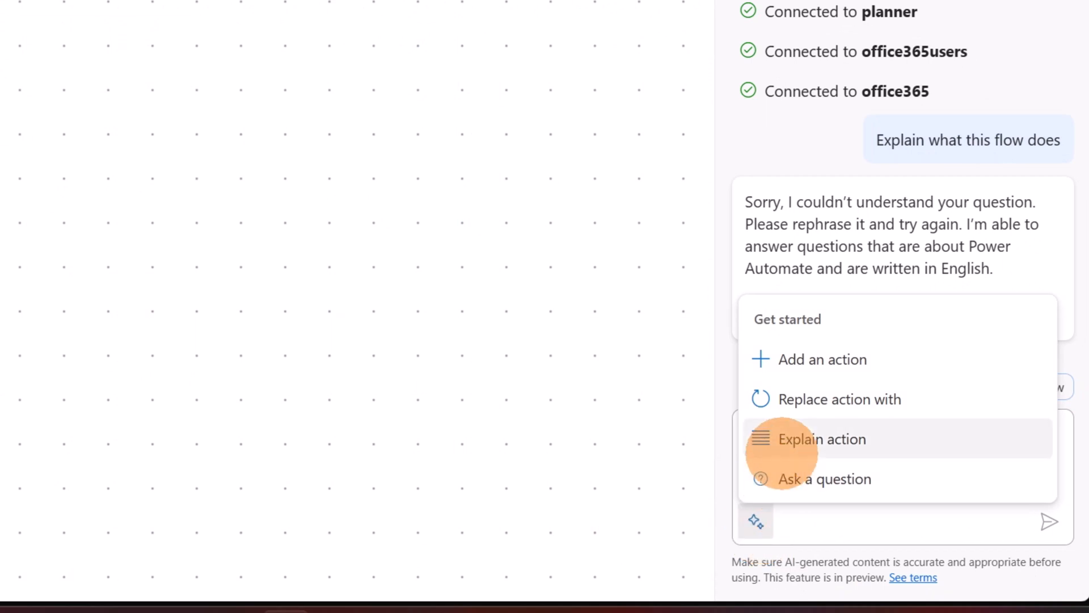
mouse_move(854, 444)
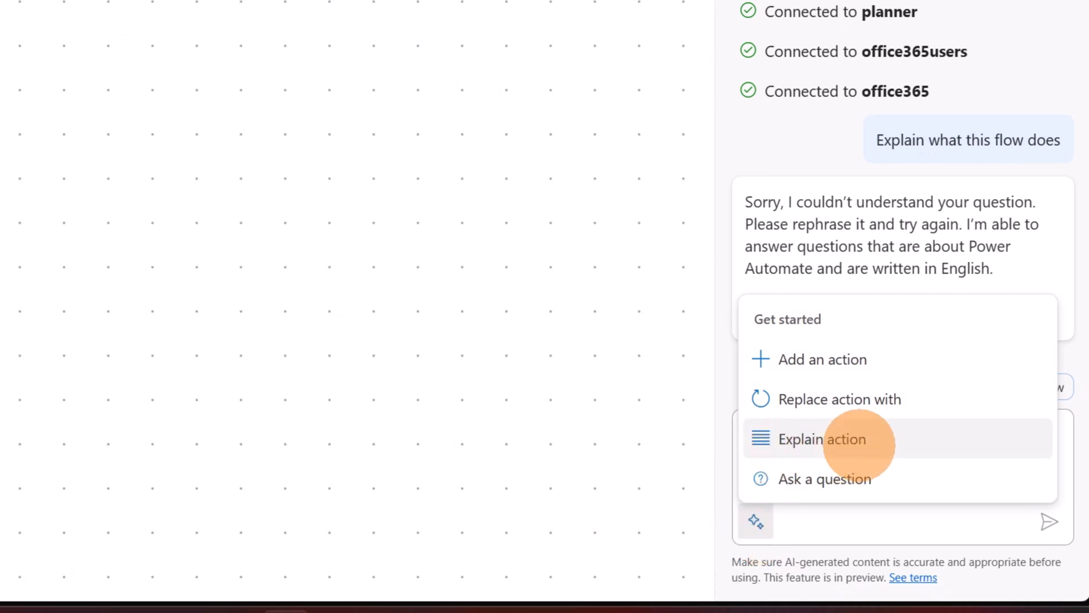
mouse_move(883, 434)
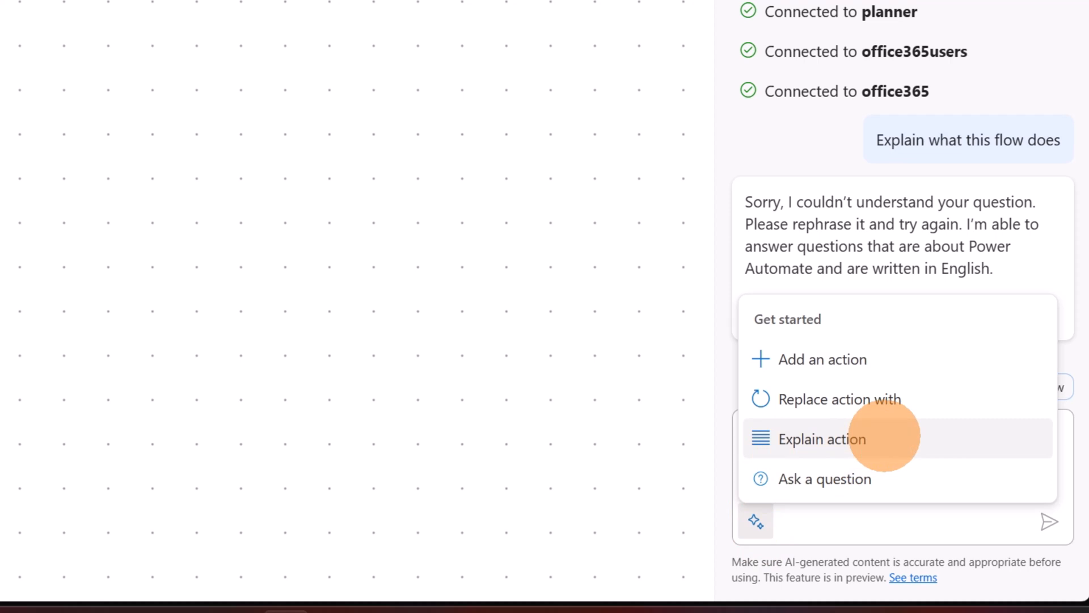
click(822, 438)
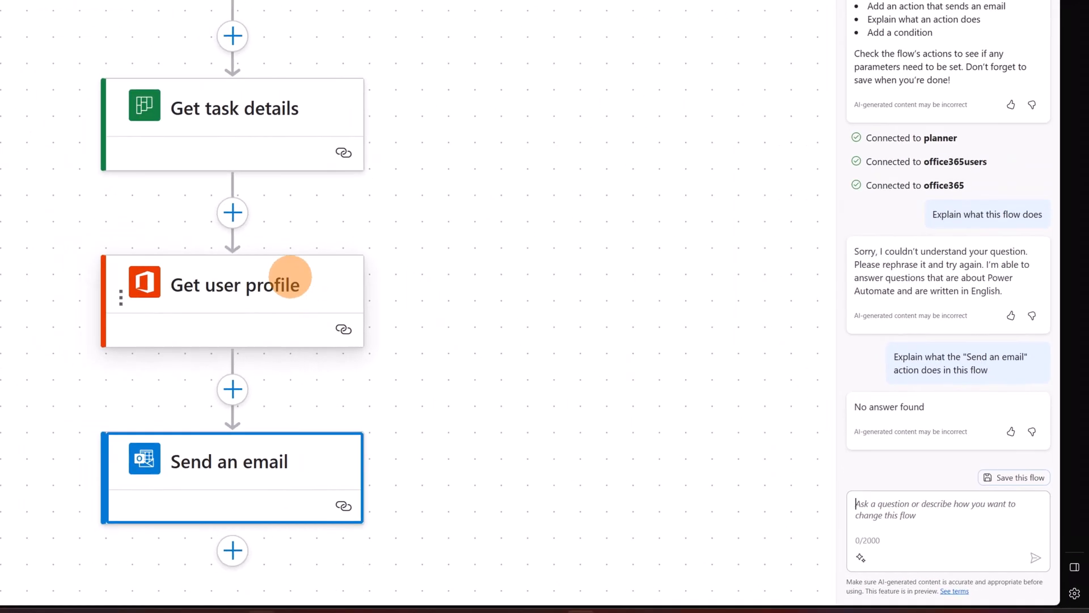
mouse_move(288, 173)
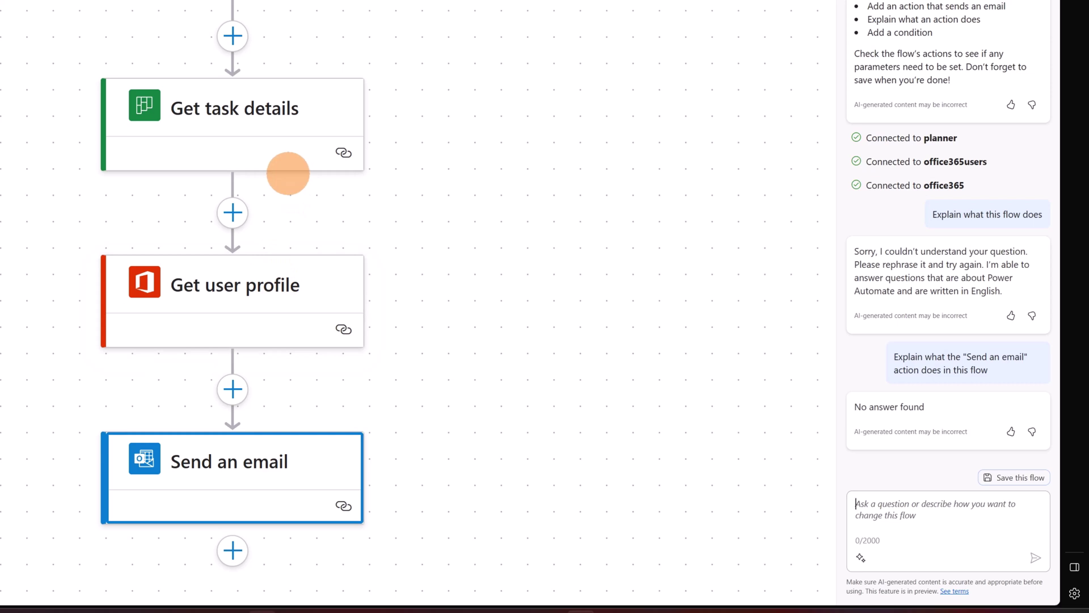
mouse_move(274, 176)
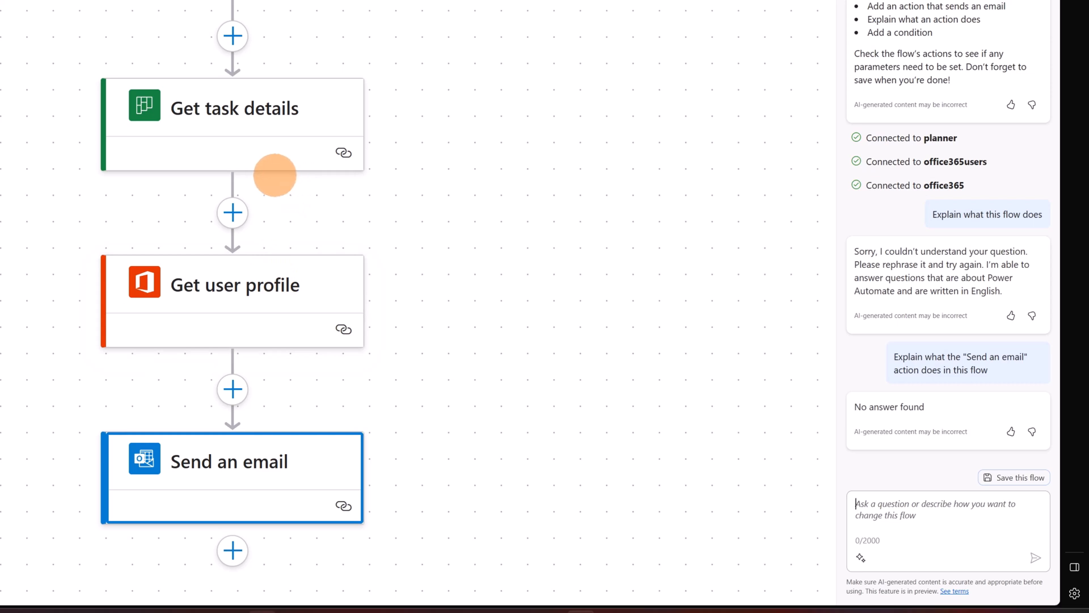
click(232, 462)
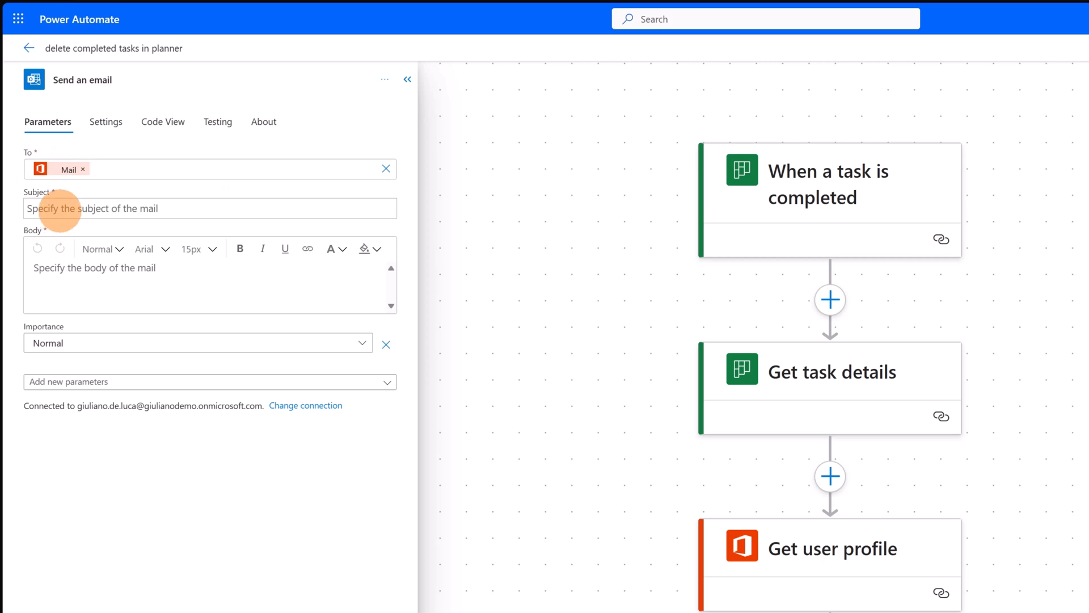
- Set the email subject to the Company name from the Get user profile dynamic content
click(209, 207)
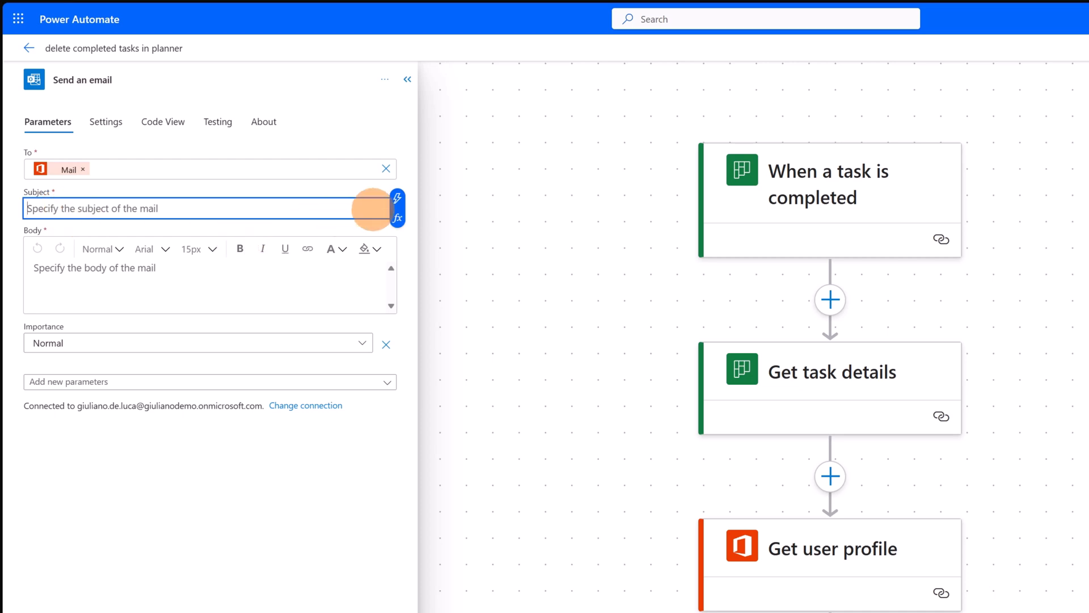
mouse_move(397, 198)
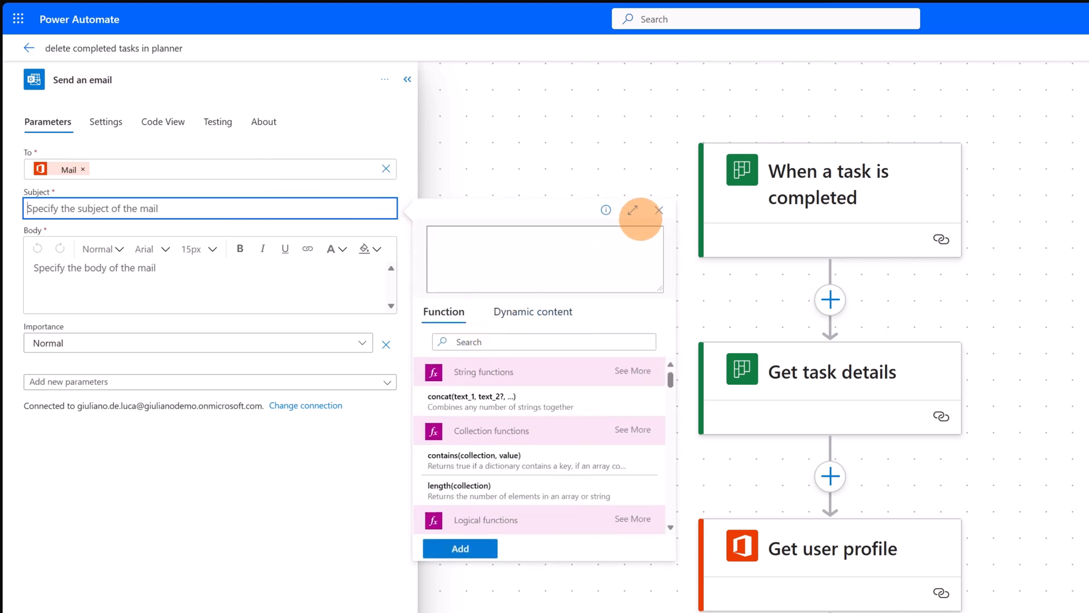
click(658, 210)
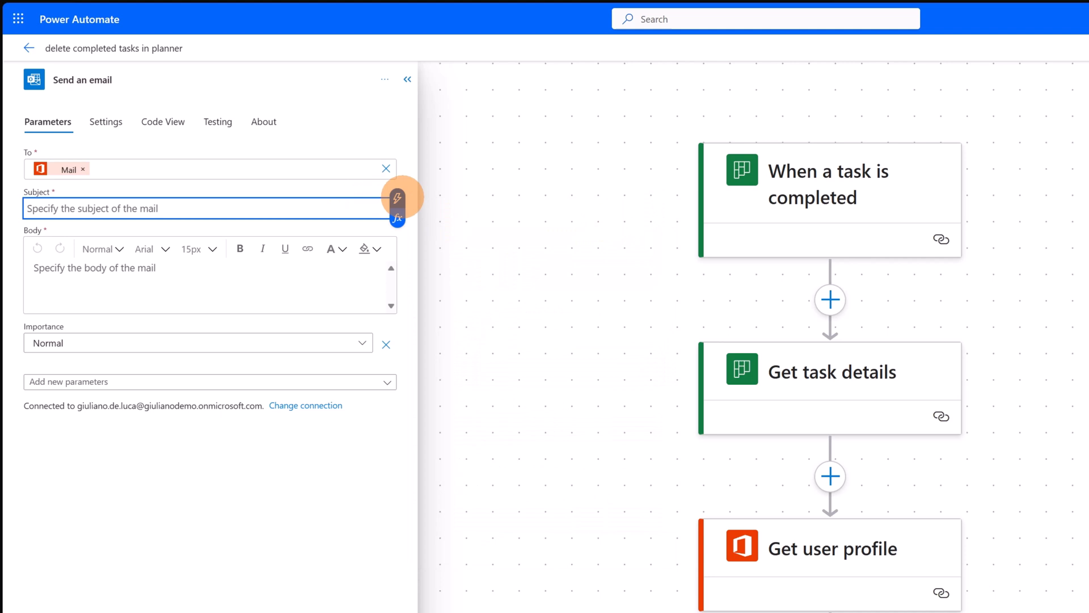
click(397, 202)
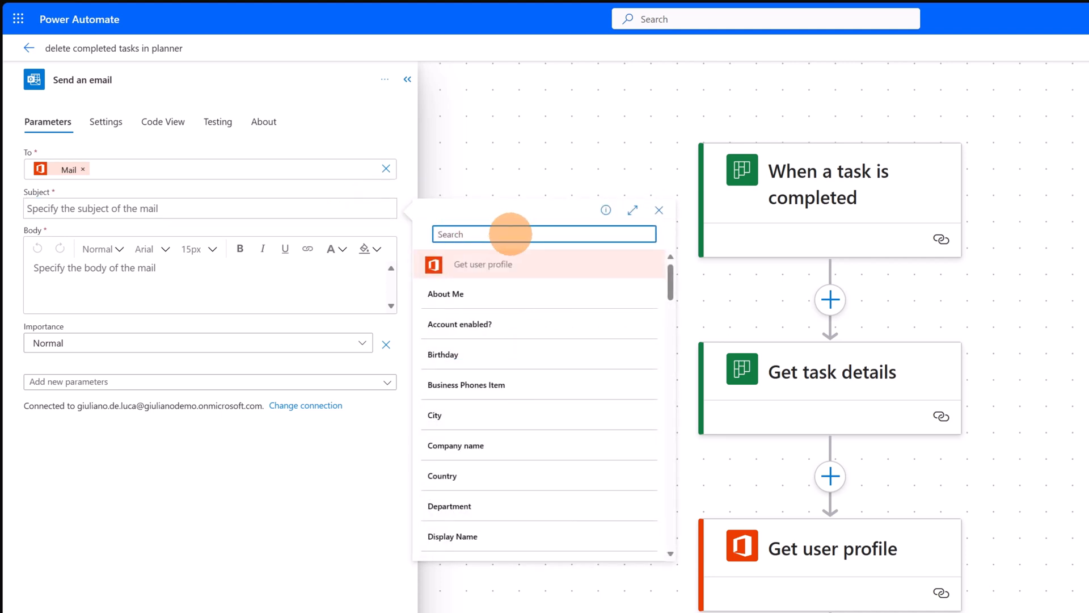
mouse_move(485, 444)
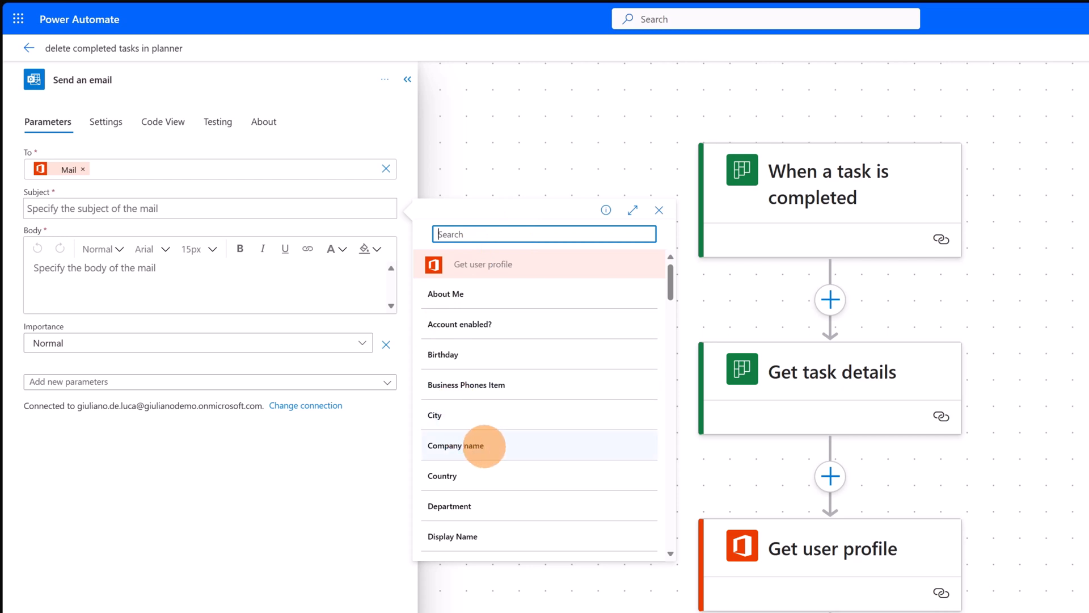
click(455, 445)
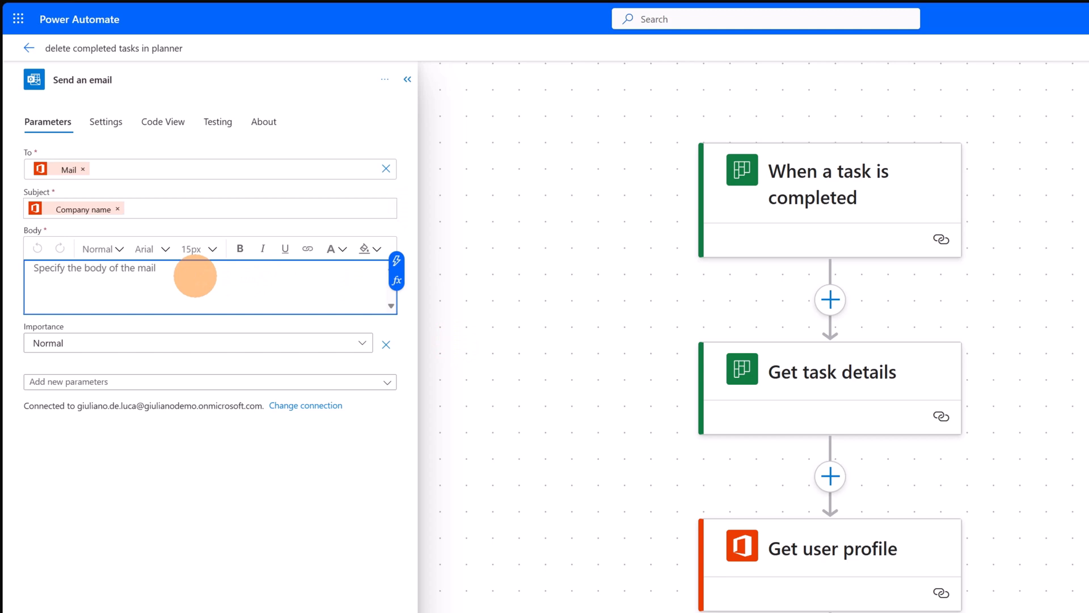
- Write 'Task deleted' in the email body and bring up the dynamic content list
text(Task)
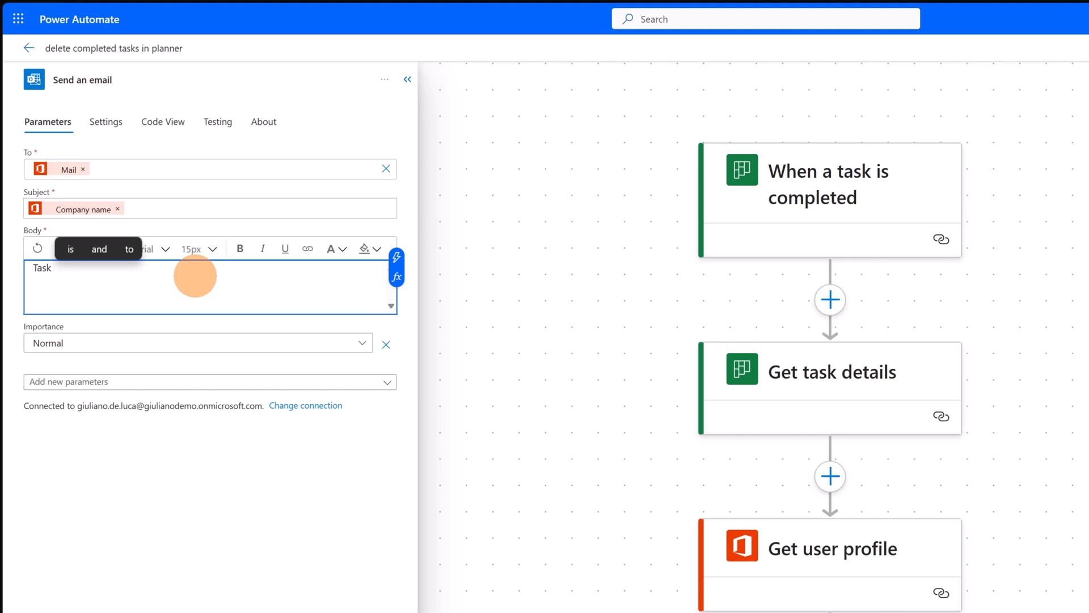
text(deleted)
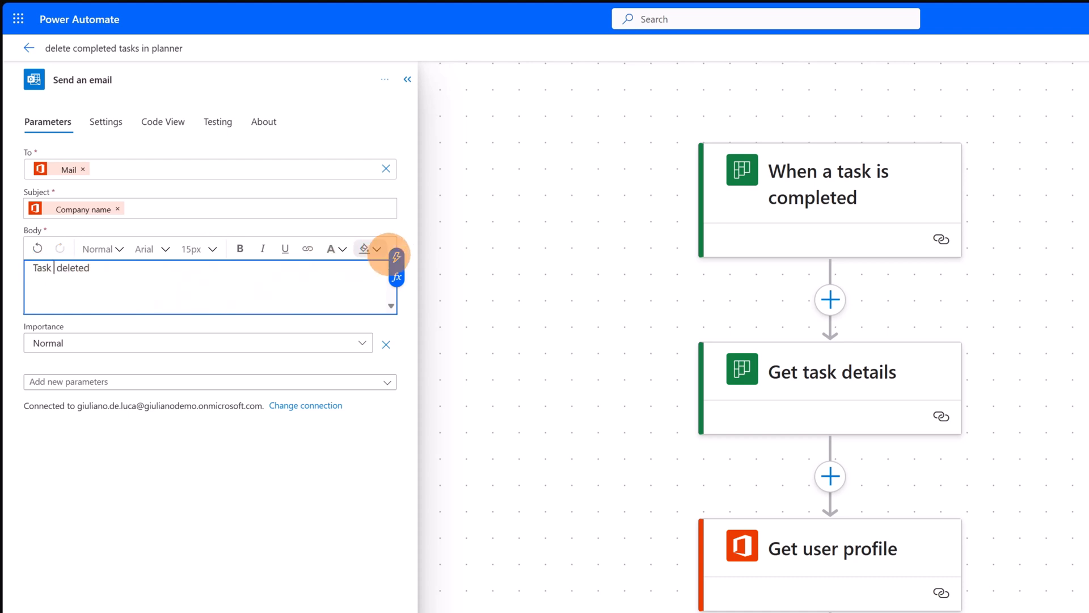
click(396, 275)
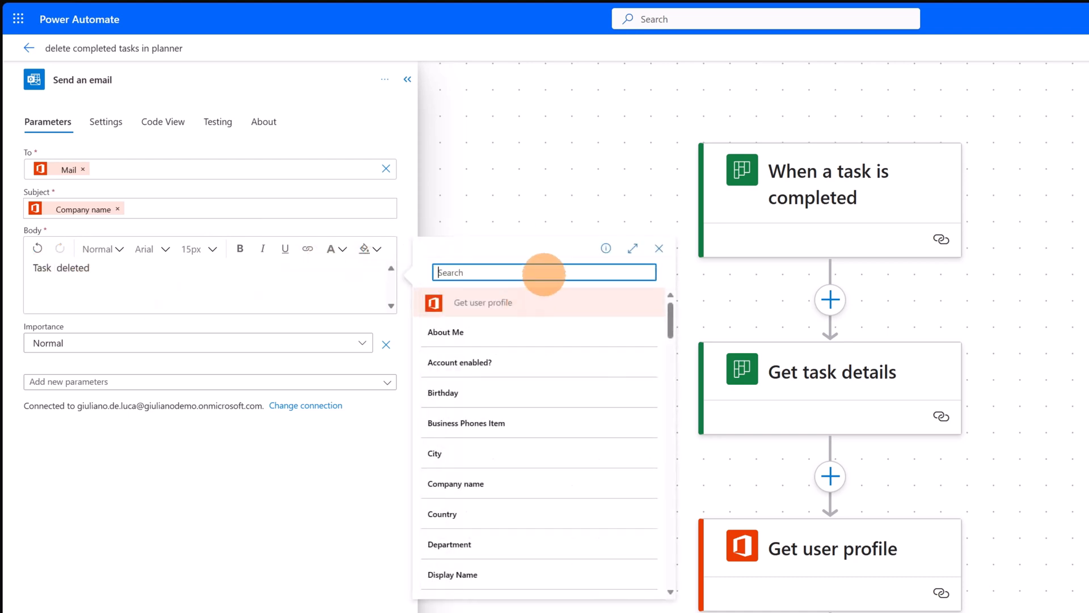
text(ts)
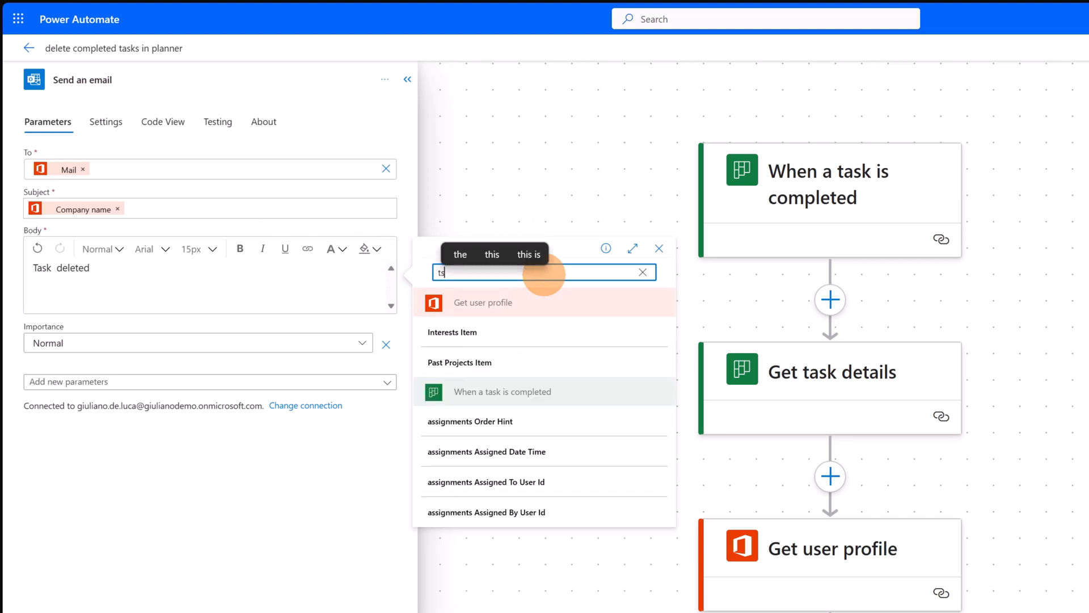
text(a)
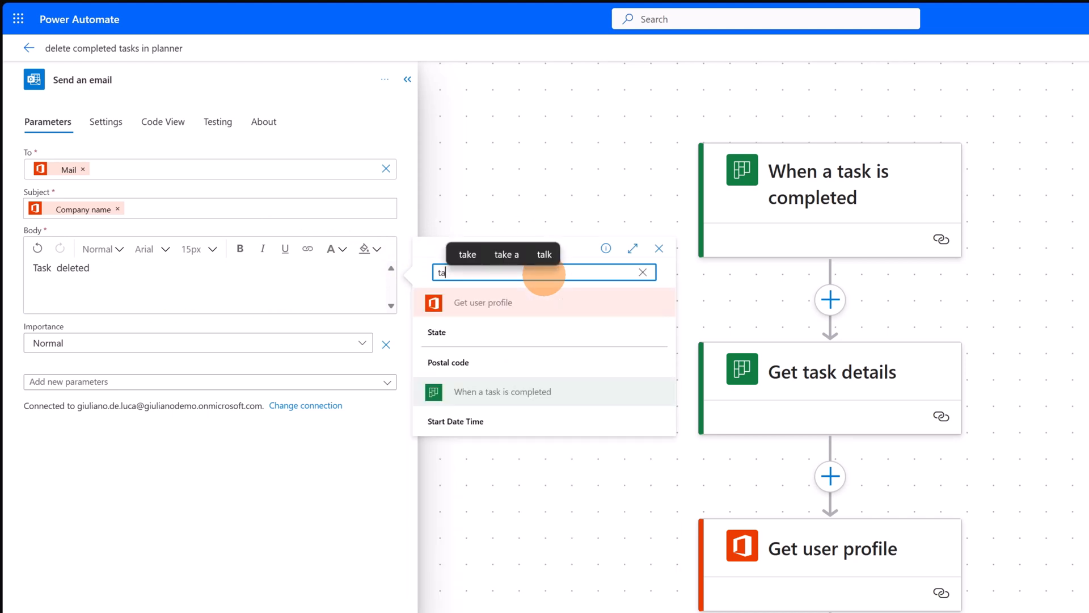
click(642, 271)
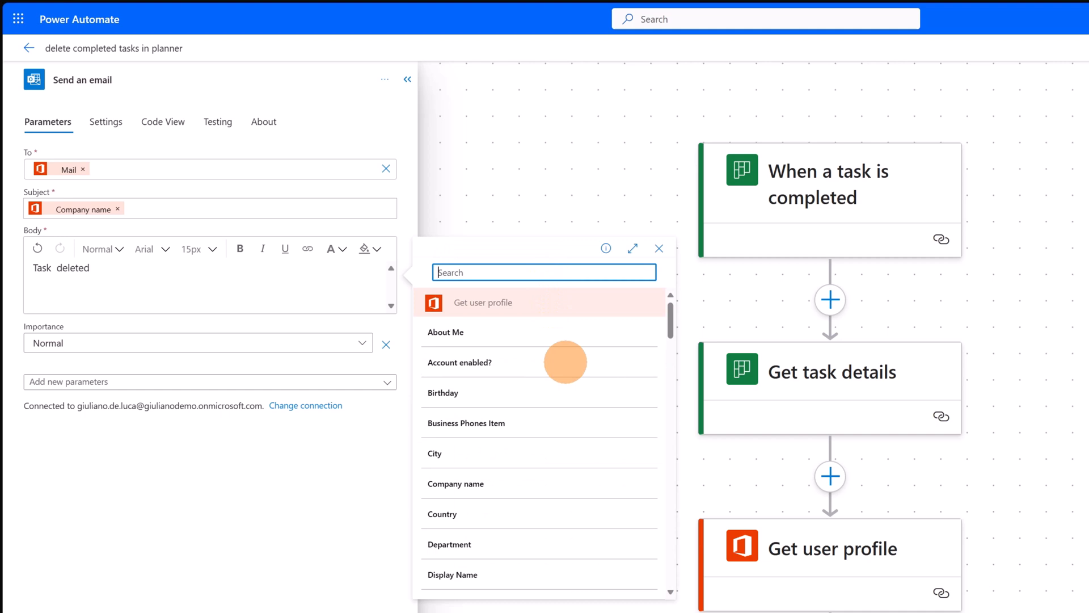
- Insert the completed task's Title from the trigger outputs between 'Task' and 'deleted'
scroll(down, 3)
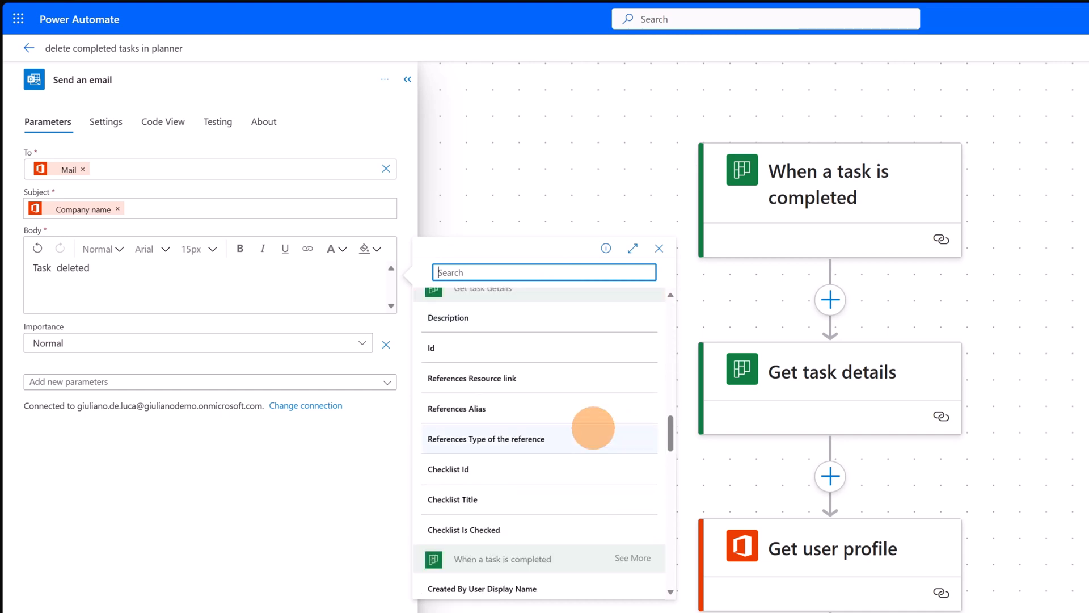
scroll(up, 3)
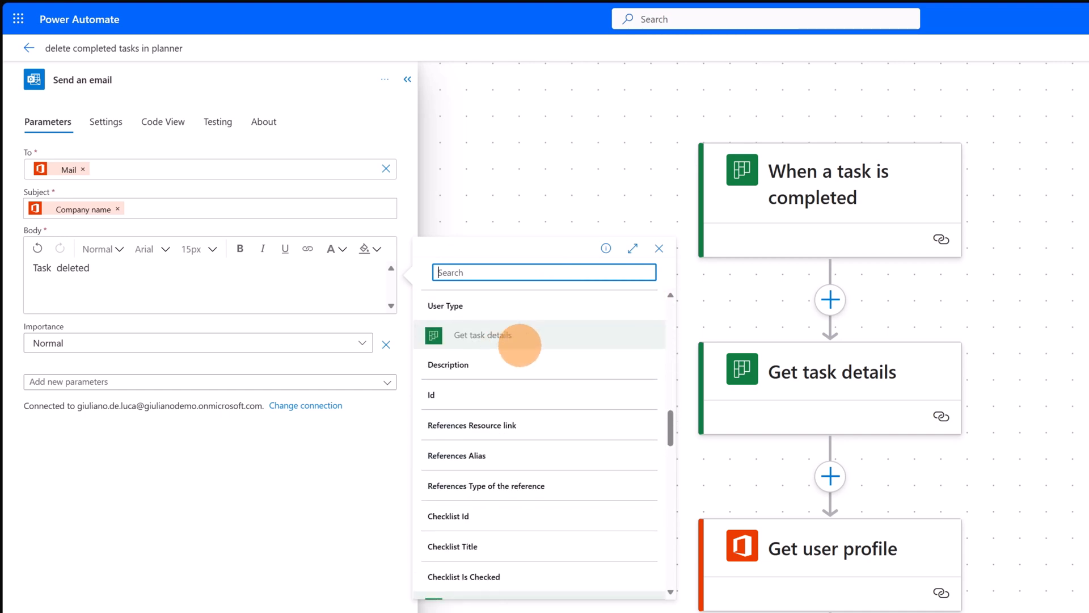
scroll(down, 3)
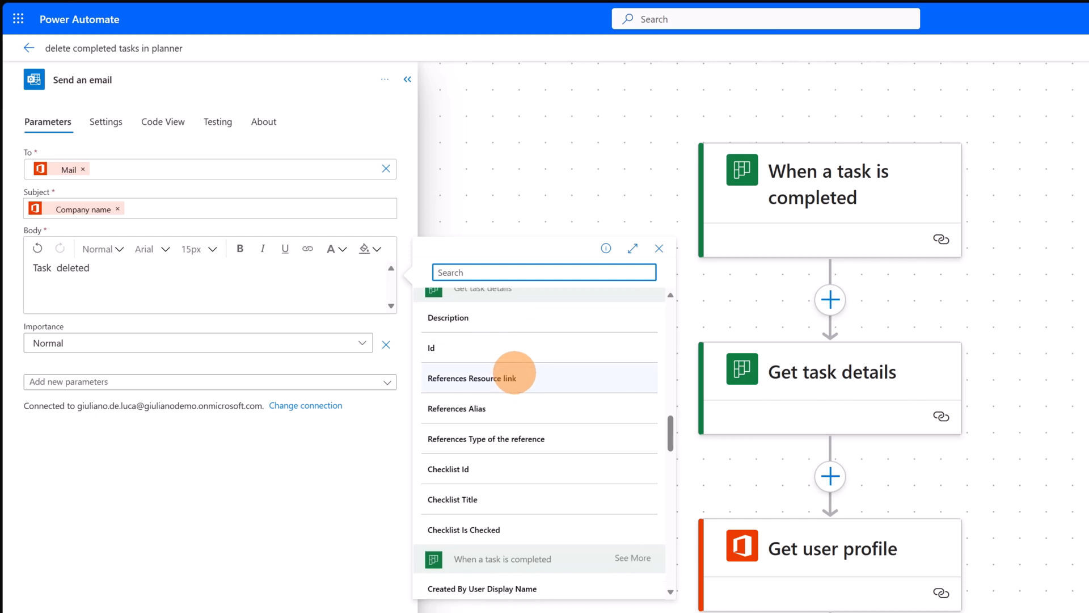
scroll(up, 3)
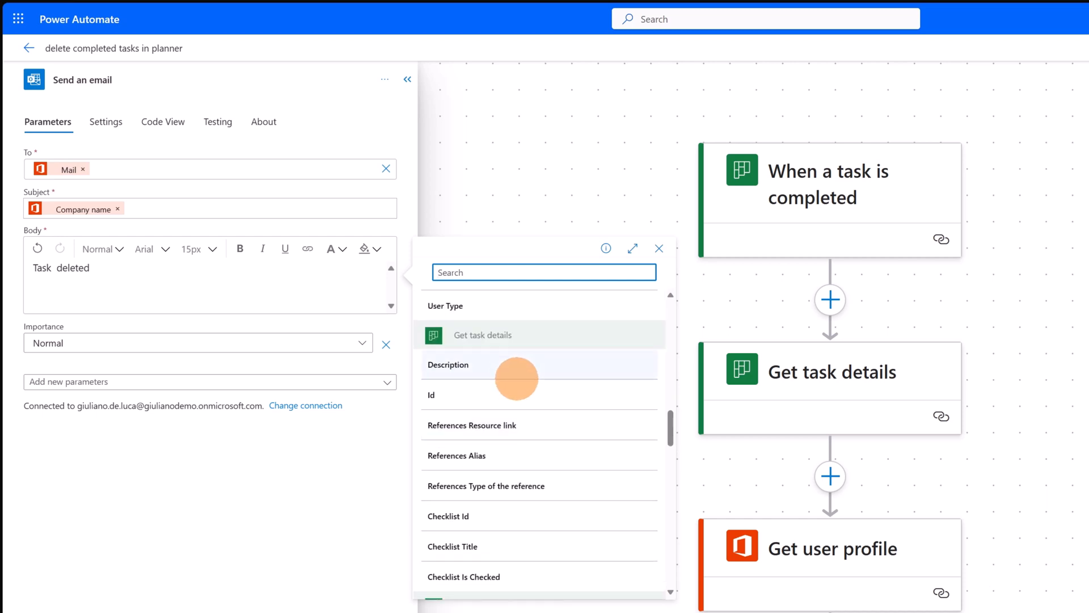
scroll(down, 3)
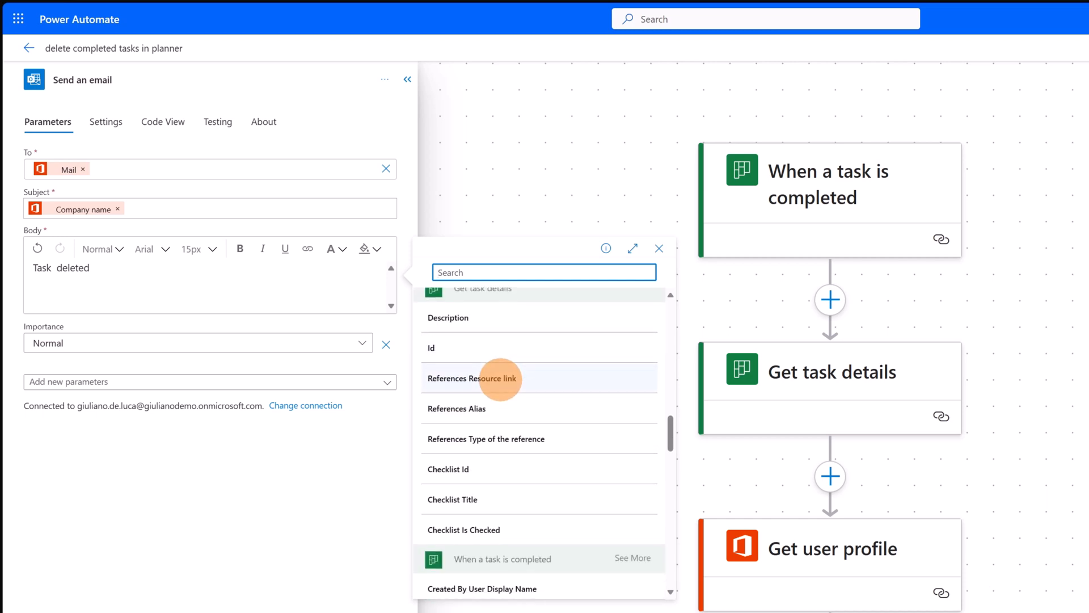
scroll(down, 3)
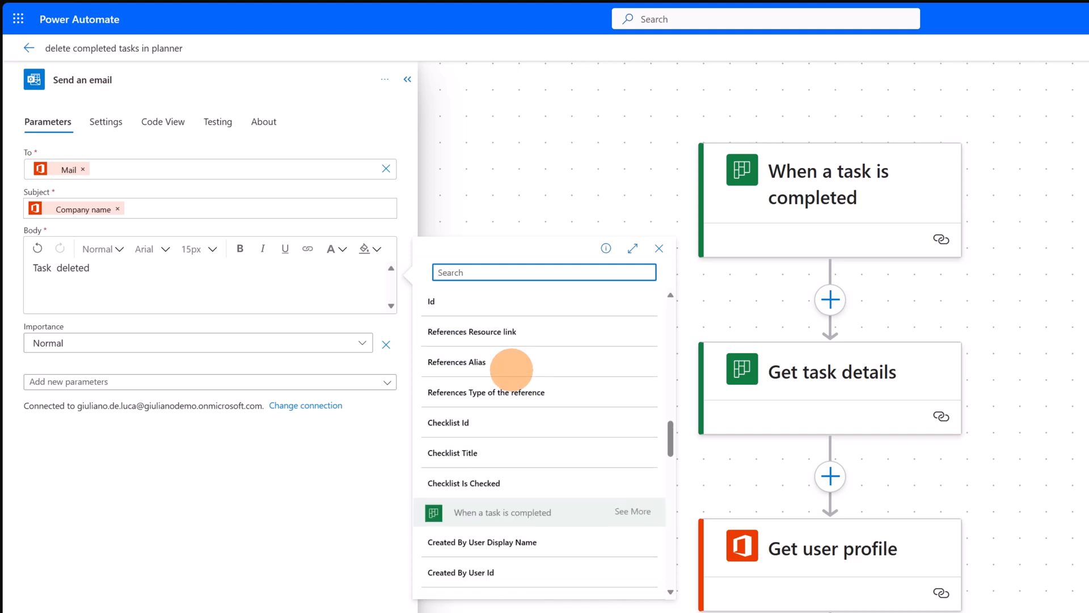
scroll(down, 3)
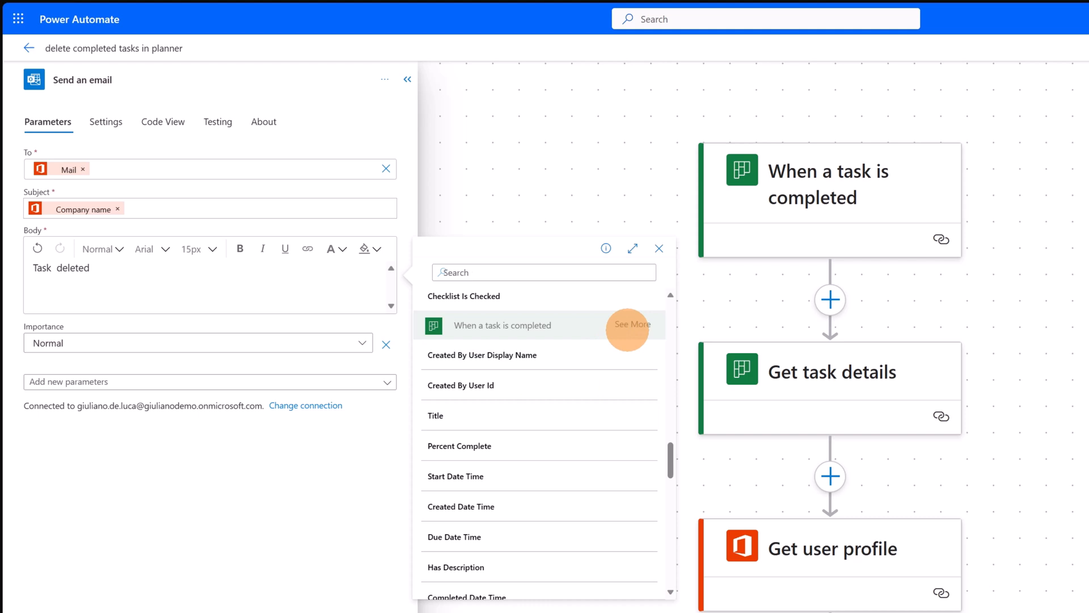
click(631, 324)
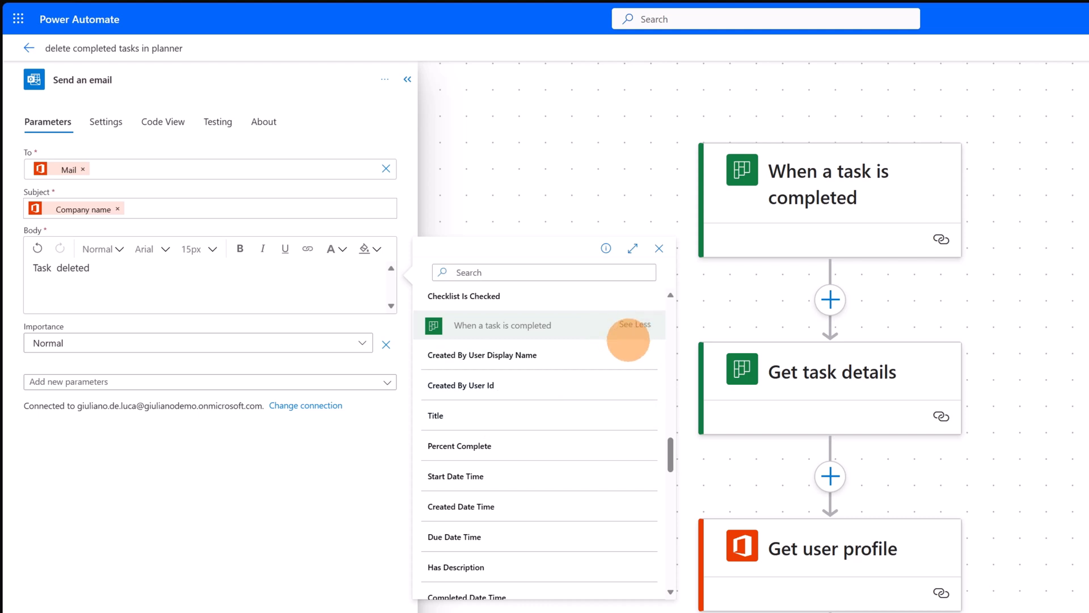
scroll(down, 3)
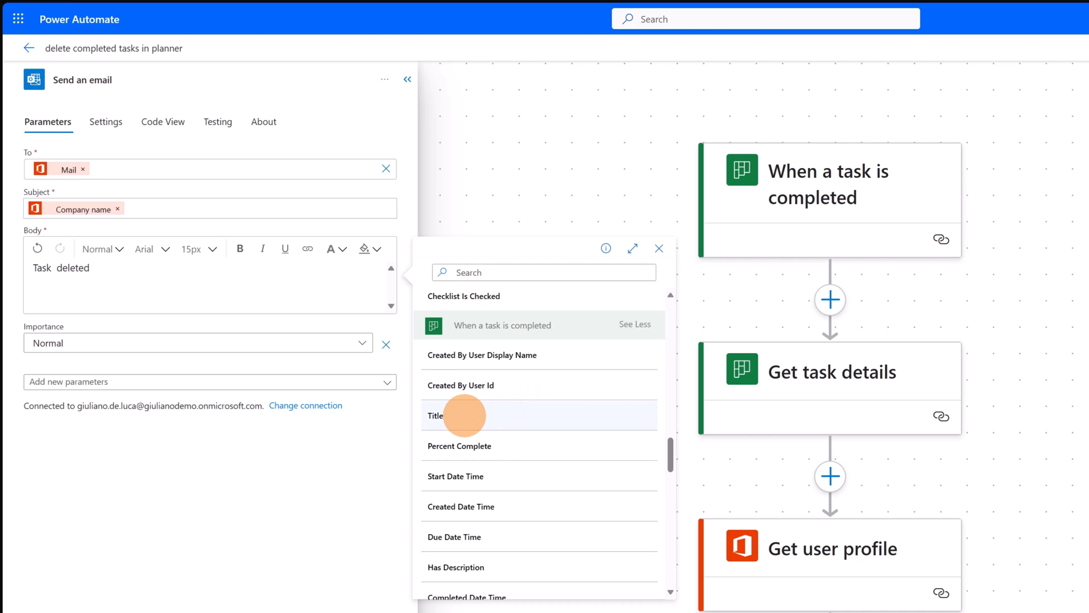
click(436, 415)
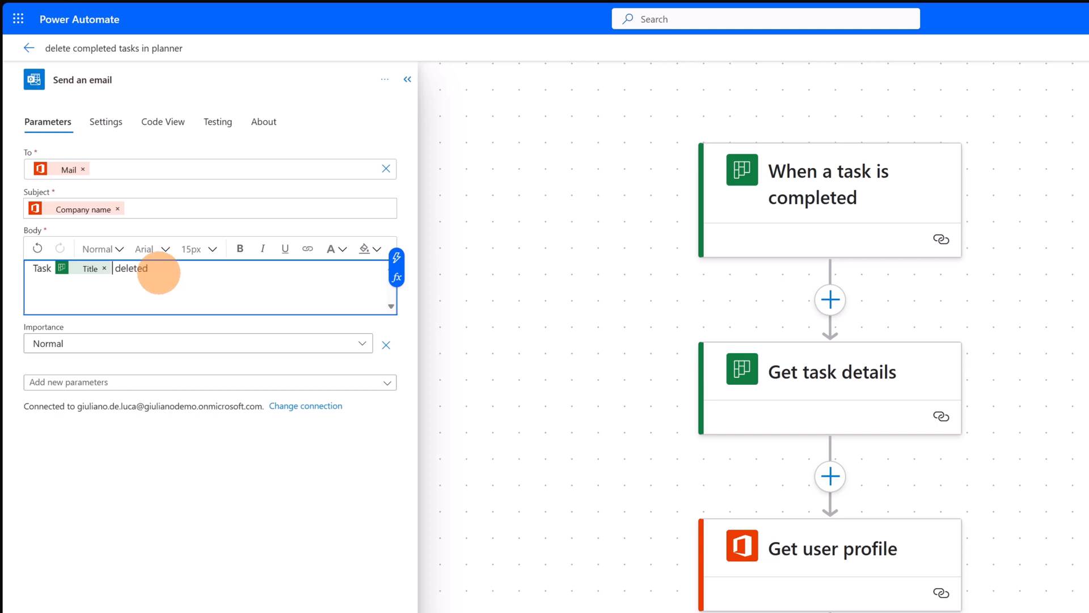
mouse_move(105, 121)
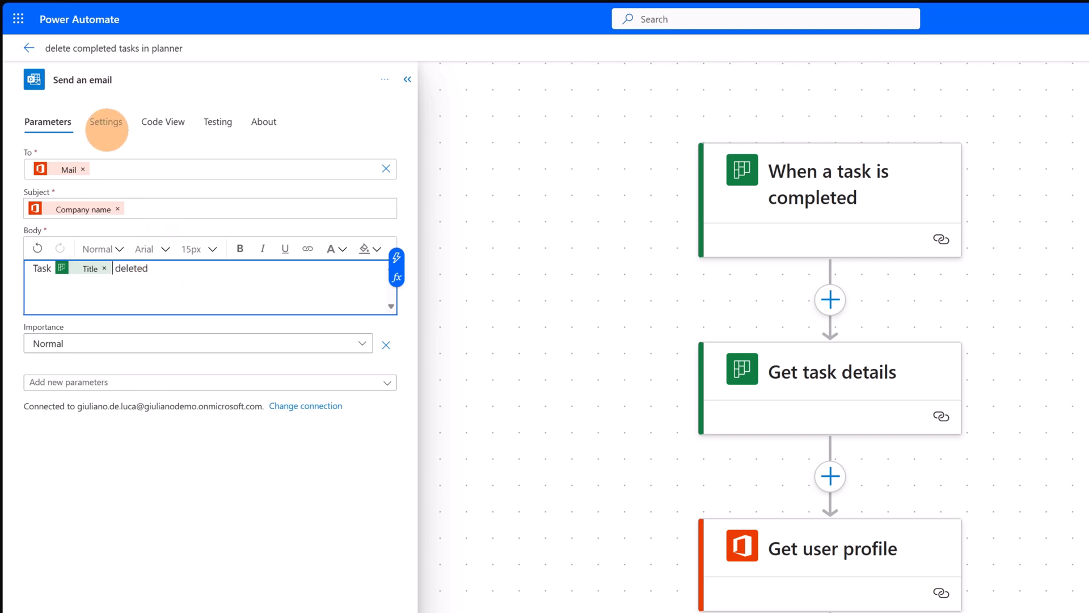
- Make the email run after Get user profile succeeds, times out, is skipped or fails
click(107, 122)
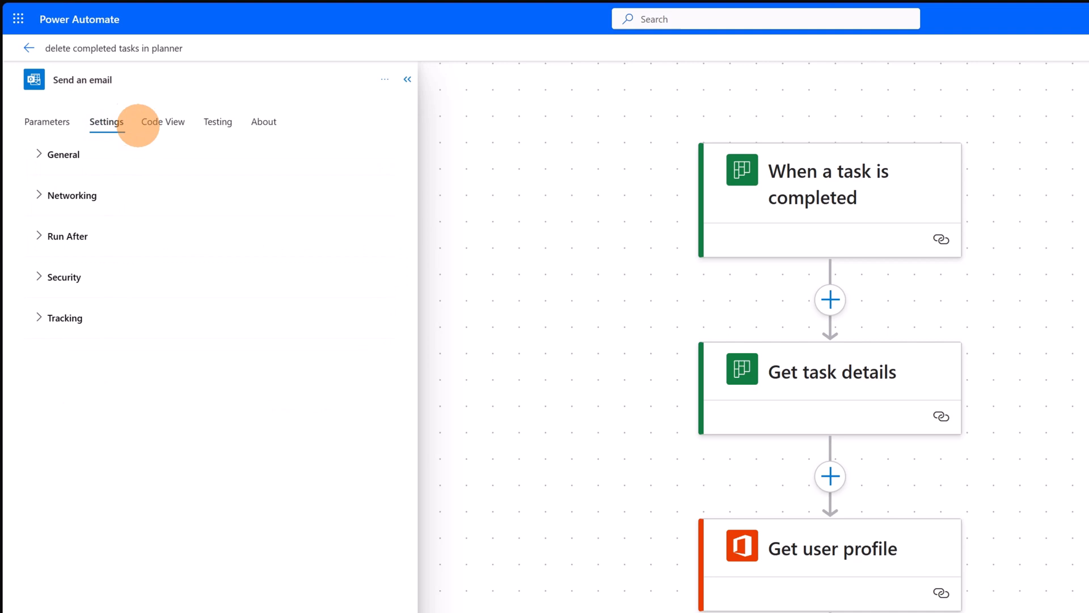
mouse_move(94, 138)
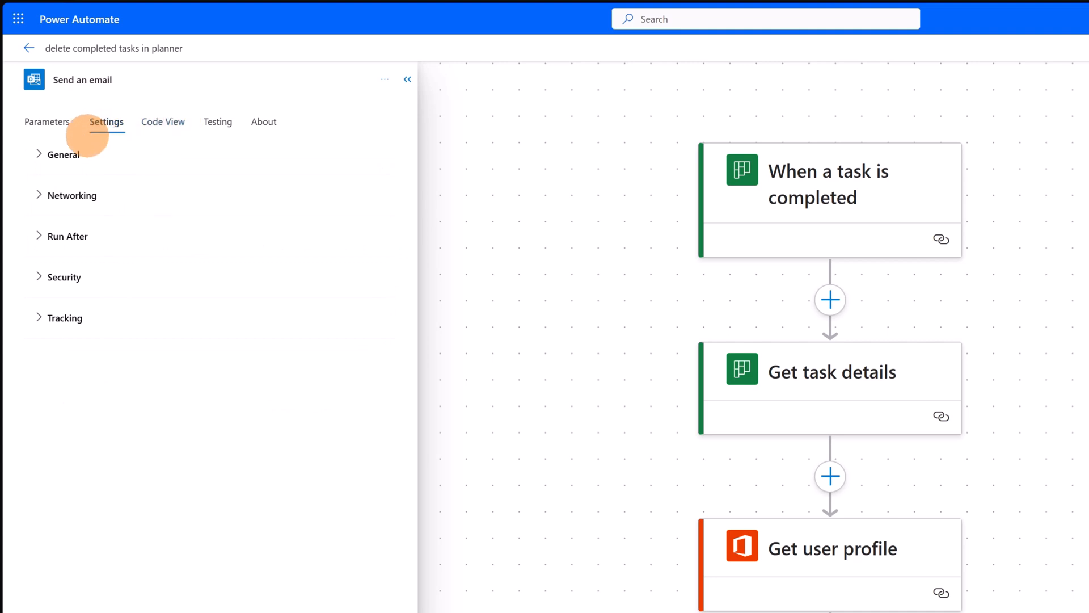
click(62, 154)
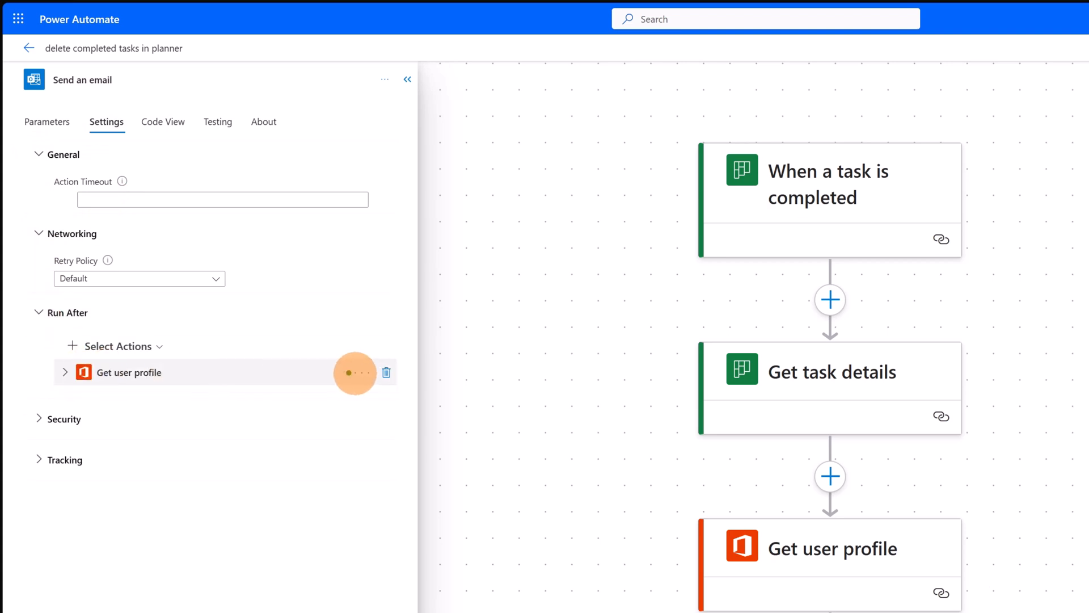
click(65, 372)
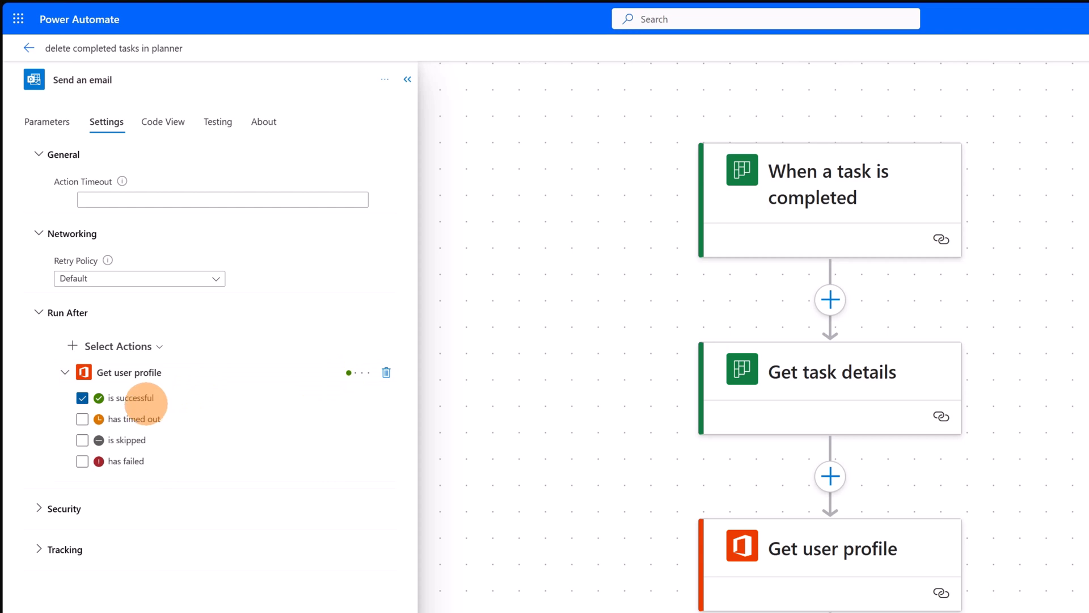
click(82, 419)
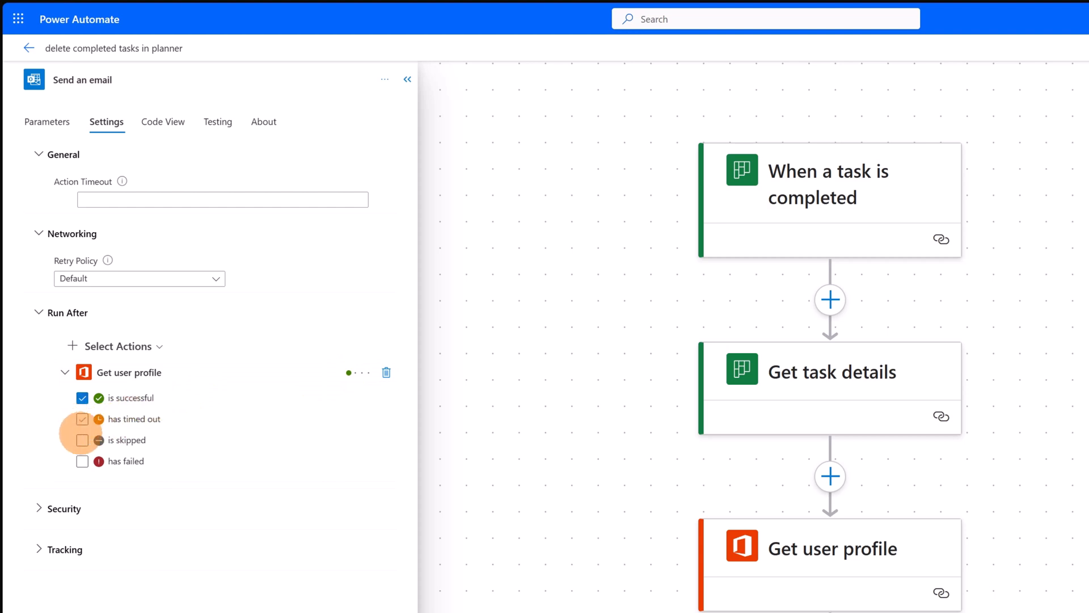
click(81, 419)
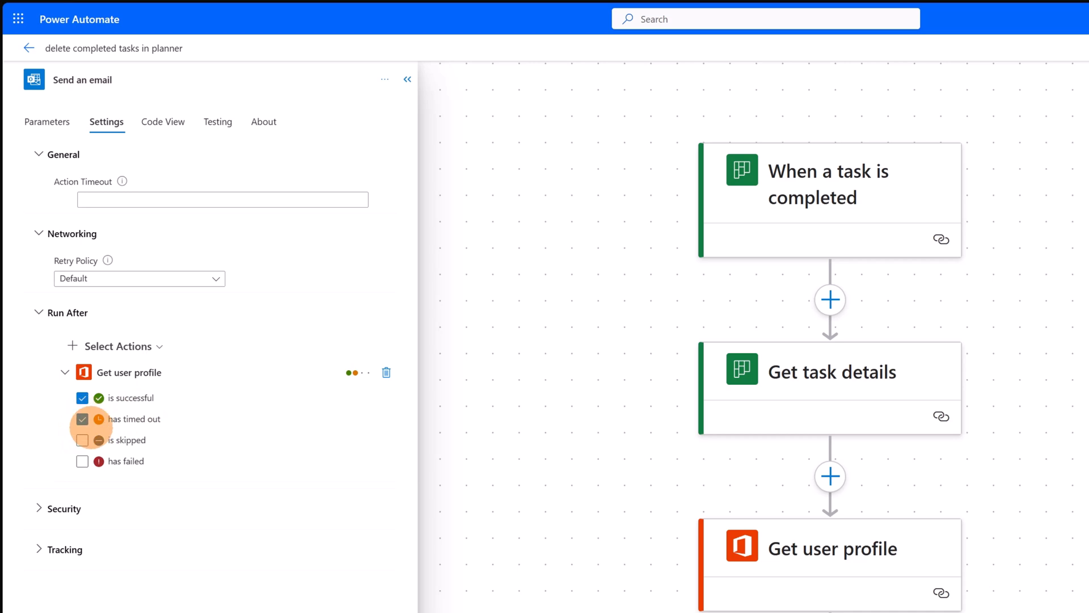
click(82, 439)
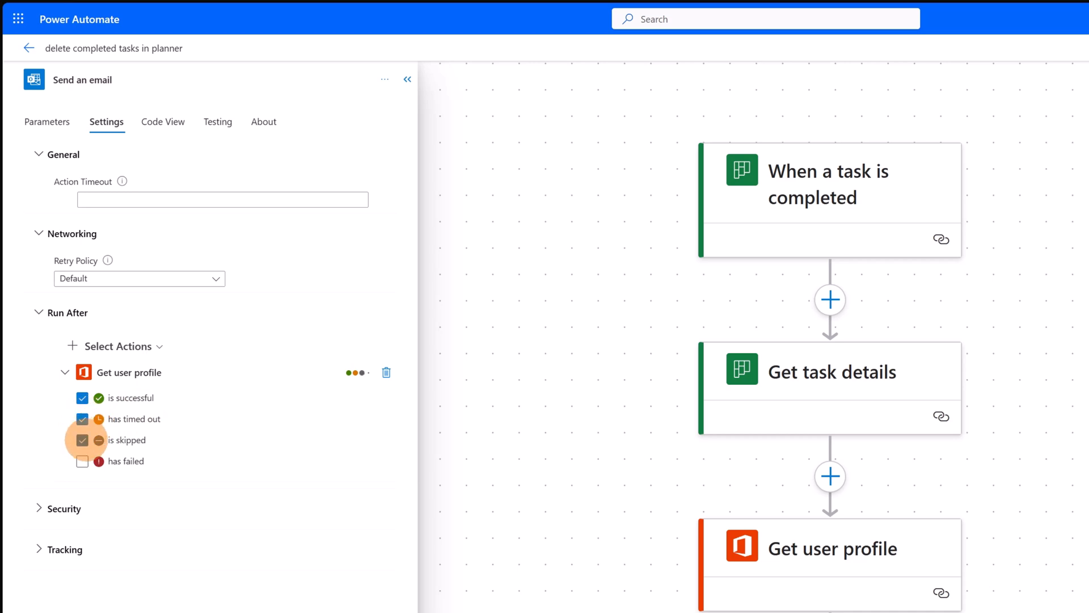
click(81, 460)
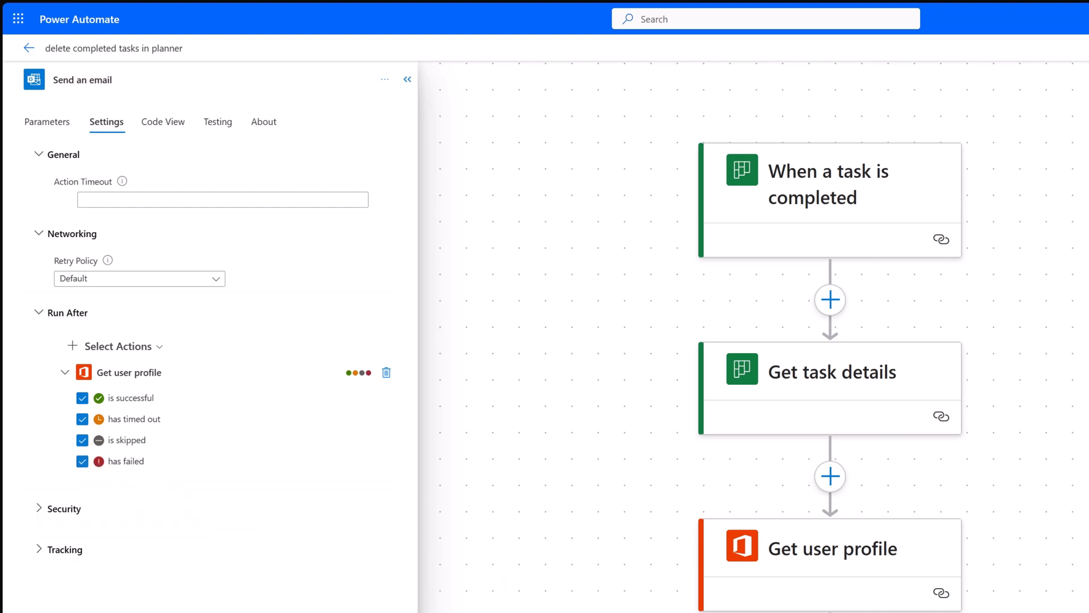
- Expand the Tracking section to reveal the action's tracked properties
scroll(down, 3)
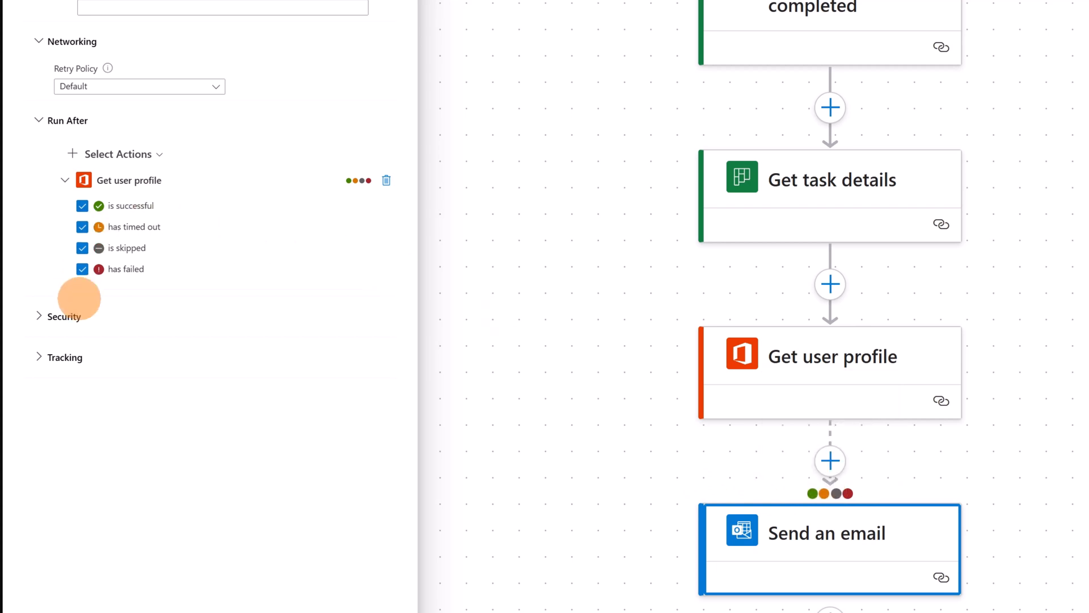
click(63, 316)
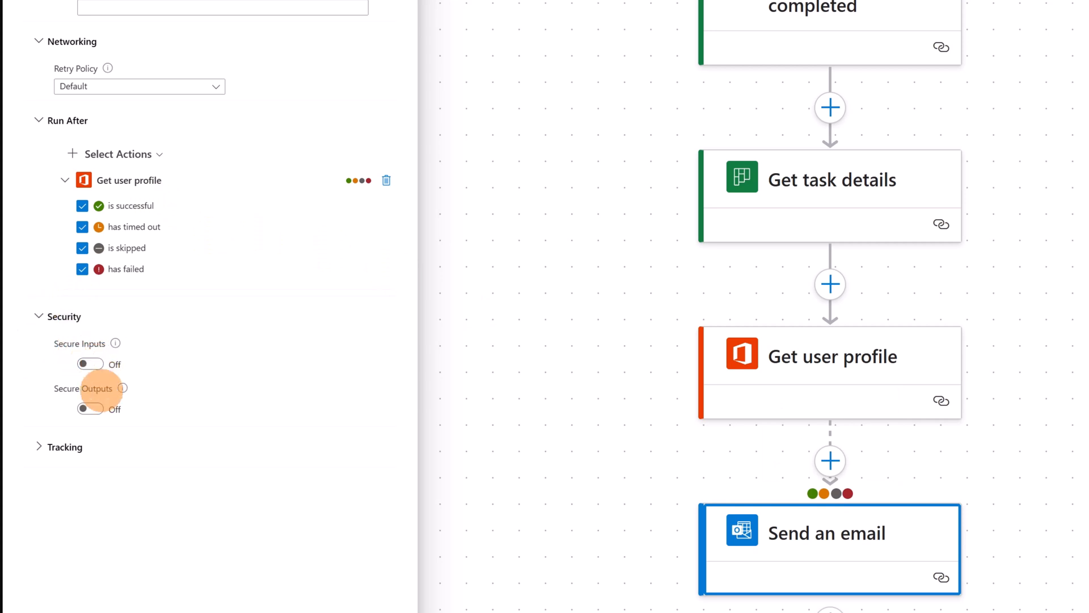
click(63, 447)
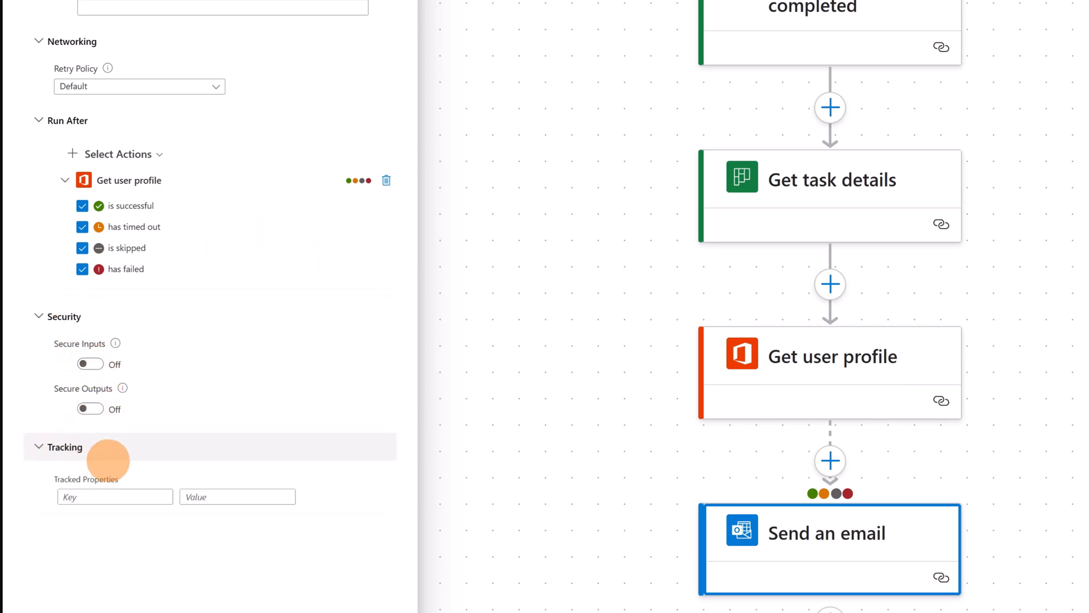
click(162, 117)
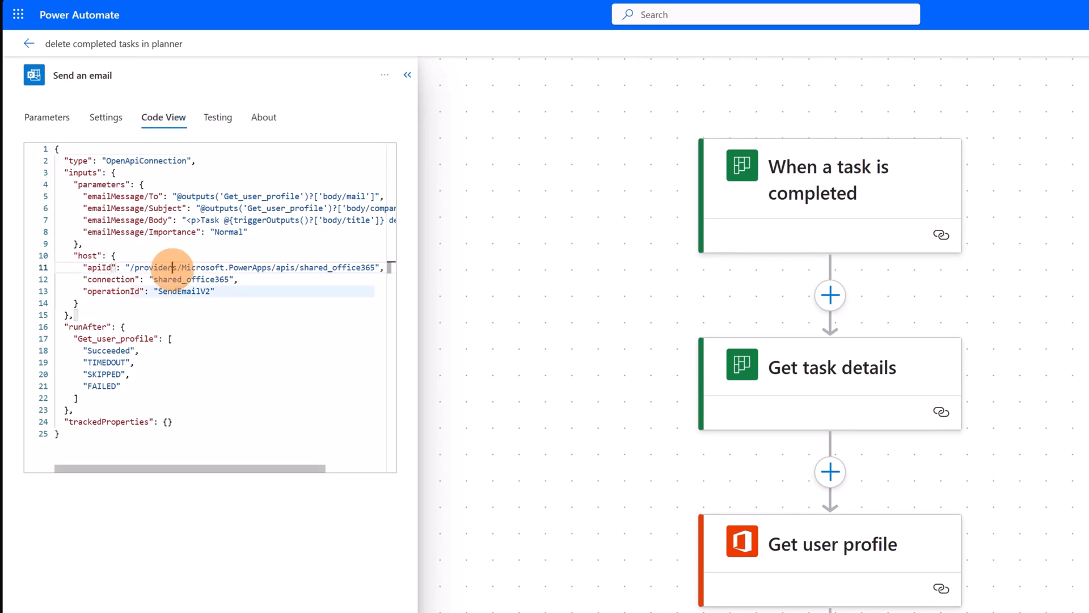
- Review the action's Testing and About details, then return to its Parameters
click(218, 117)
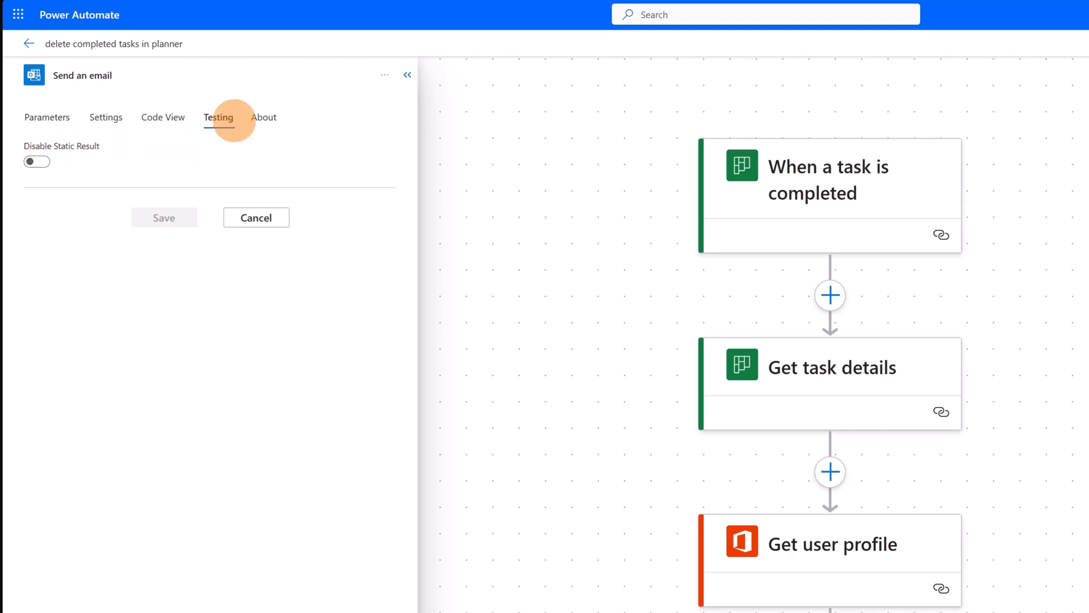
click(264, 117)
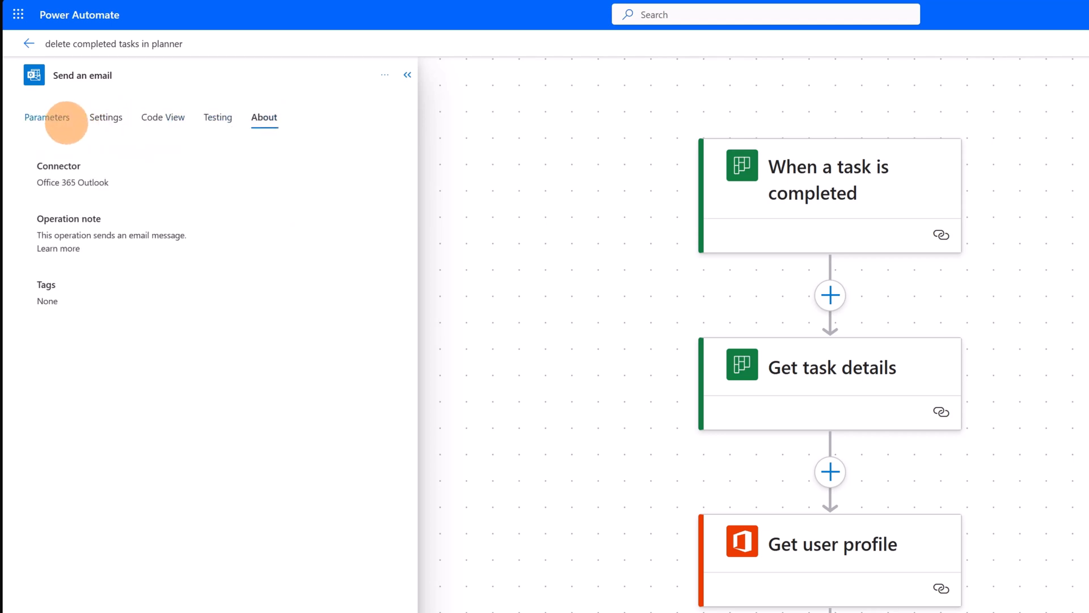
click(48, 117)
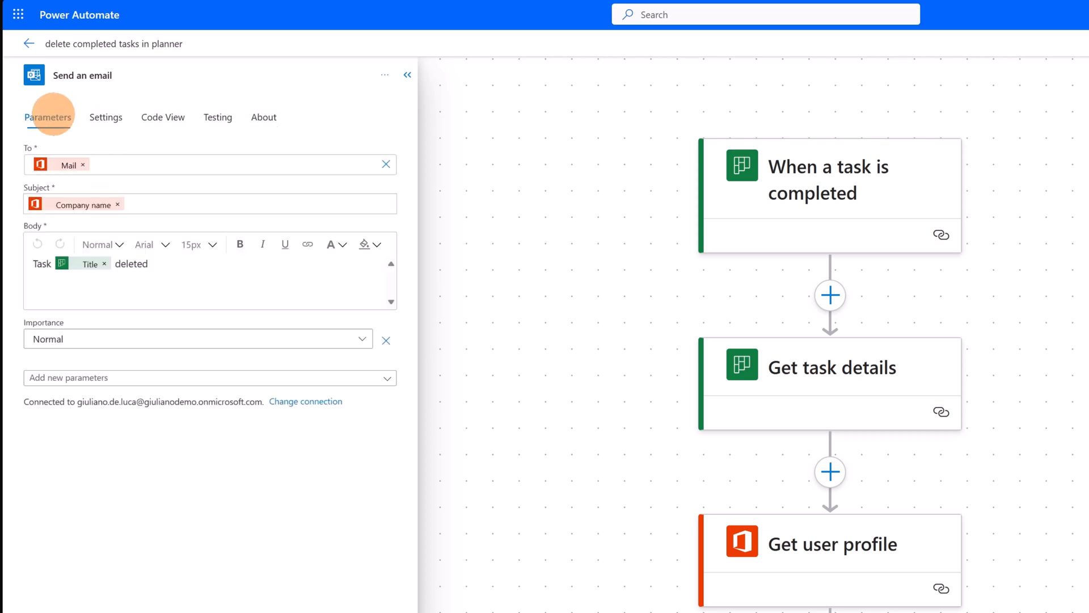
mouse_move(326, 102)
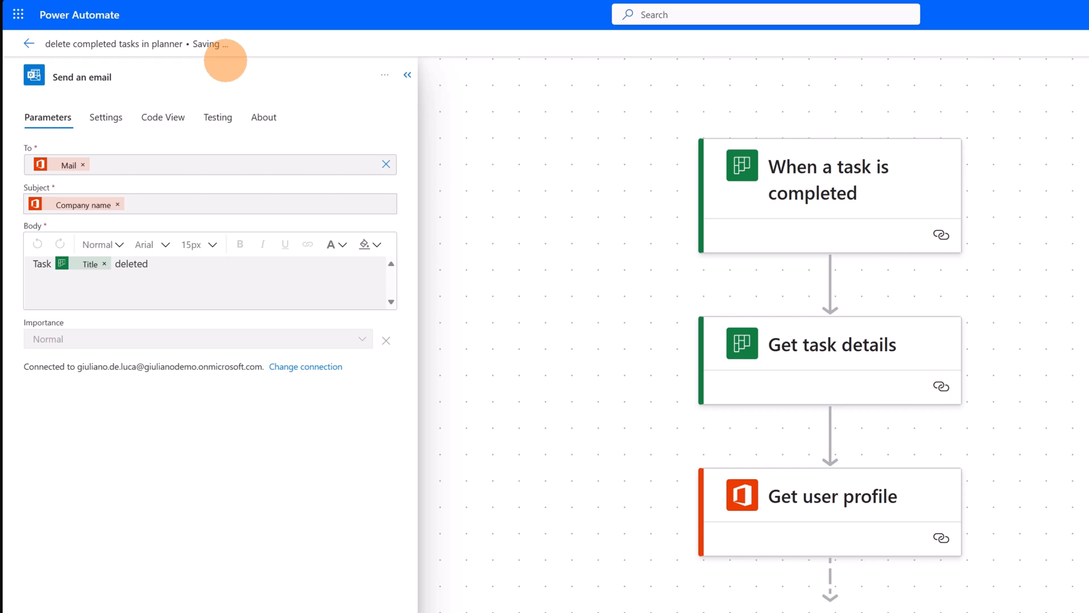
mouse_move(69, 53)
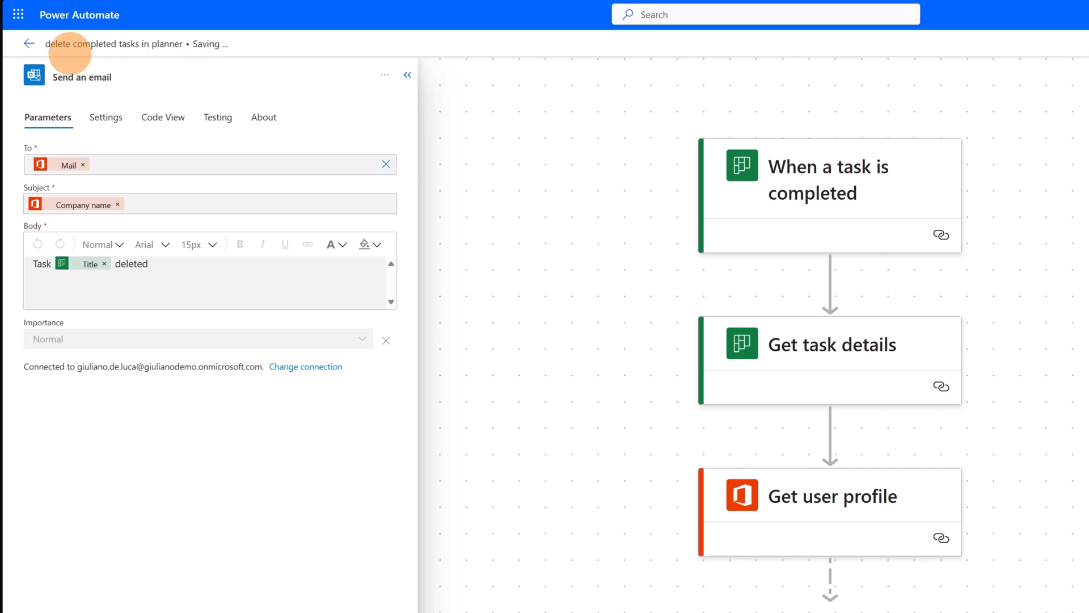
mouse_move(28, 43)
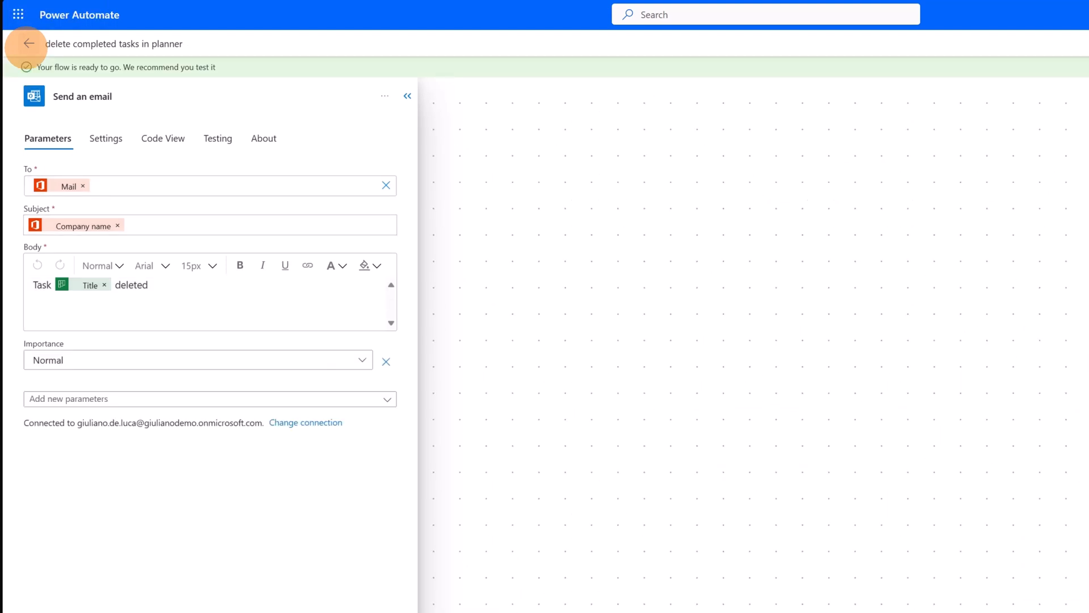
- Go back to the flow details page and dismiss the 'flow is ready' notice
click(28, 43)
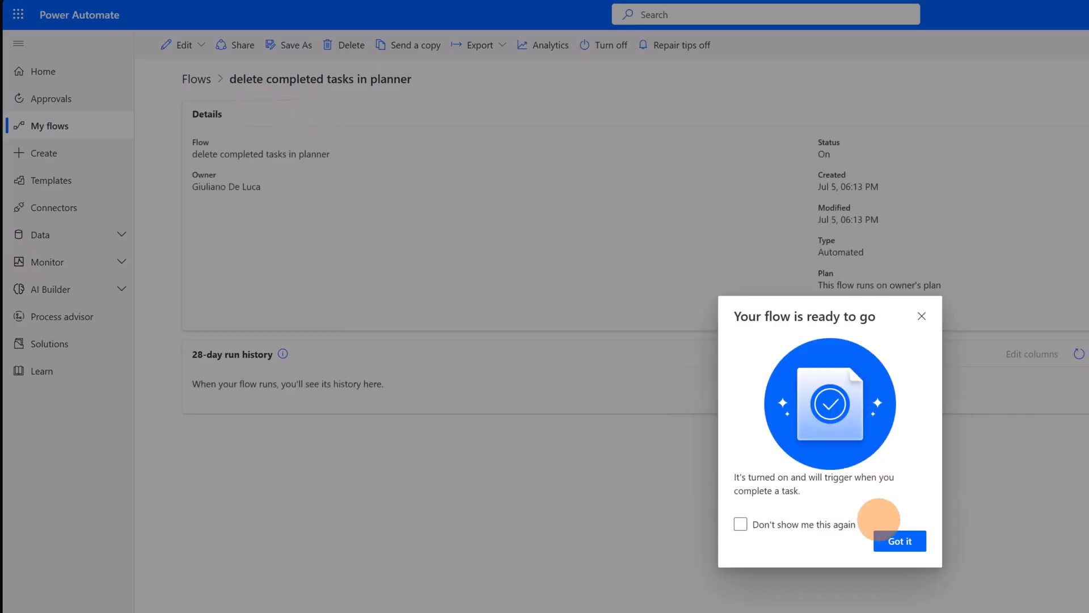
click(898, 540)
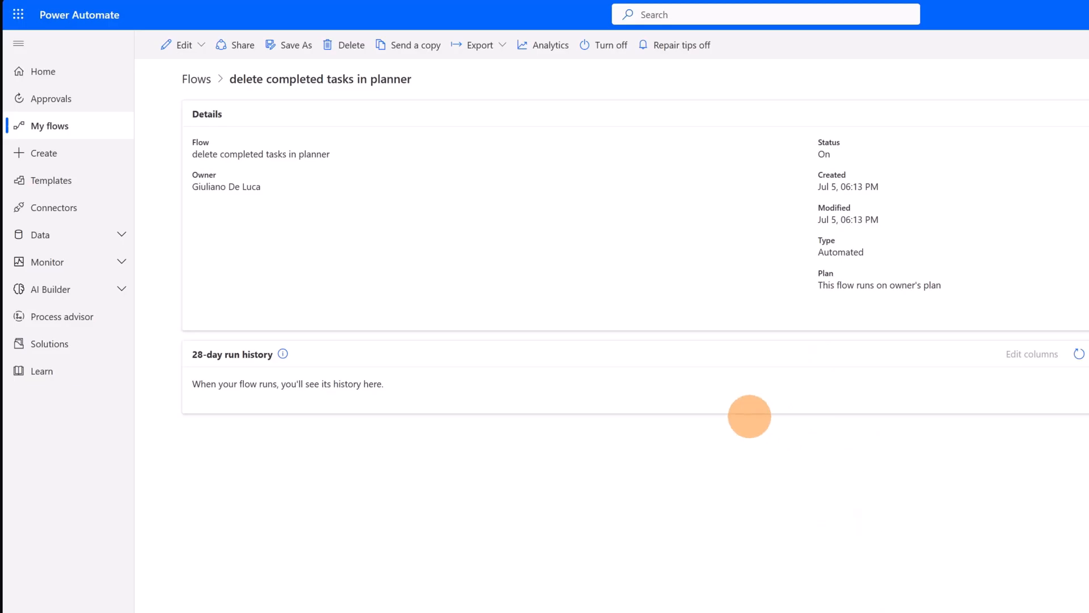
mouse_move(184, 45)
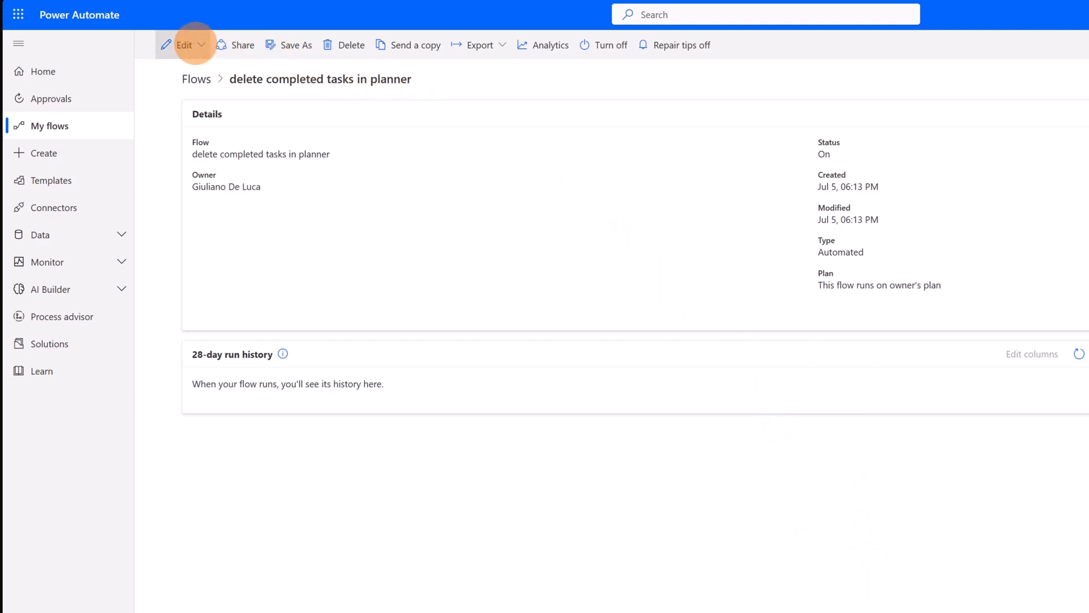
- Choose Edit with designer for the flow, then reopen the Edit options after the reload
click(201, 44)
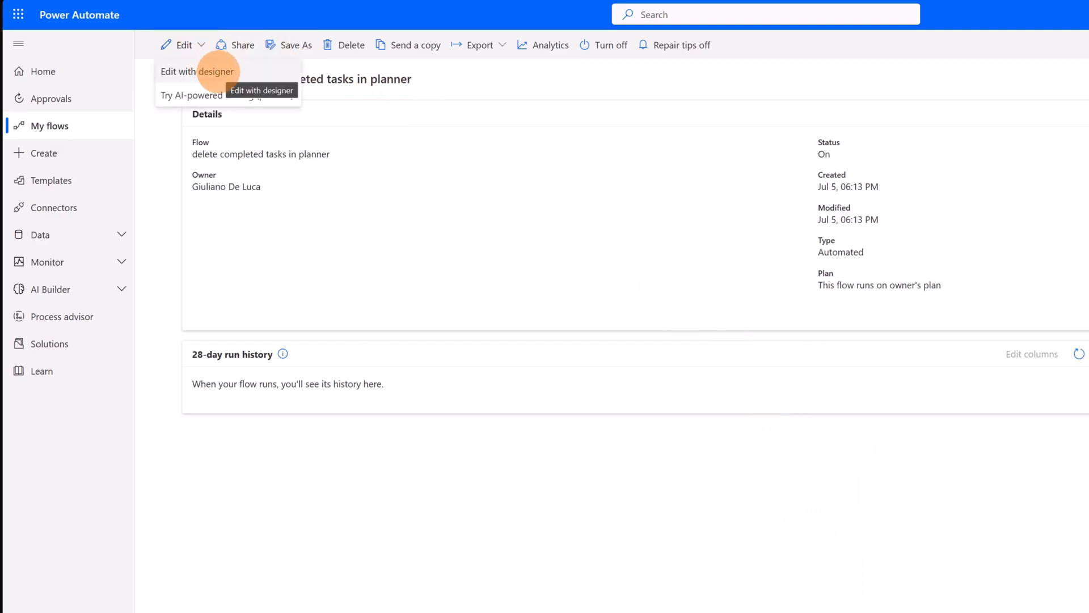
click(196, 71)
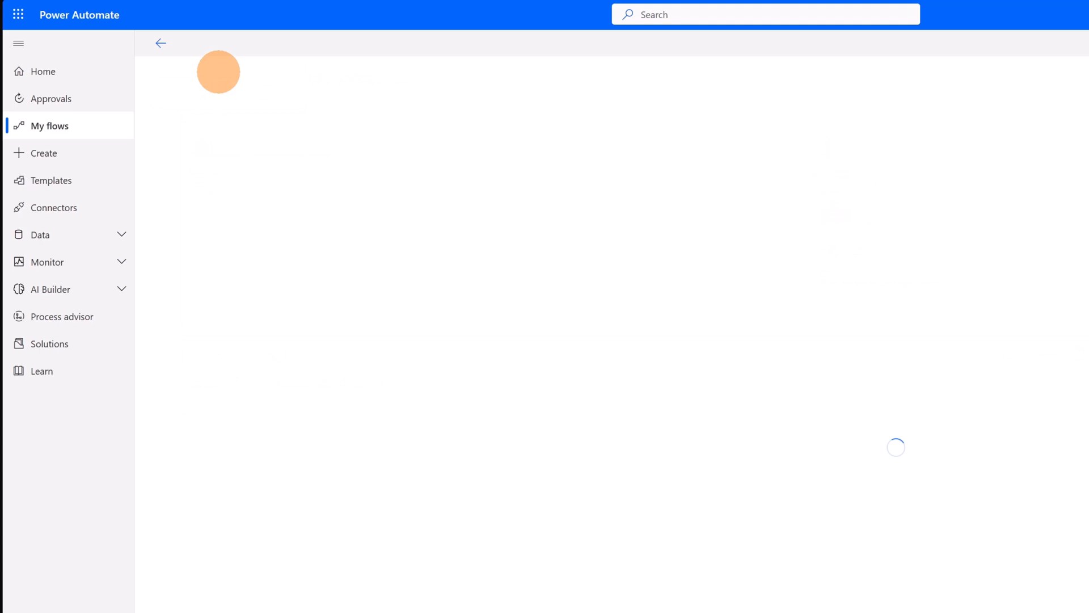
mouse_move(160, 43)
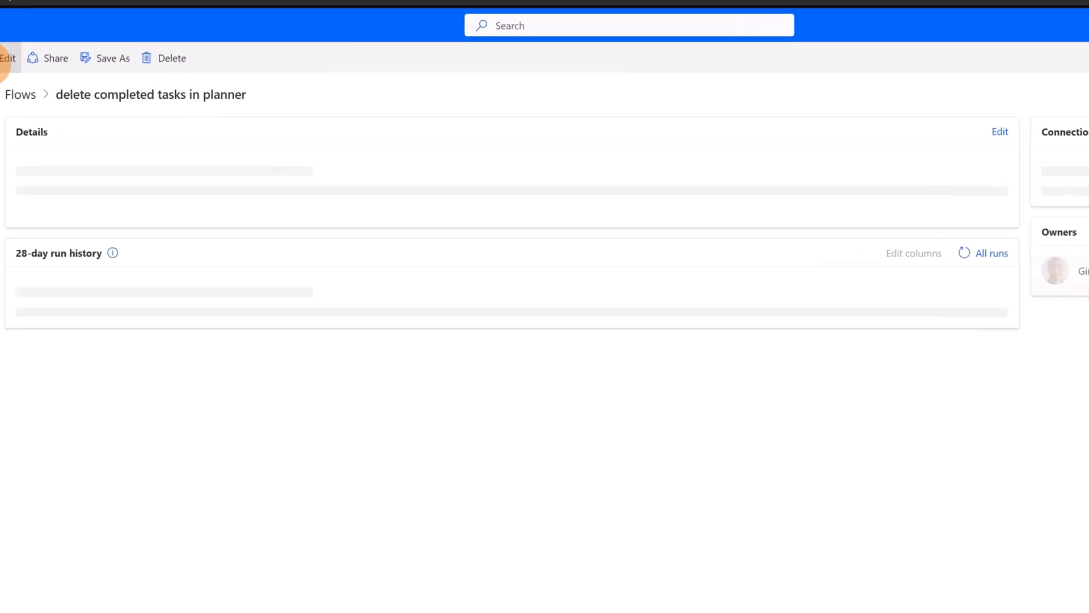
click(219, 79)
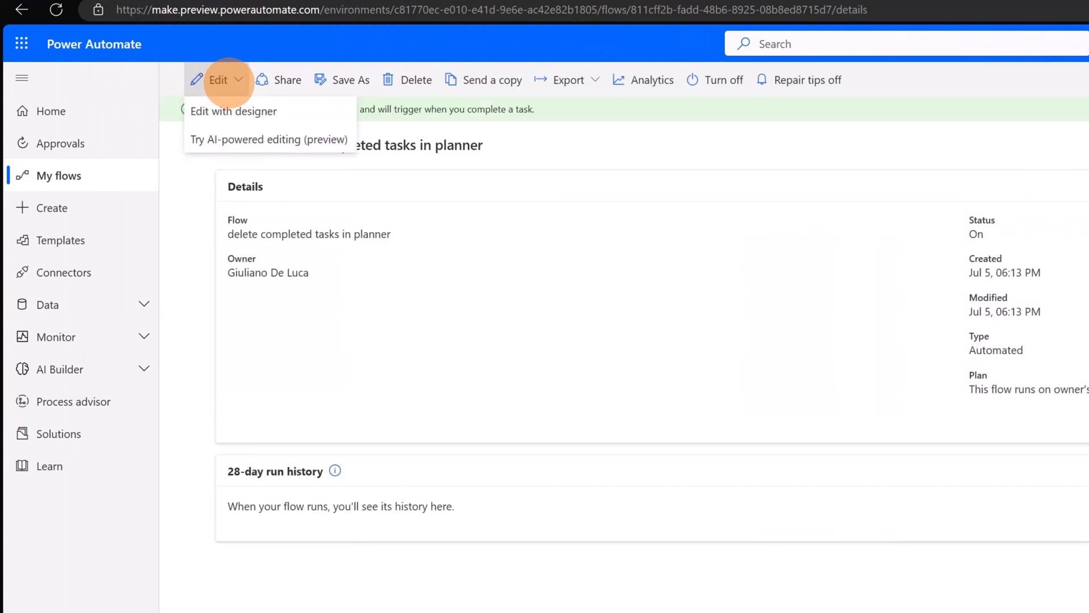
mouse_move(270, 138)
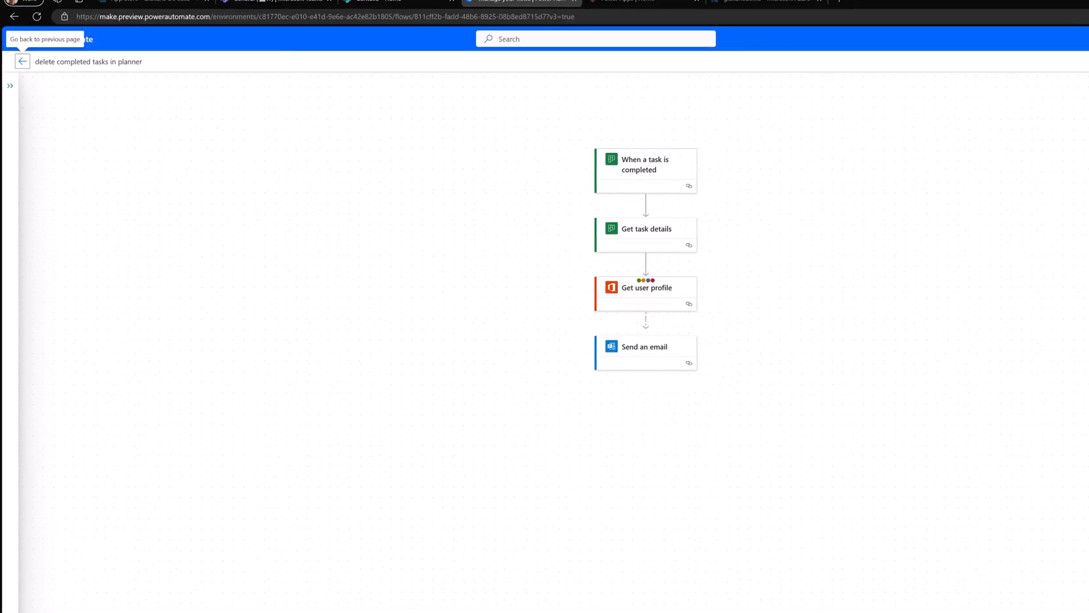
- Send Copilot the request 'delete send an email action'; it answers No answer found
click(985, 61)
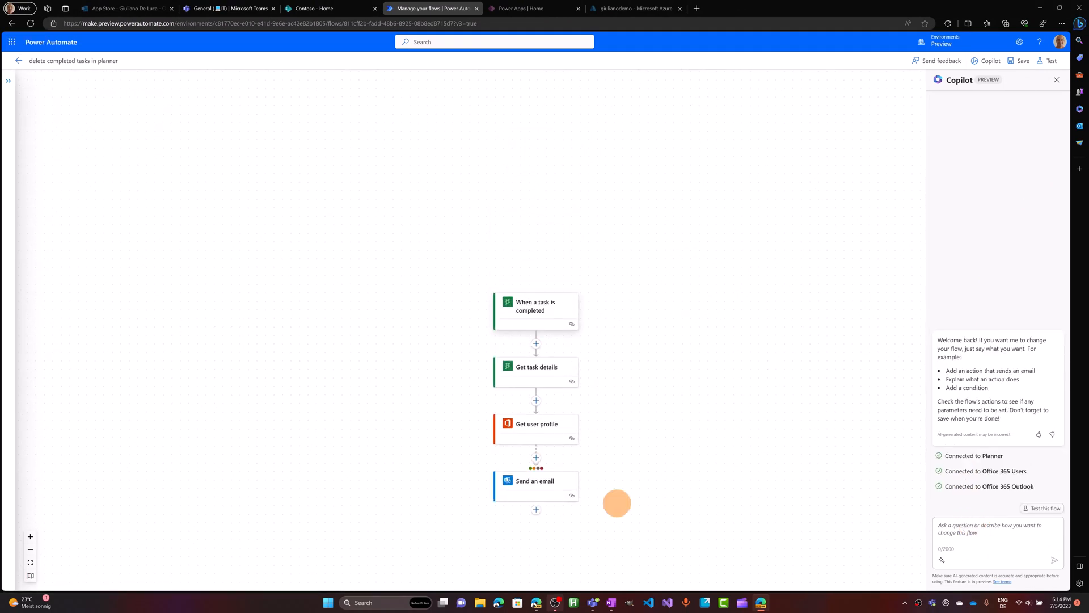
click(30, 537)
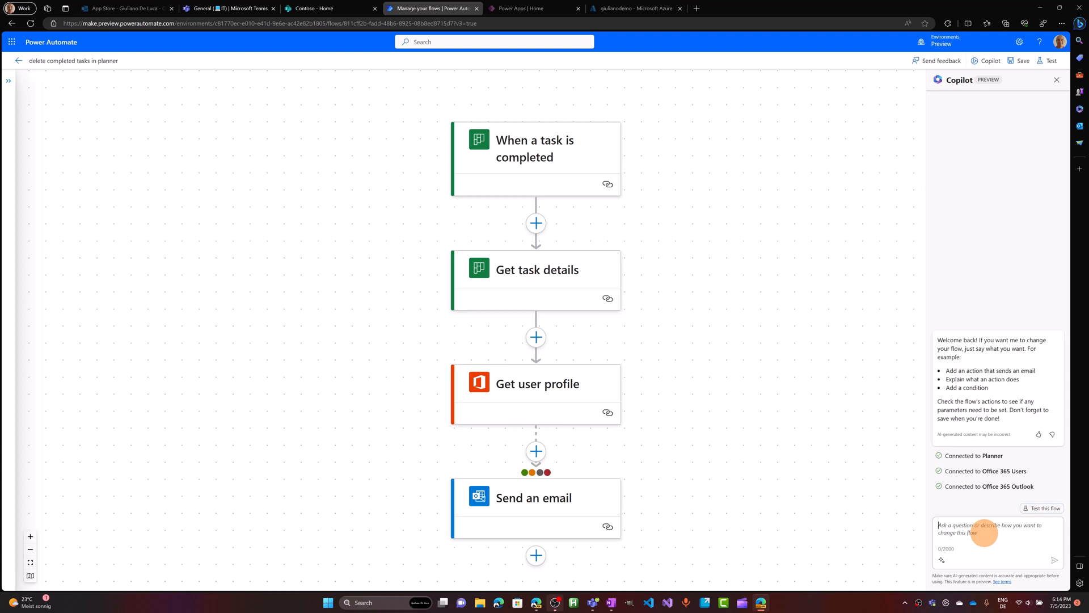
text(delete)
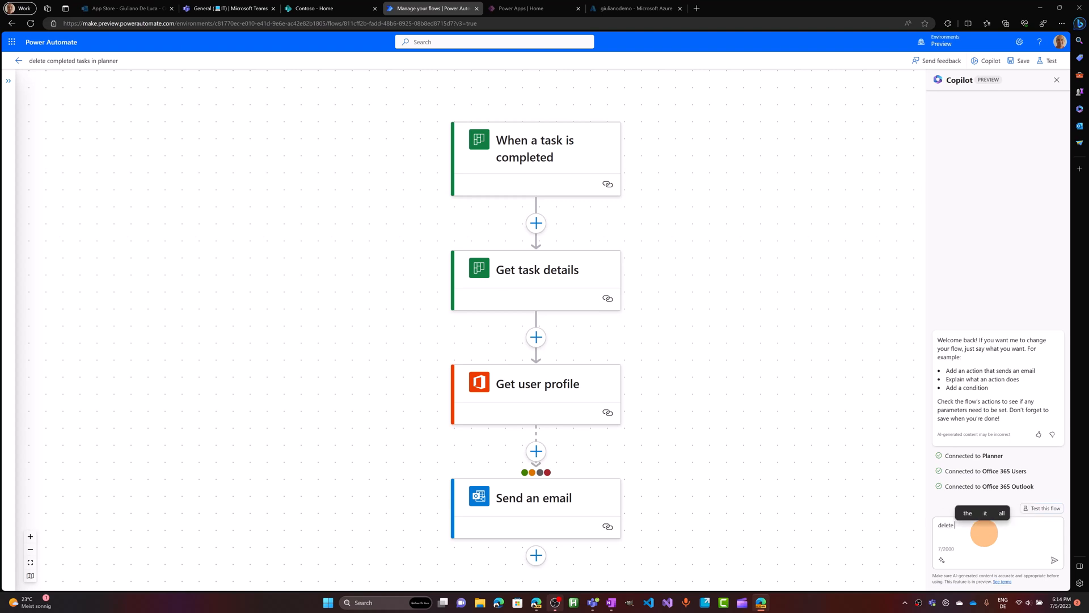
text(send an em)
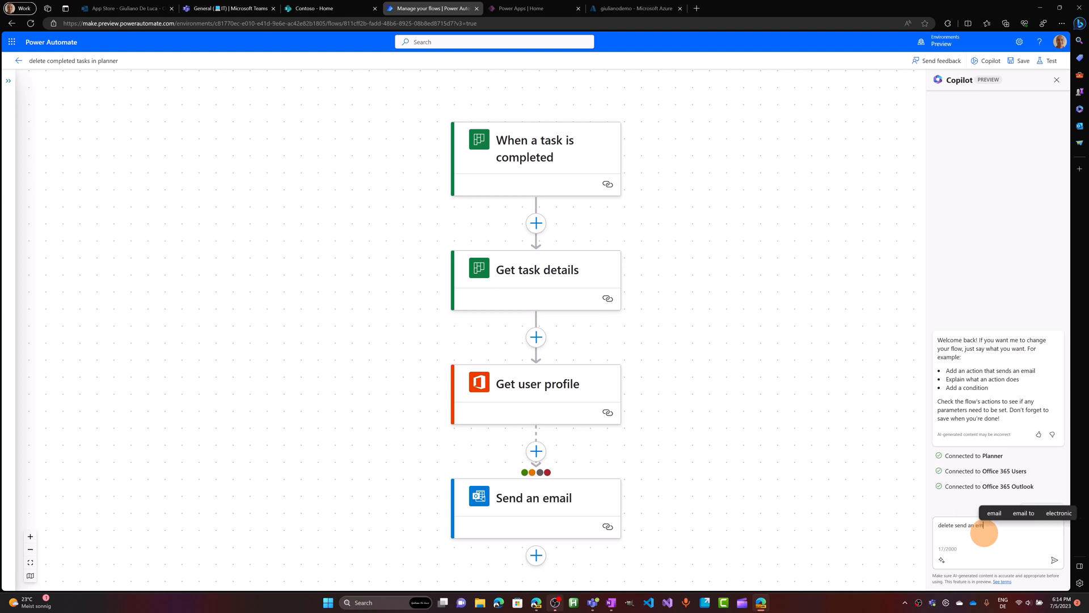
text(action)
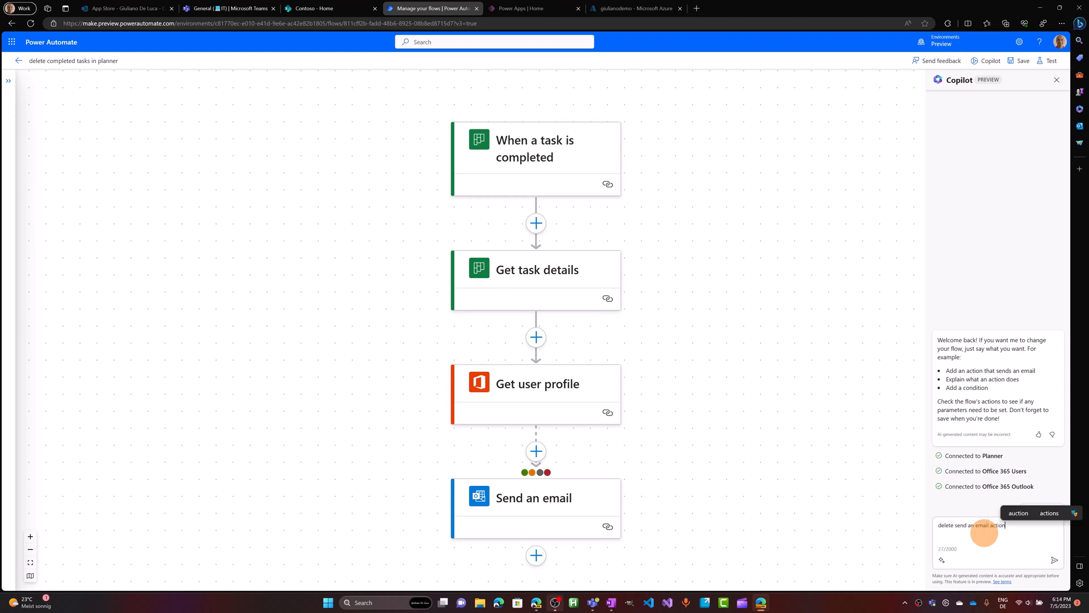
click(1054, 559)
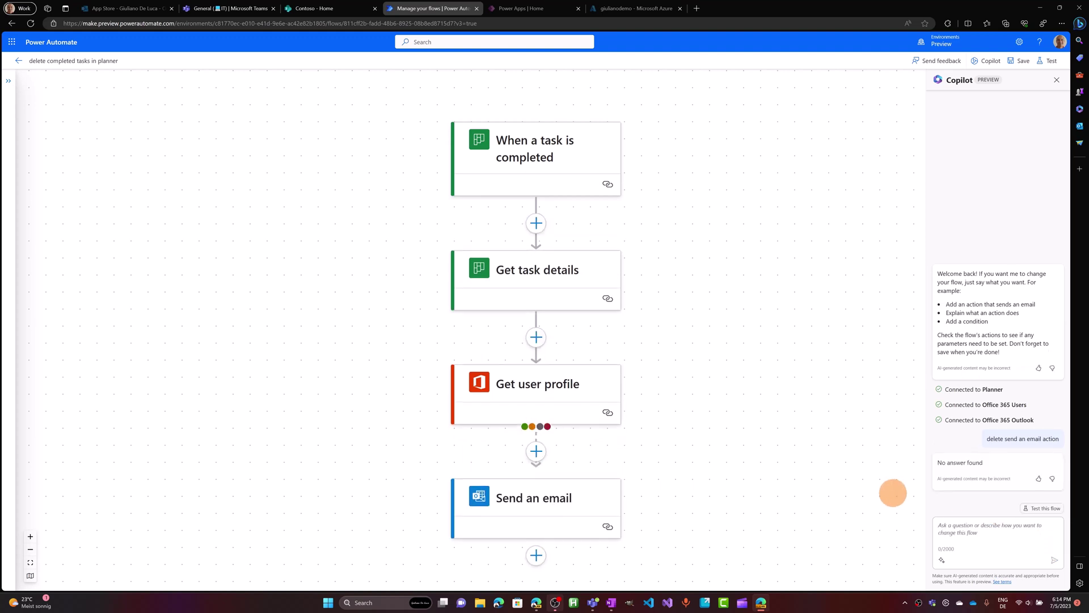
mouse_move(660, 497)
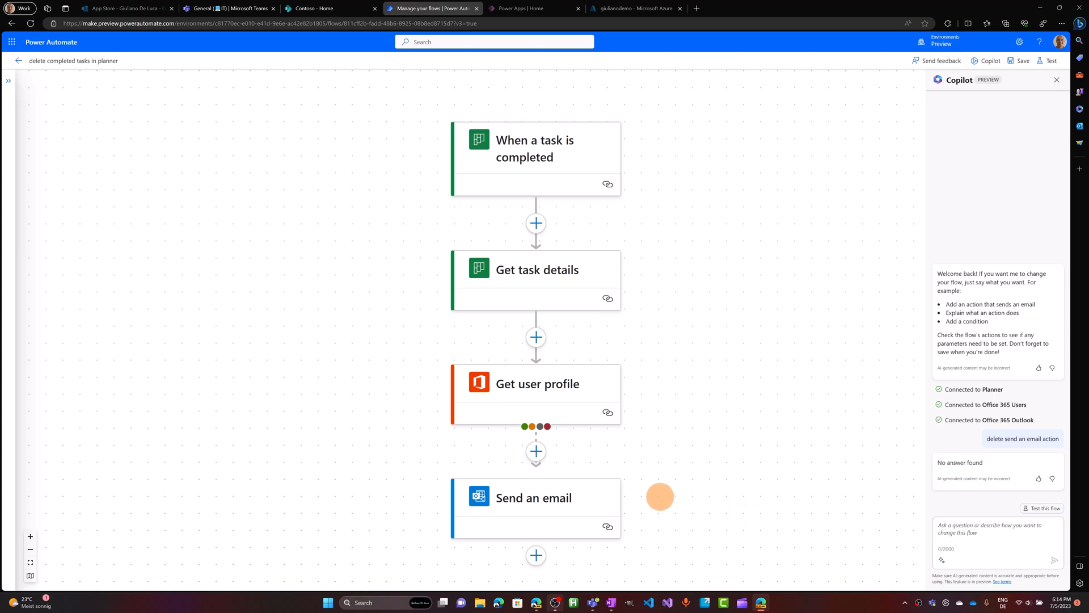
mouse_move(718, 502)
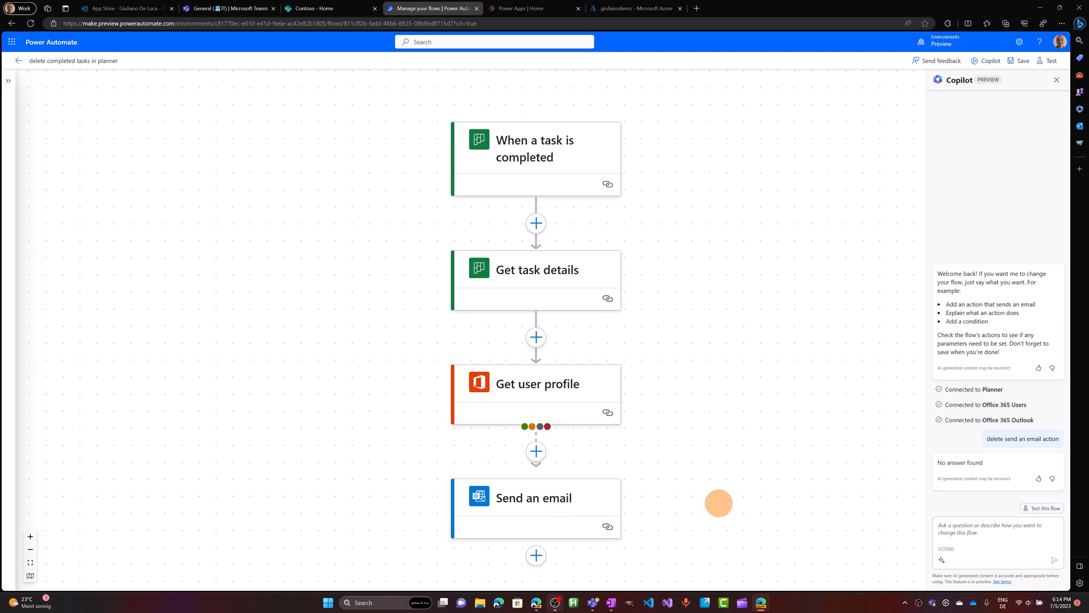
mouse_move(967, 469)
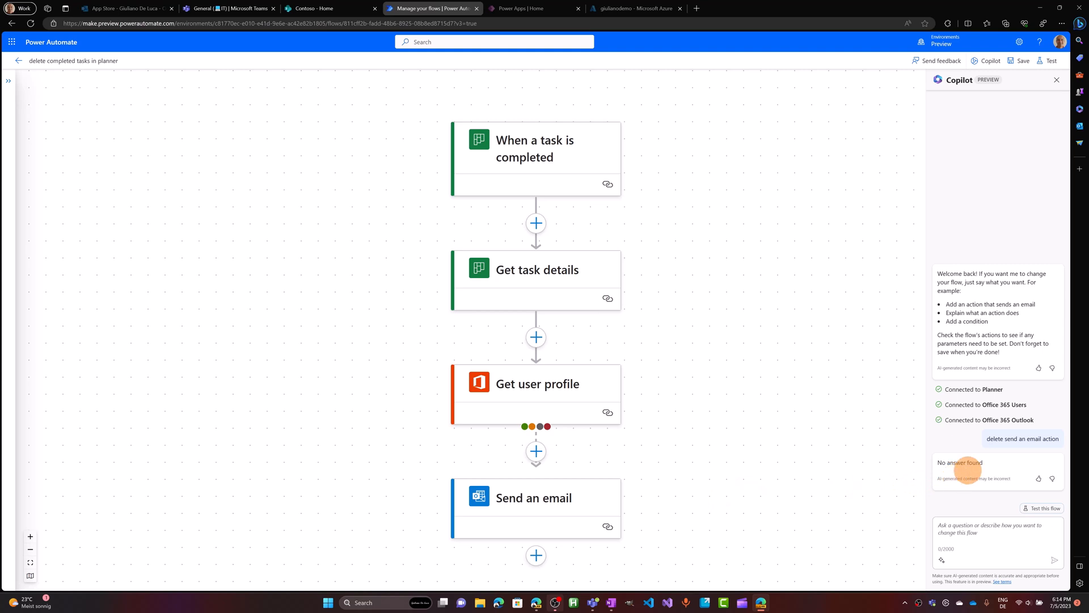
mouse_move(982, 463)
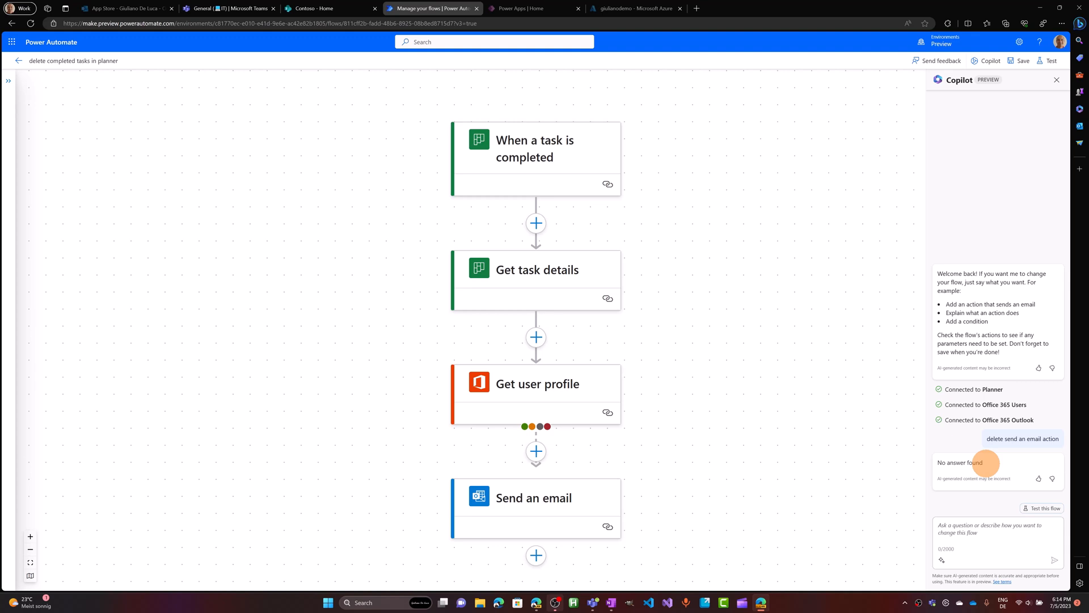
mouse_move(713, 377)
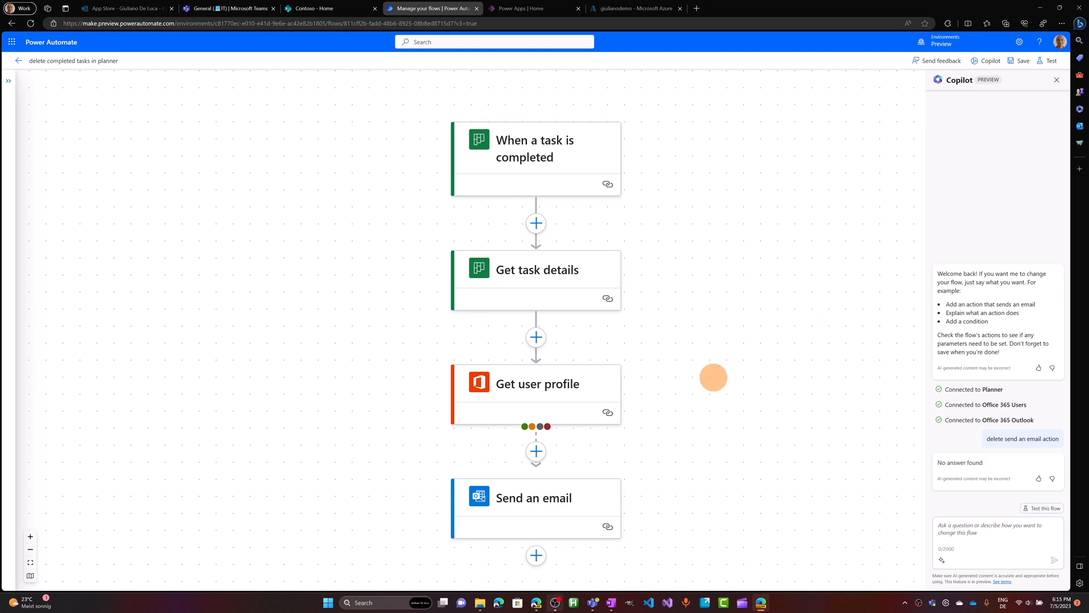
- Inspect the Get task details action's properties, more-options menu and title text
click(536, 280)
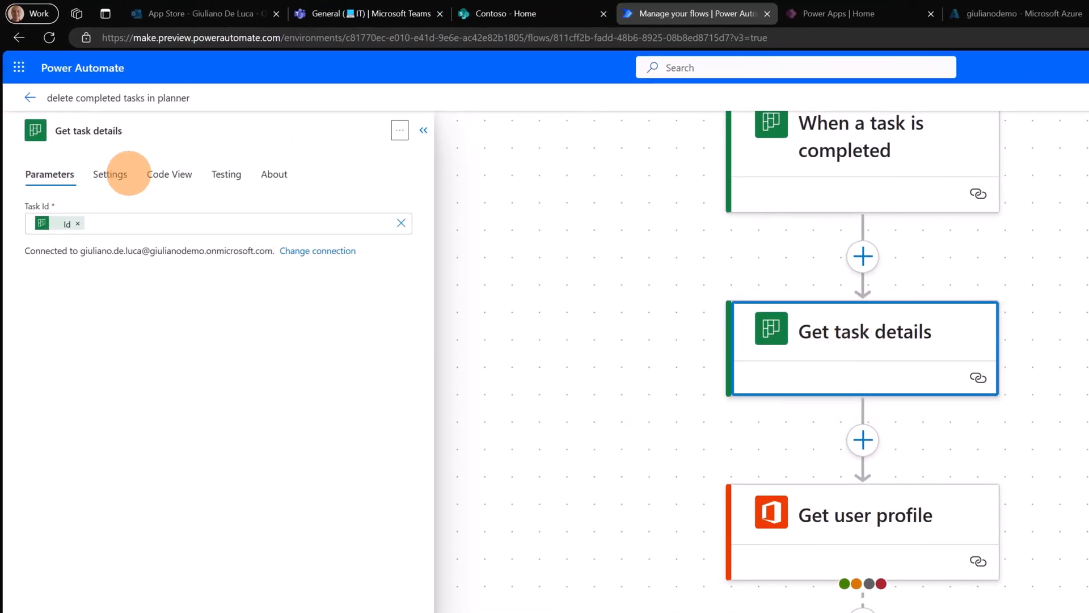
mouse_move(399, 130)
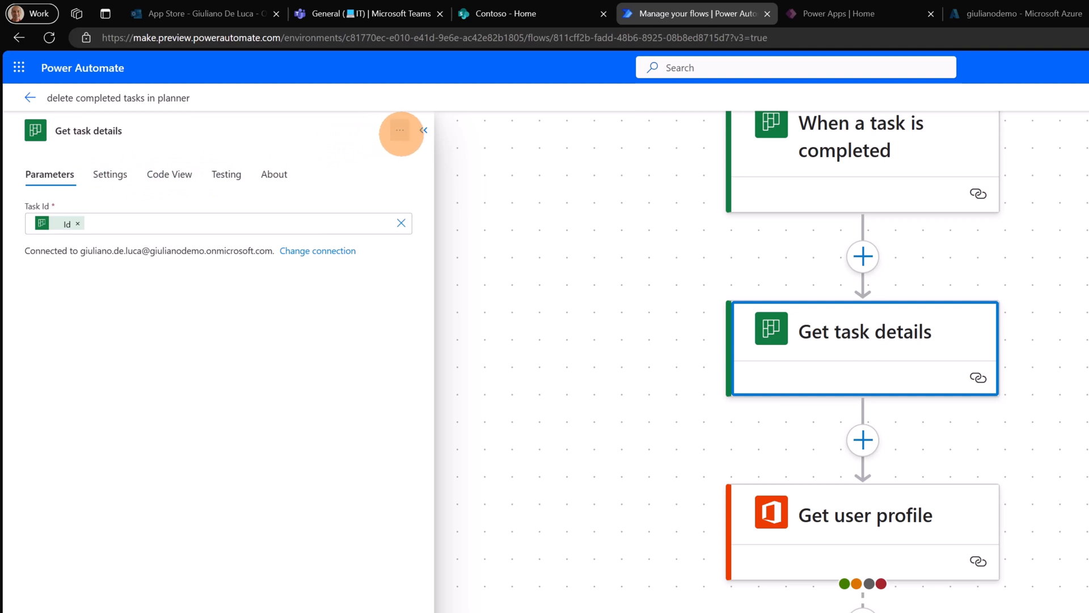
click(400, 129)
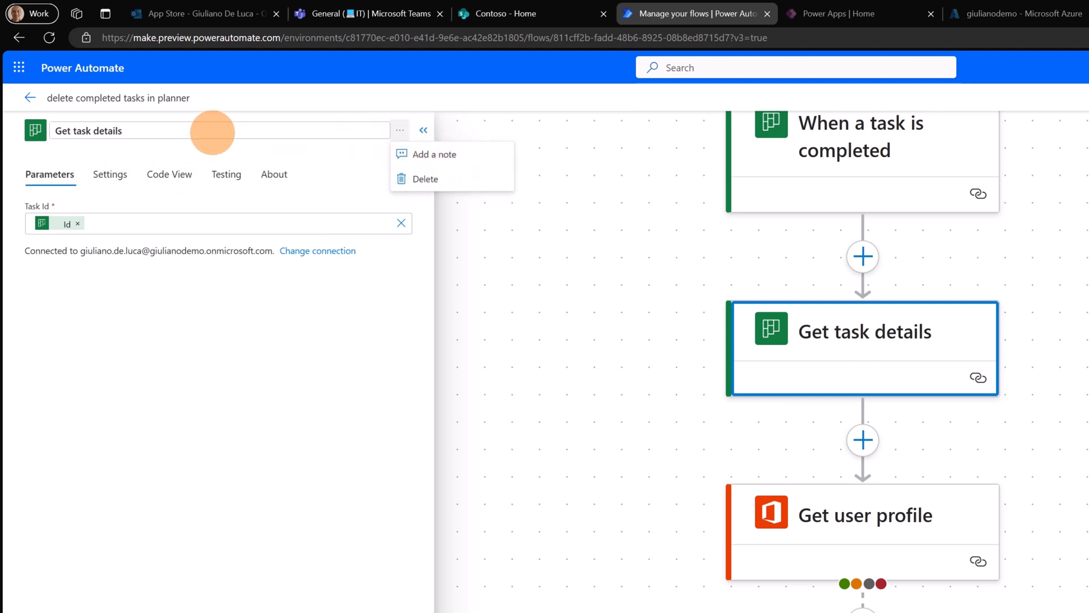
double_click(87, 130)
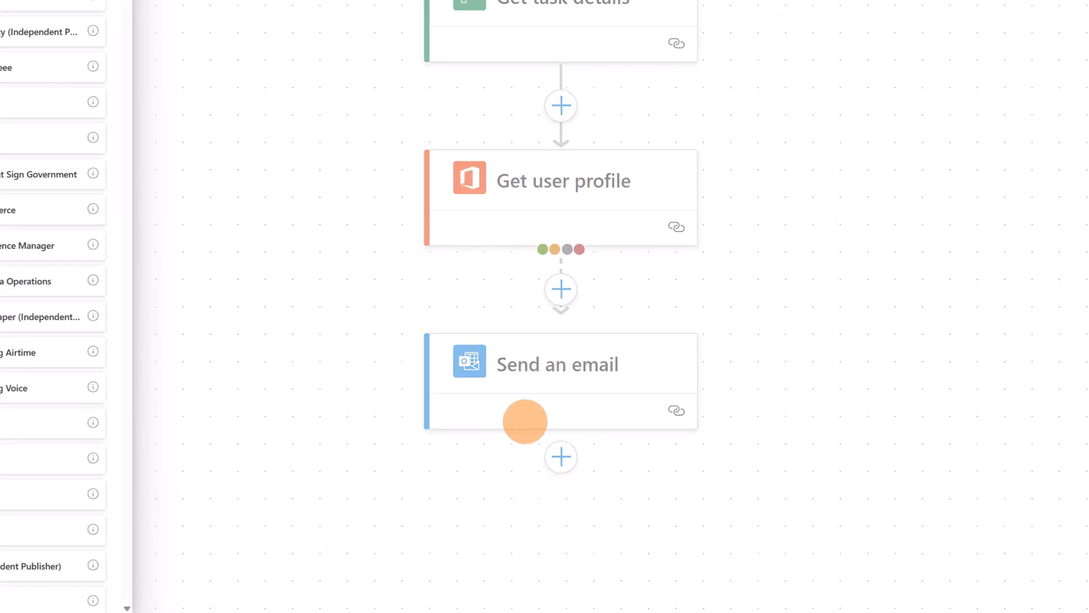
- Toggle the trigger filter in Add an action and start searching by name
click(561, 456)
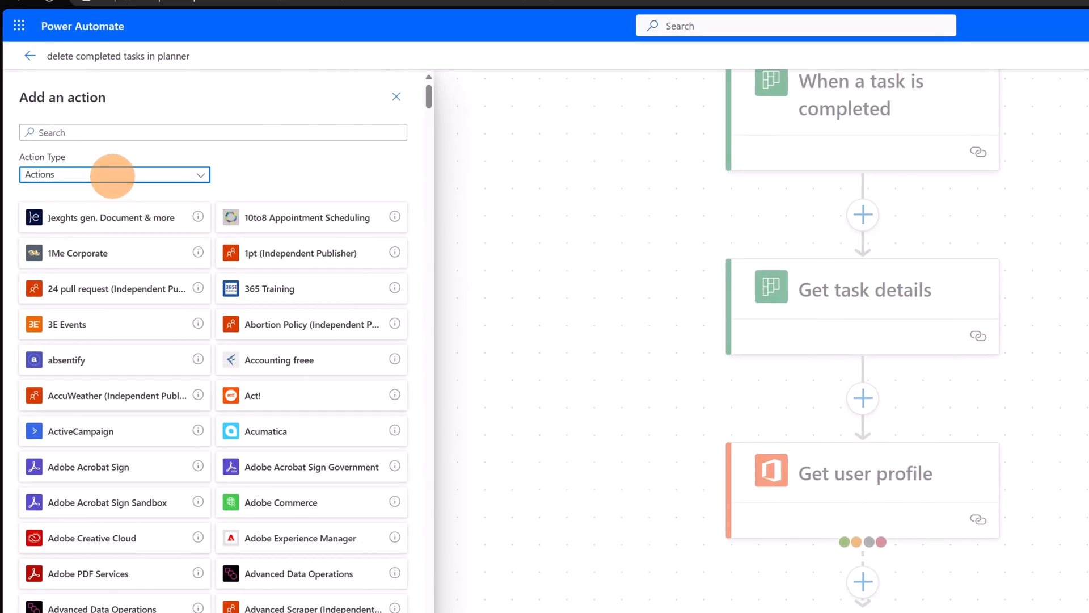
click(114, 175)
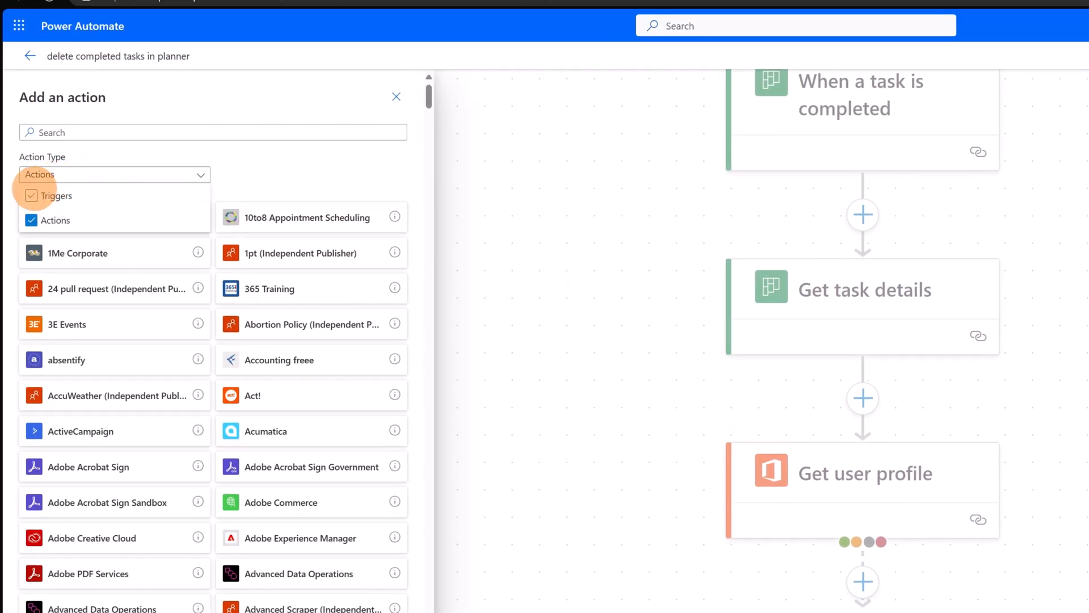
click(31, 195)
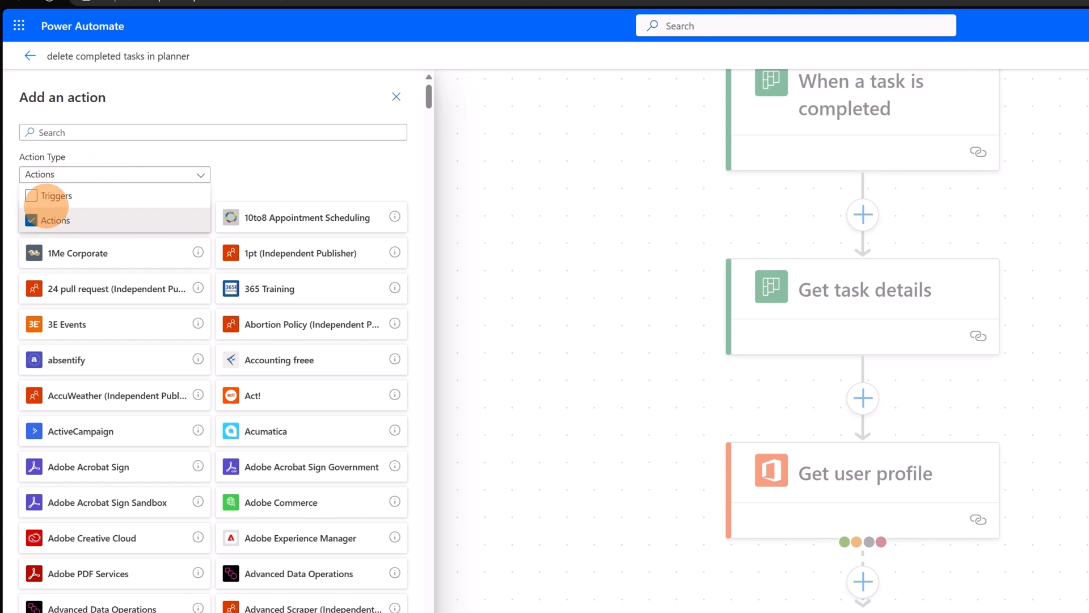
click(212, 131)
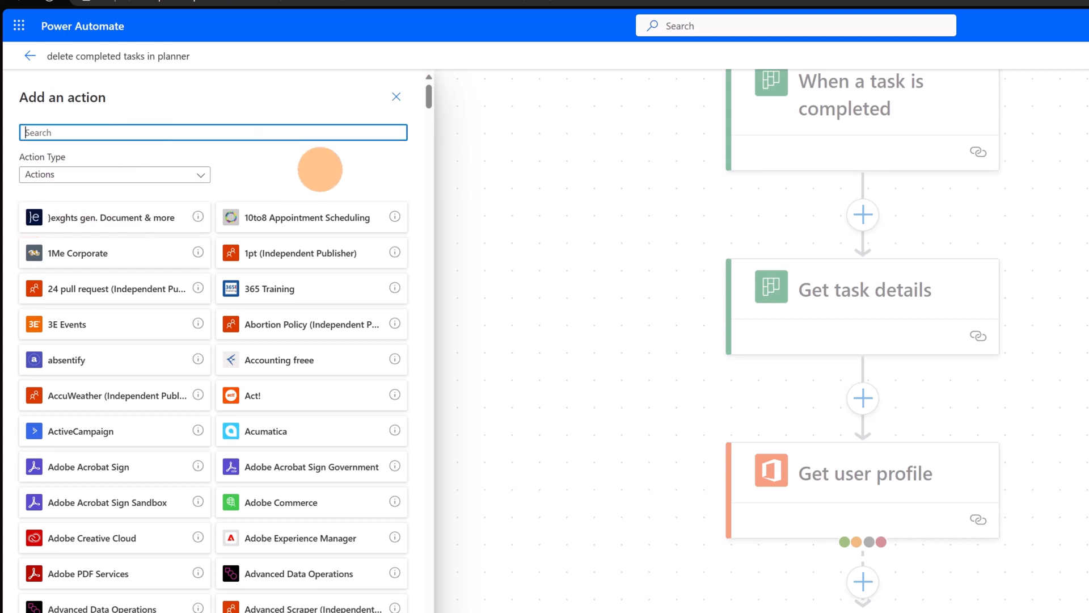
text(outl)
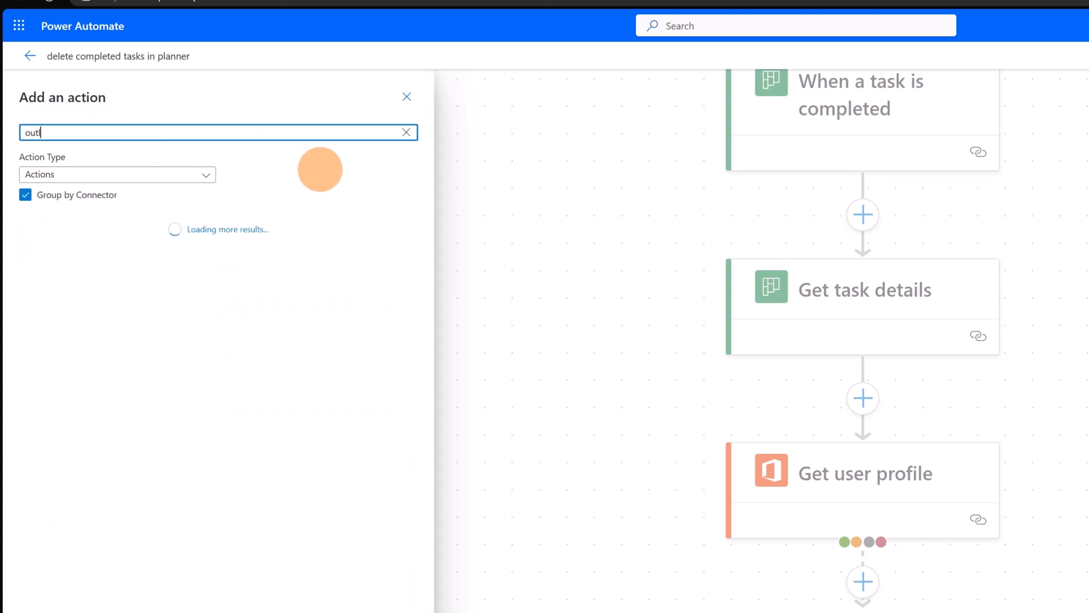
text(o)
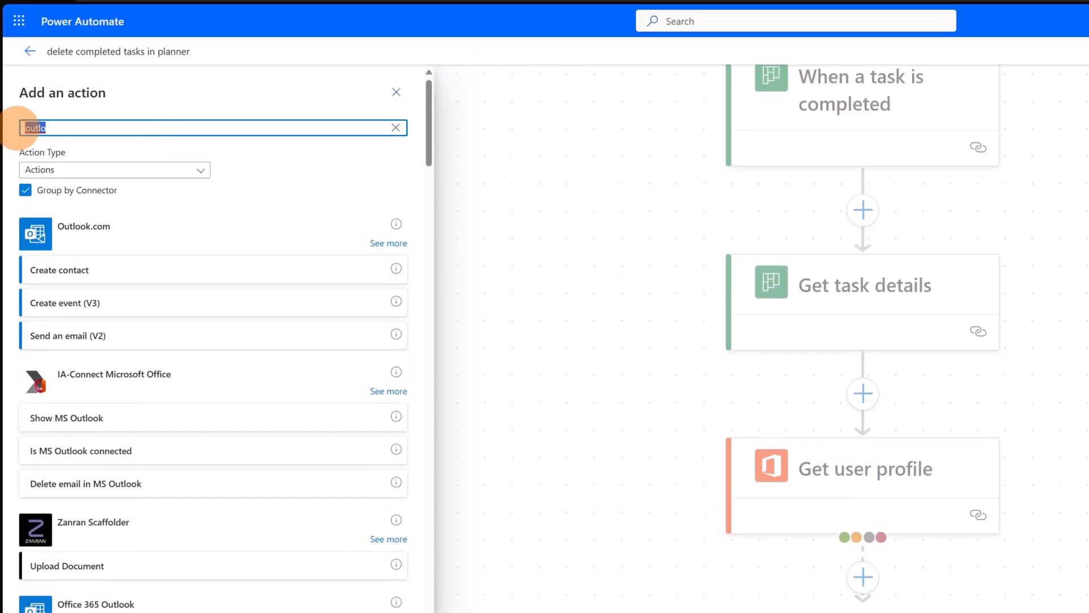
- Search 'SharePoint' and add the Get lists action to the flow
text(SharePoint)
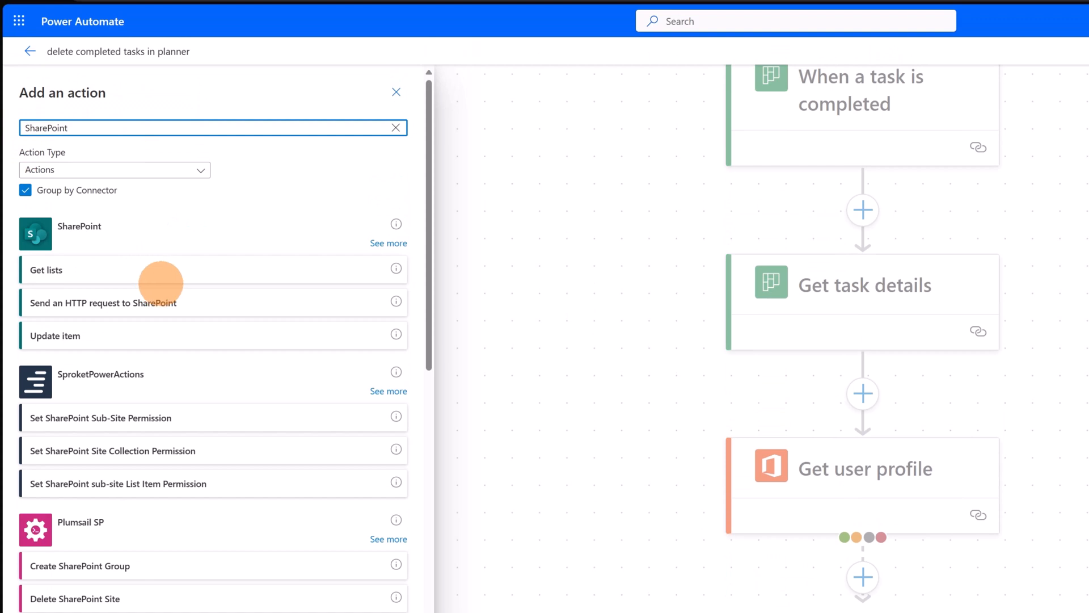
mouse_move(169, 270)
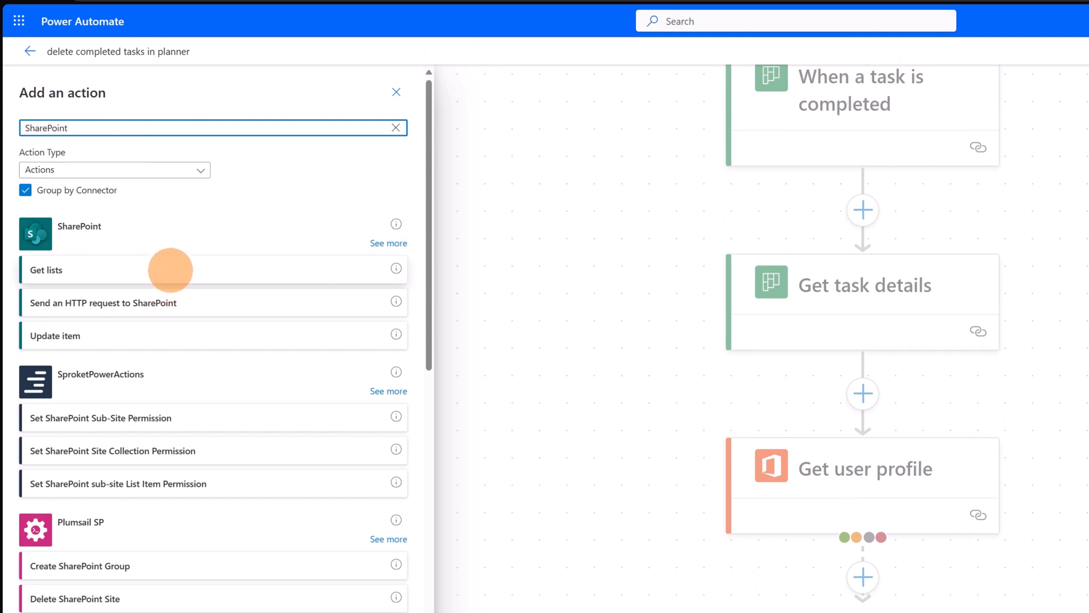
click(46, 270)
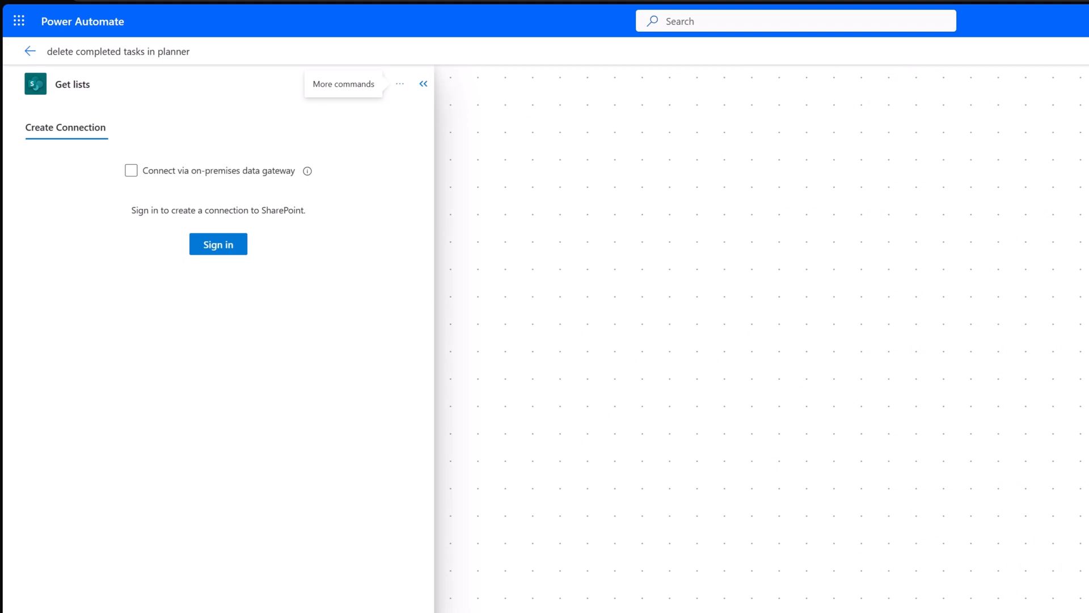
- Sign in to SharePoint for Get lists and set its Site Address to the IT site
click(218, 244)
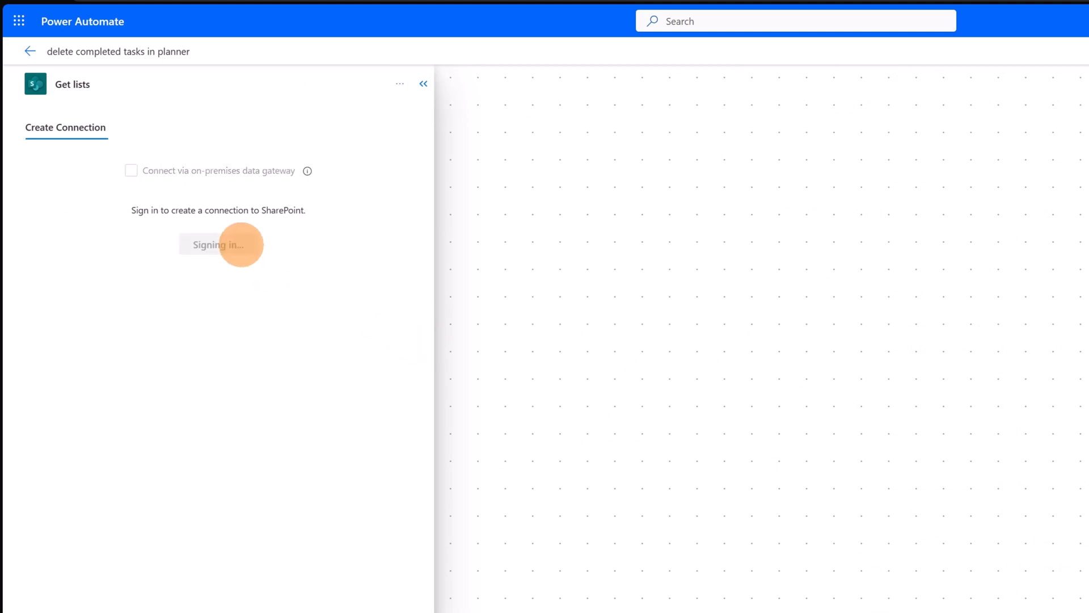
click(218, 244)
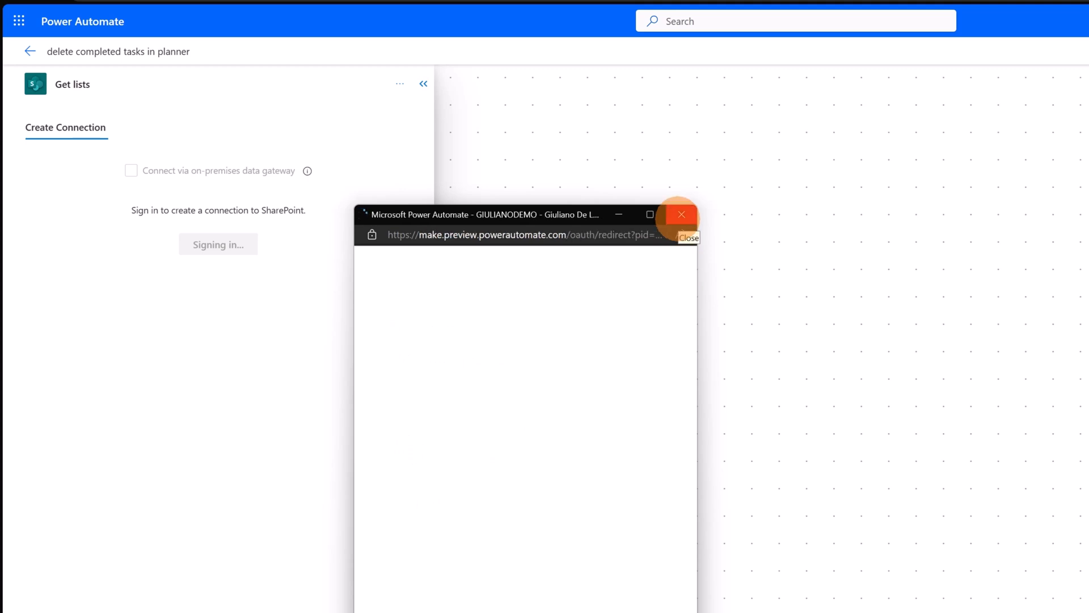
click(680, 214)
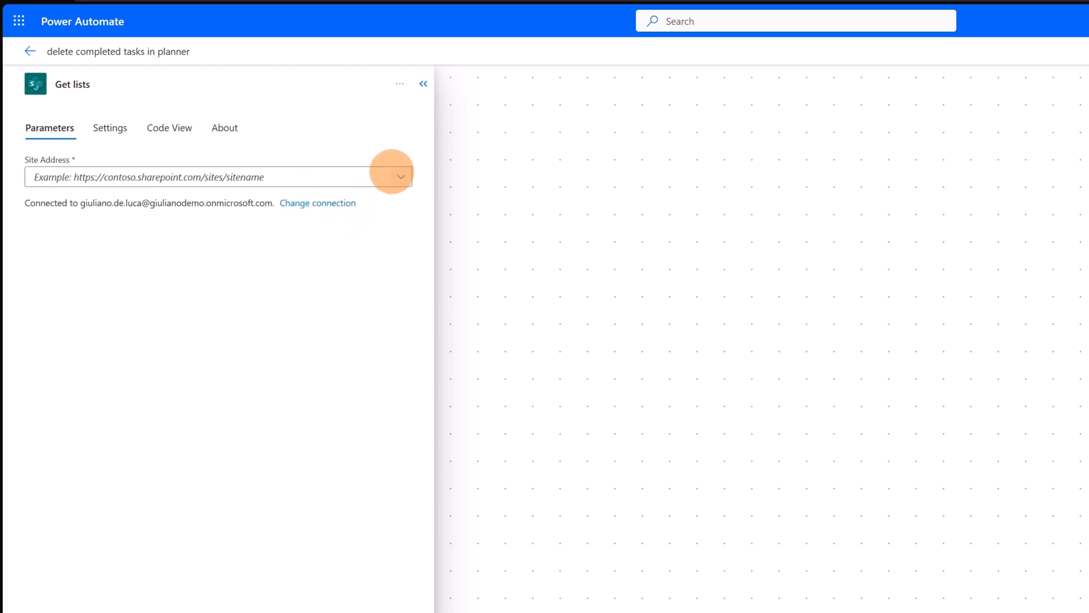
click(400, 177)
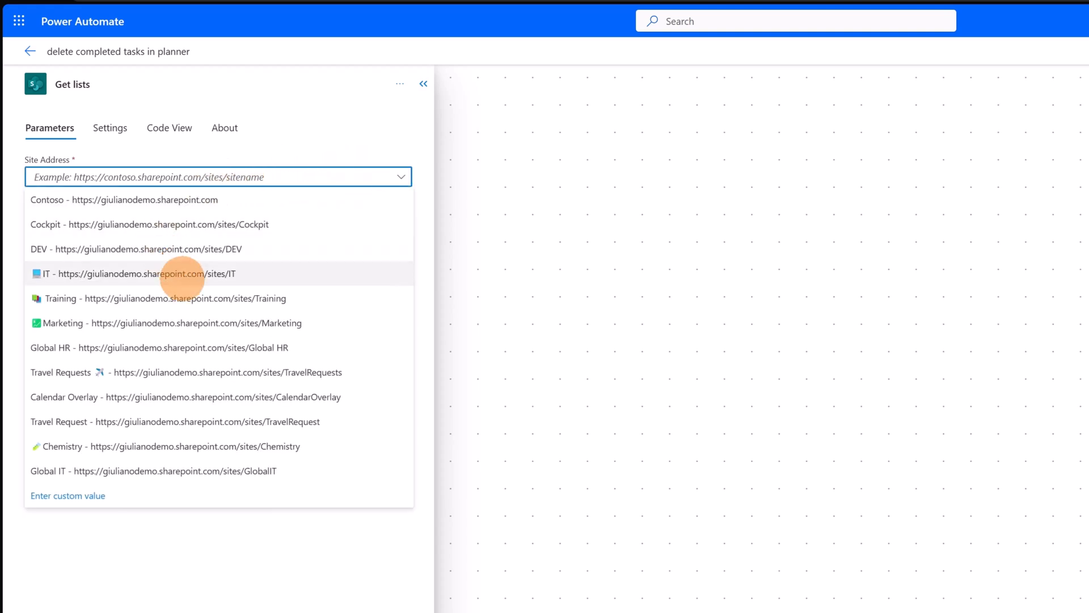
click(134, 274)
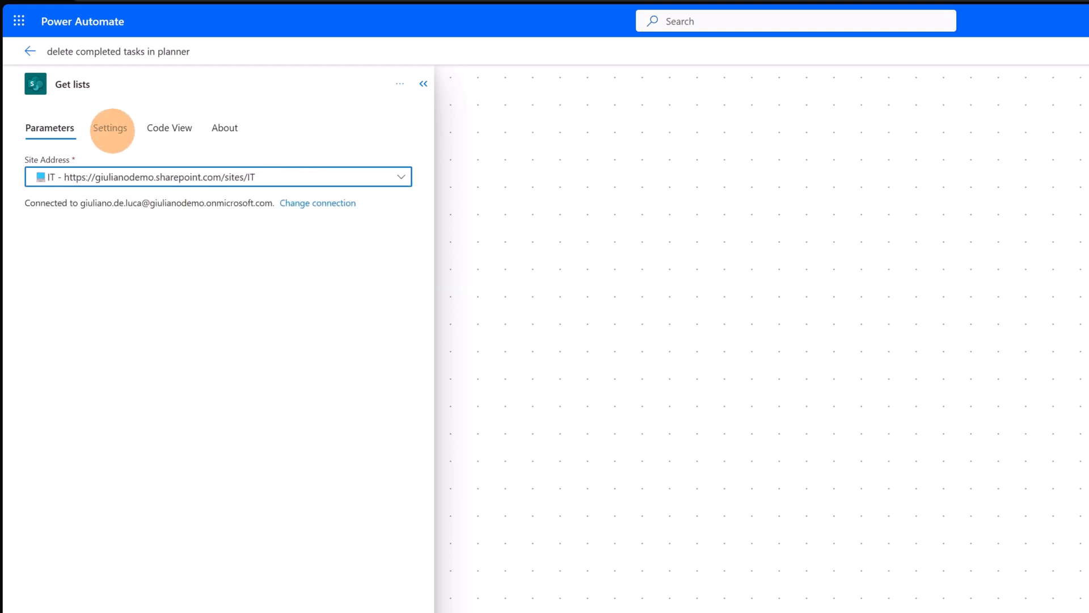
mouse_move(352, 264)
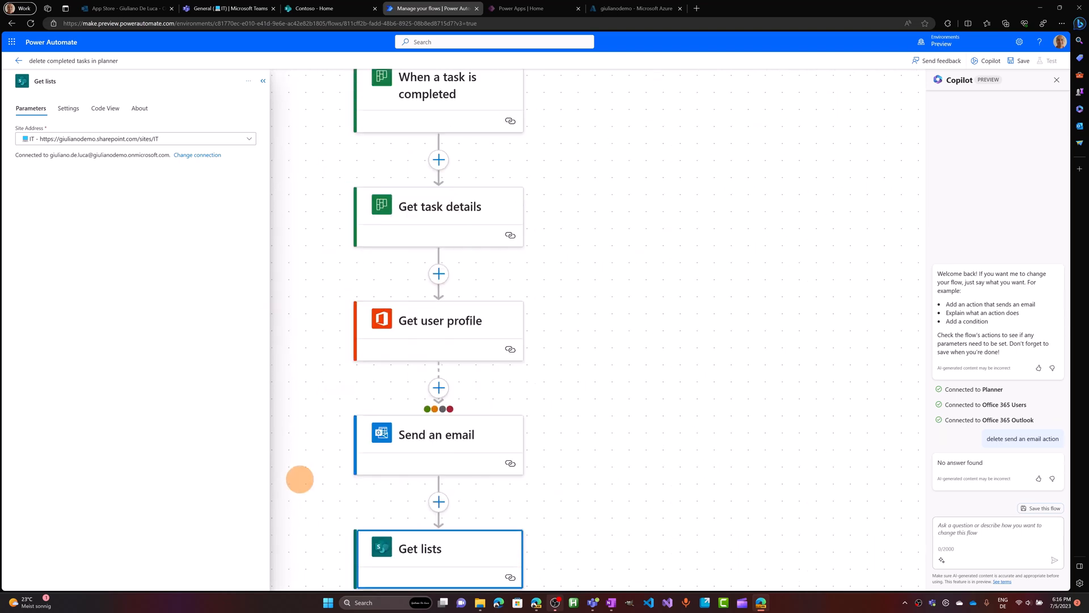
- Review the flow canvas and collapse the Get lists details pane
scroll(down, 3)
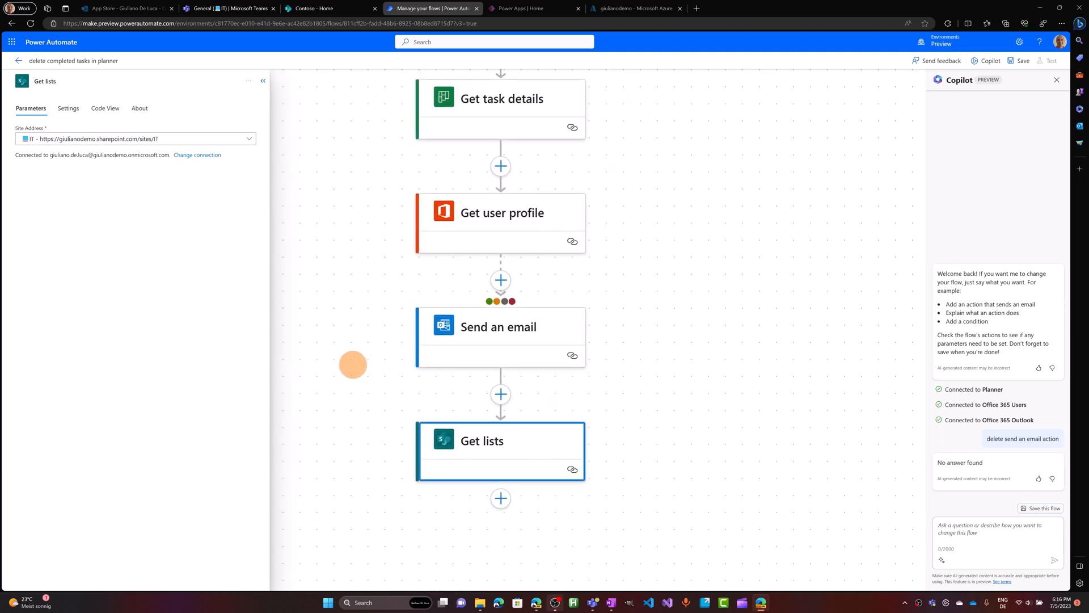
mouse_move(925, 237)
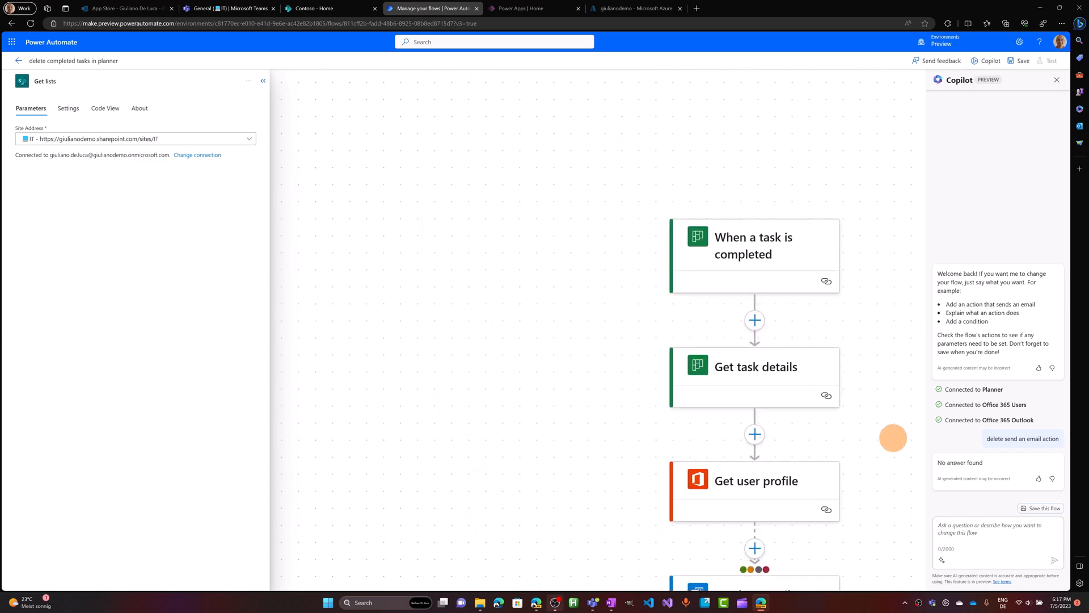
scroll(down, 3)
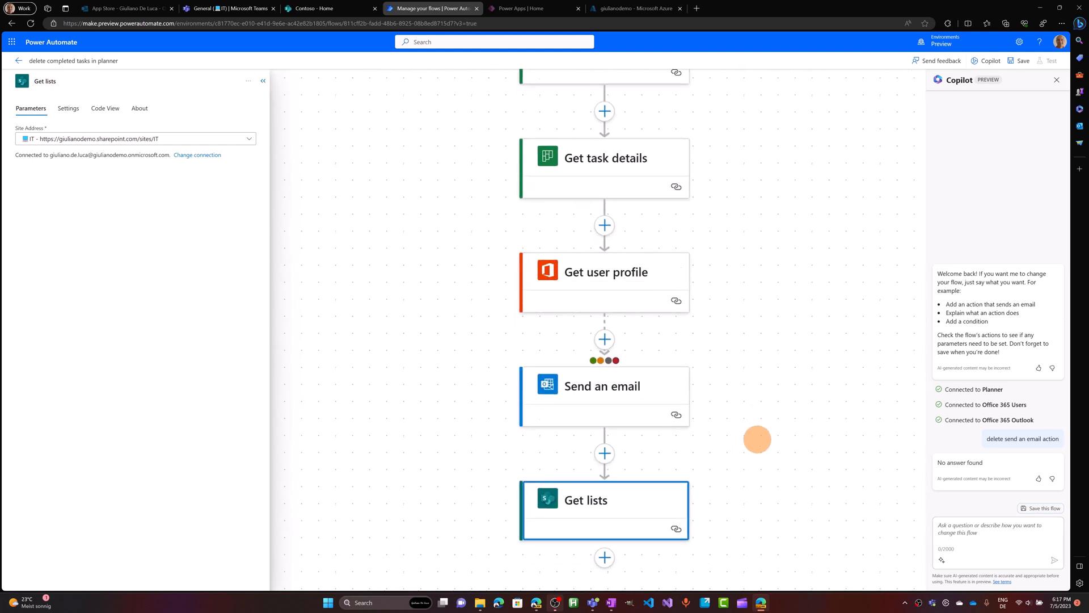
scroll(down, 3)
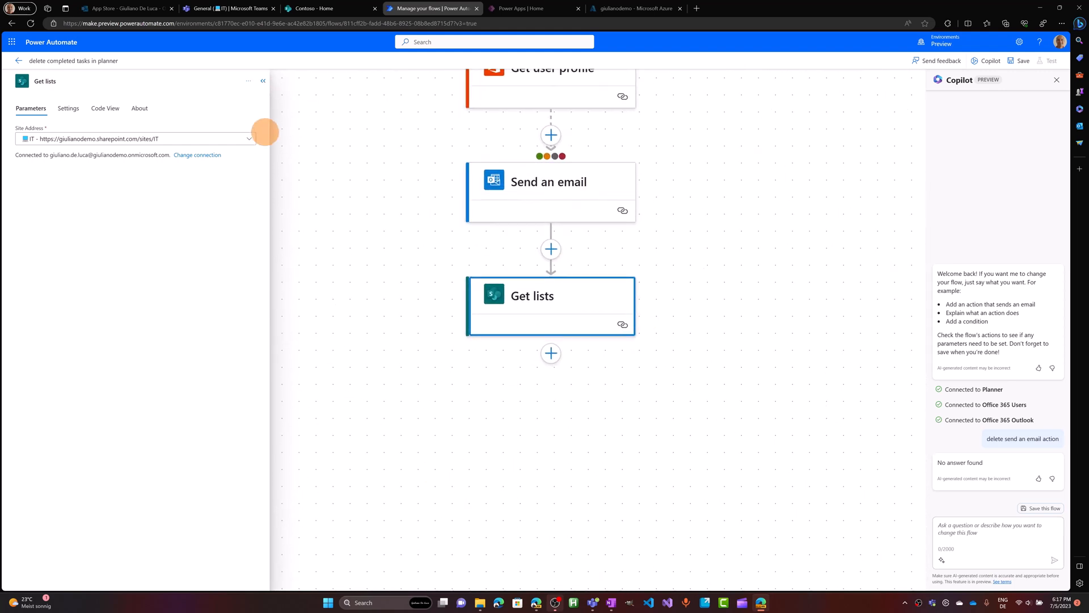
click(262, 80)
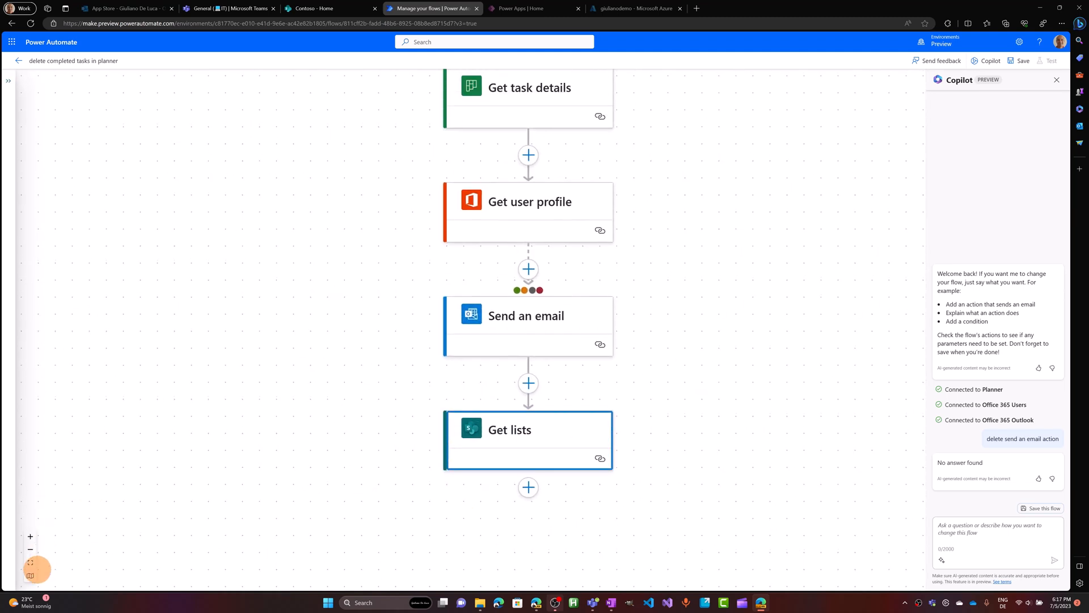
- Toggle the canvas minimap, inspect the Planner trigger card, and pan down the flow toward Get lists
click(29, 575)
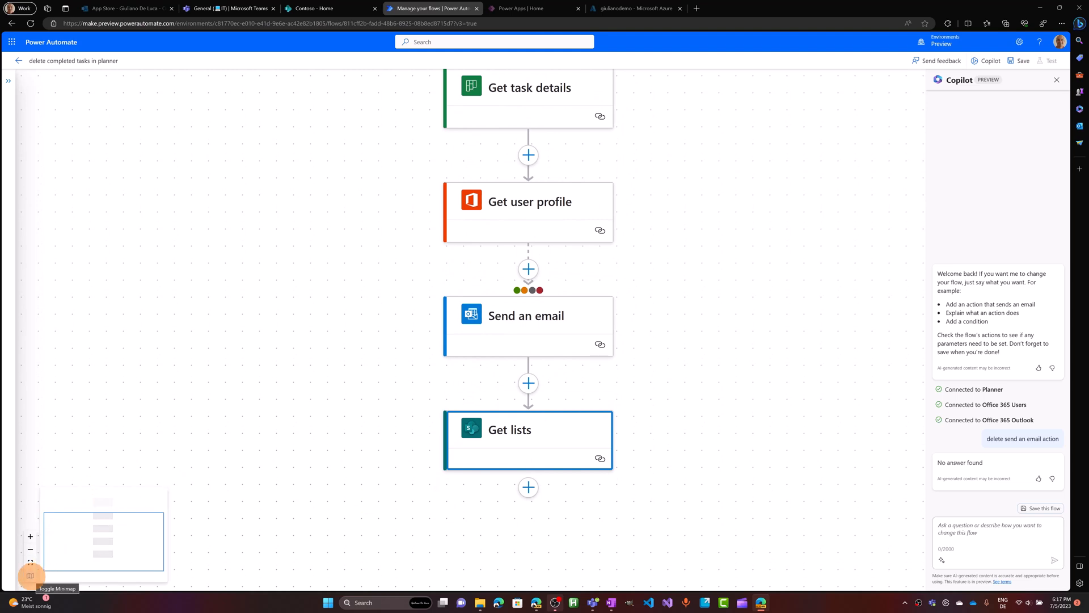
click(29, 577)
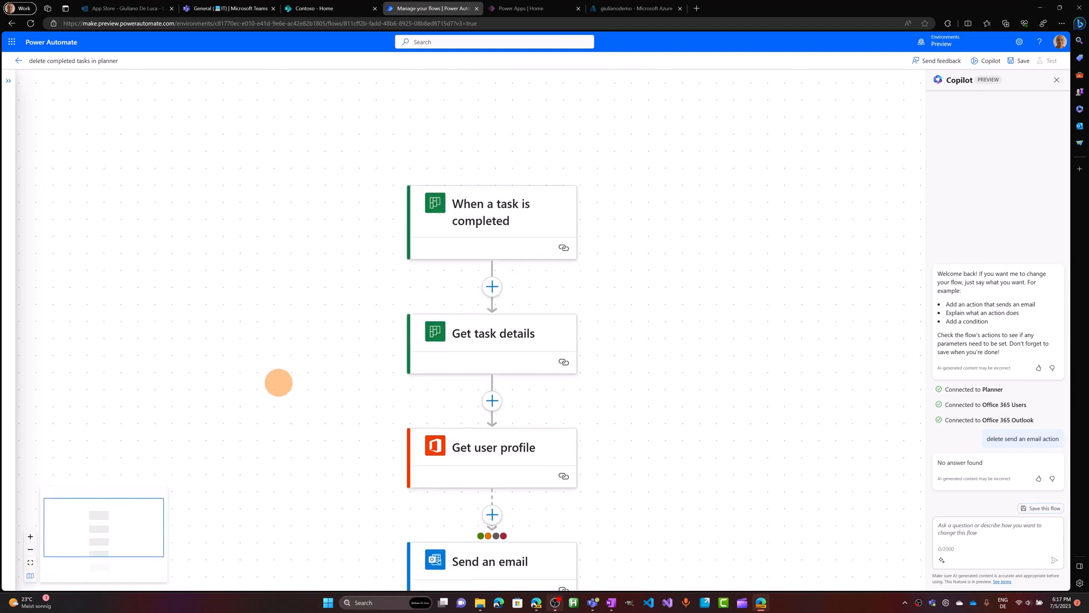
click(491, 213)
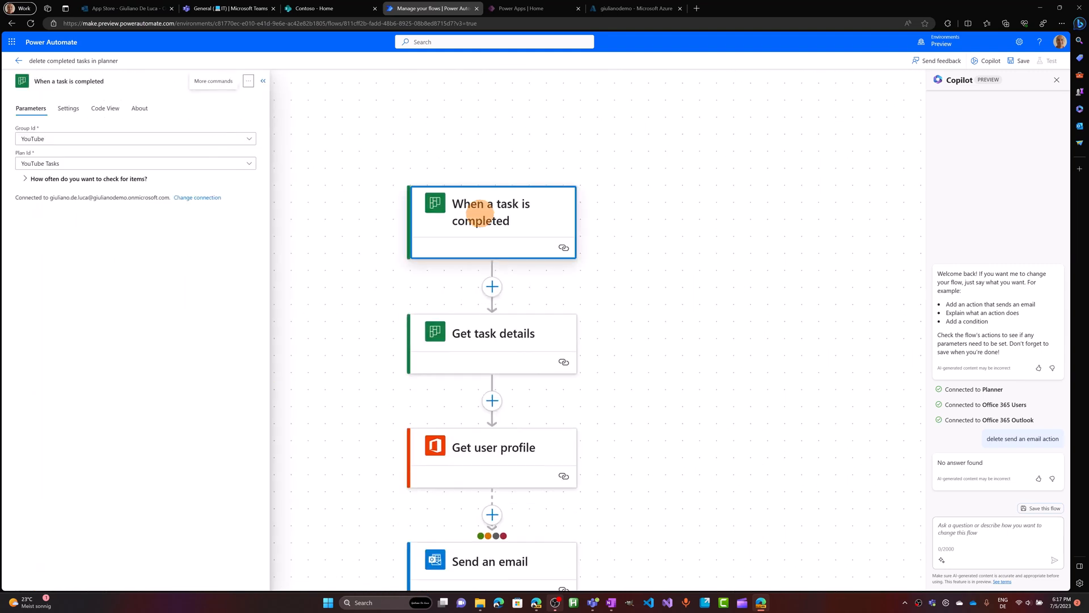
click(262, 81)
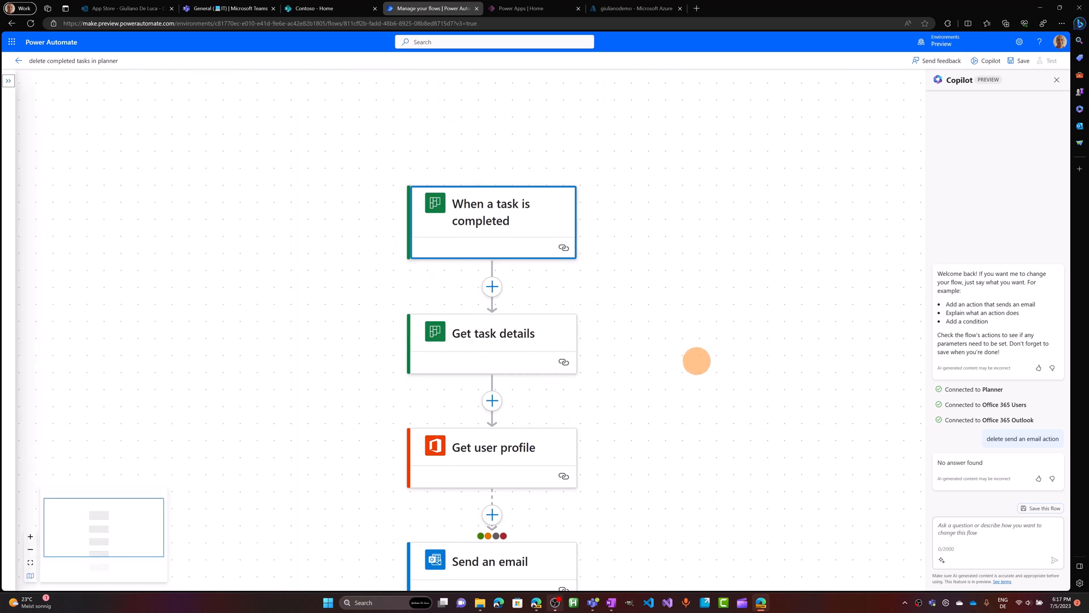
scroll(down, 3)
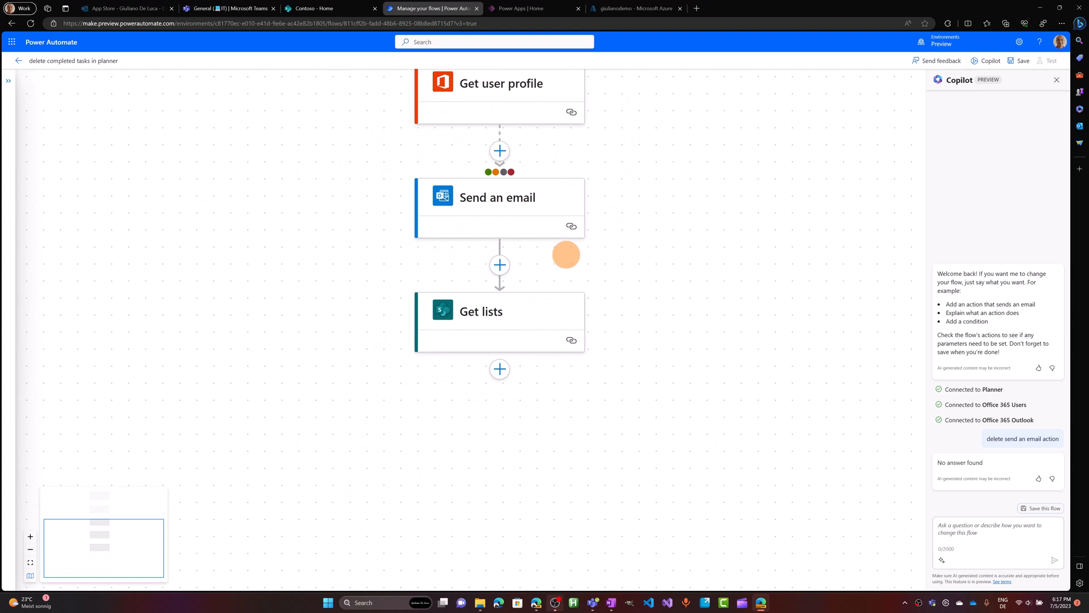
mouse_move(541, 389)
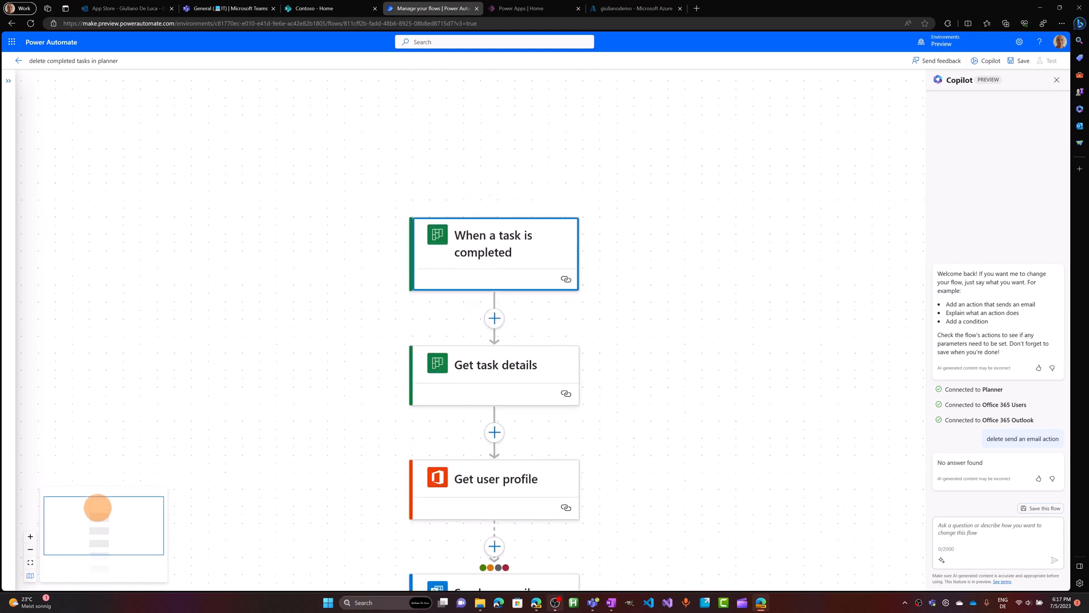
scroll(down, 3)
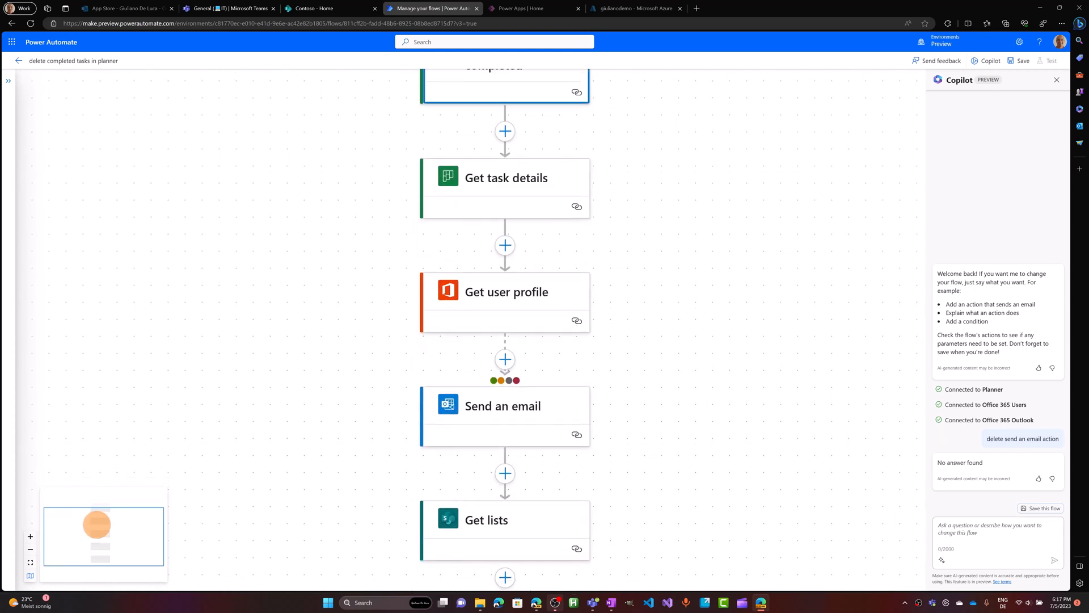
mouse_move(320, 367)
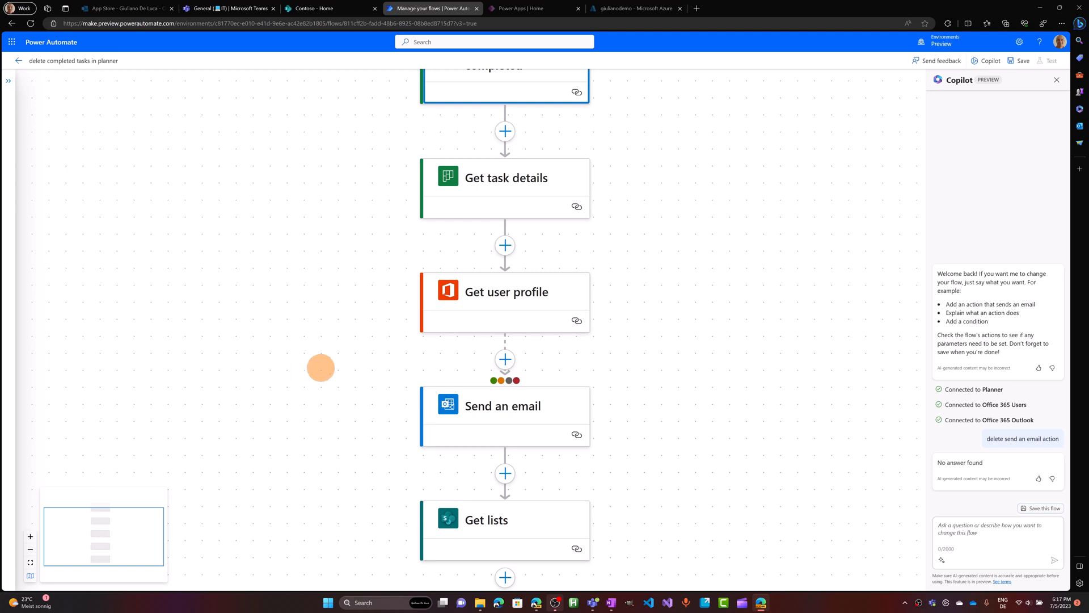